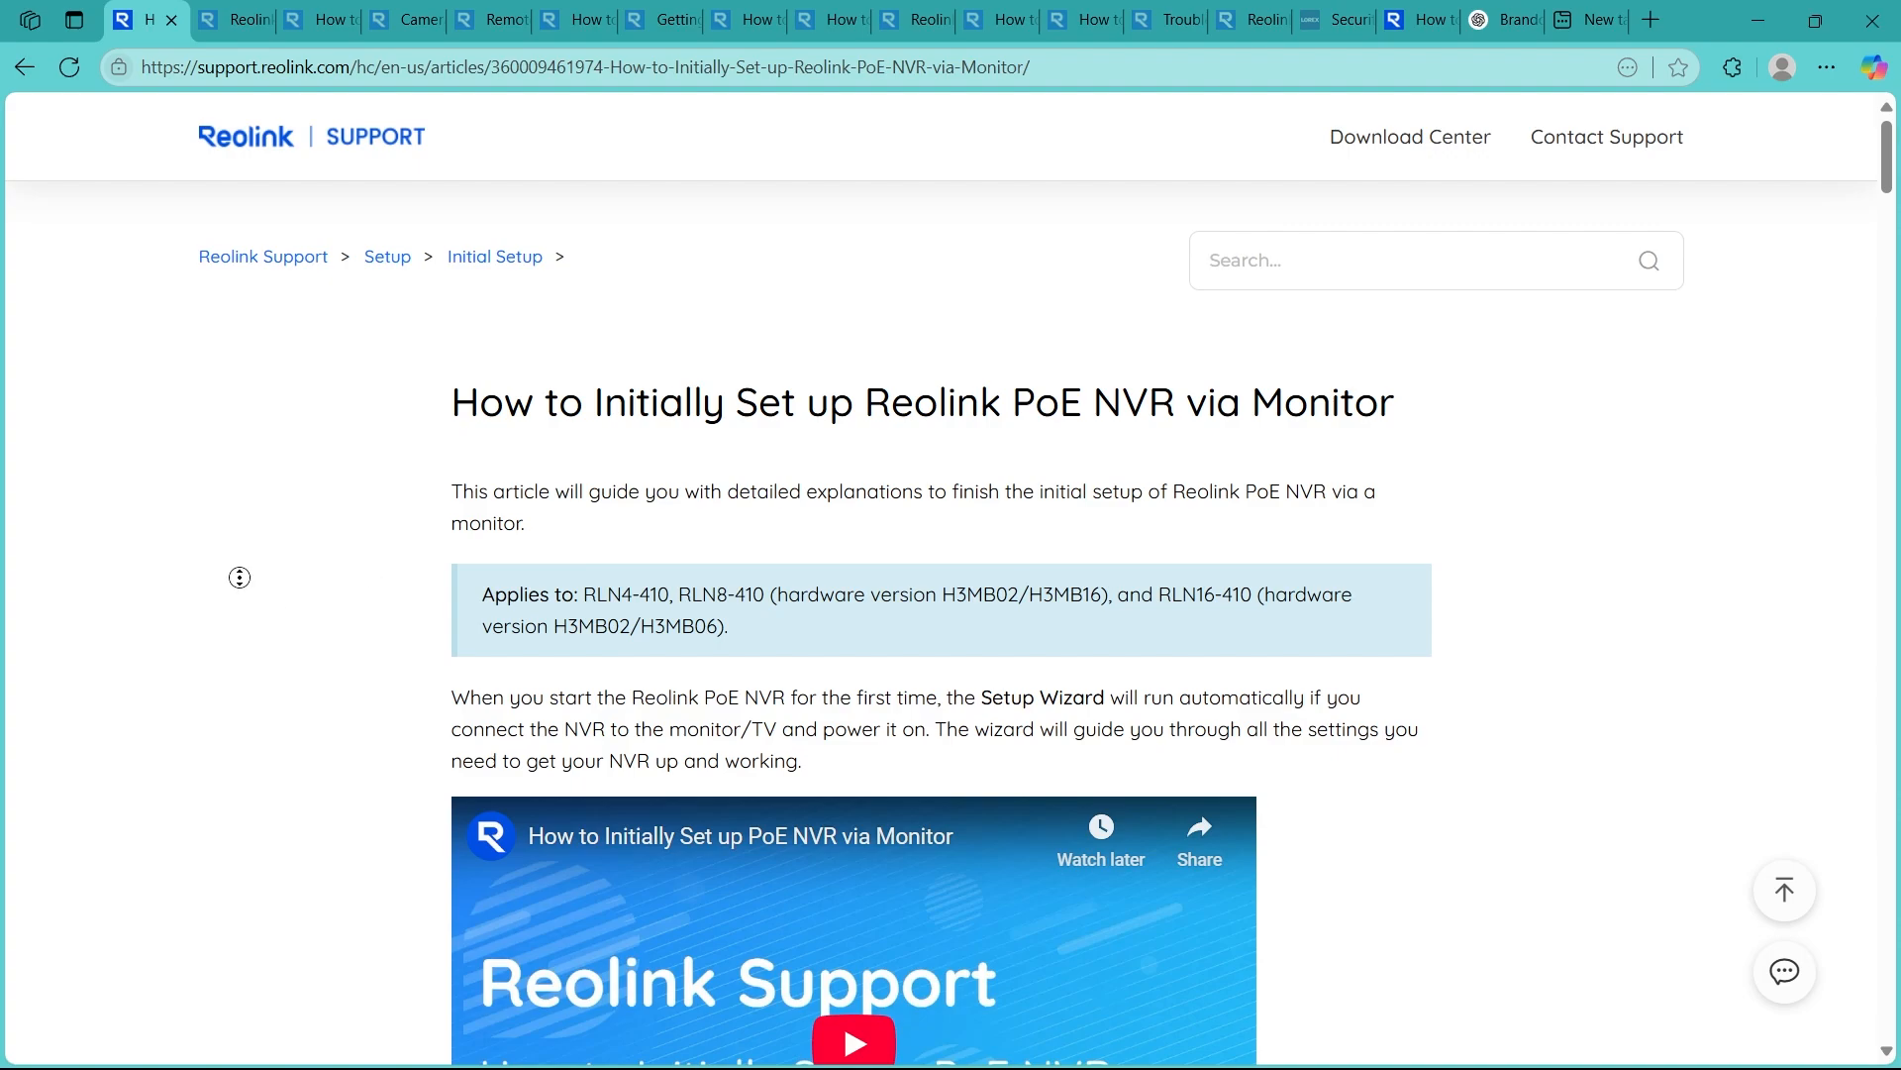
Scroll past the introduction and embedded video to the labelled front and rear port diagram of the PoE NVR
scroll("down", 3)
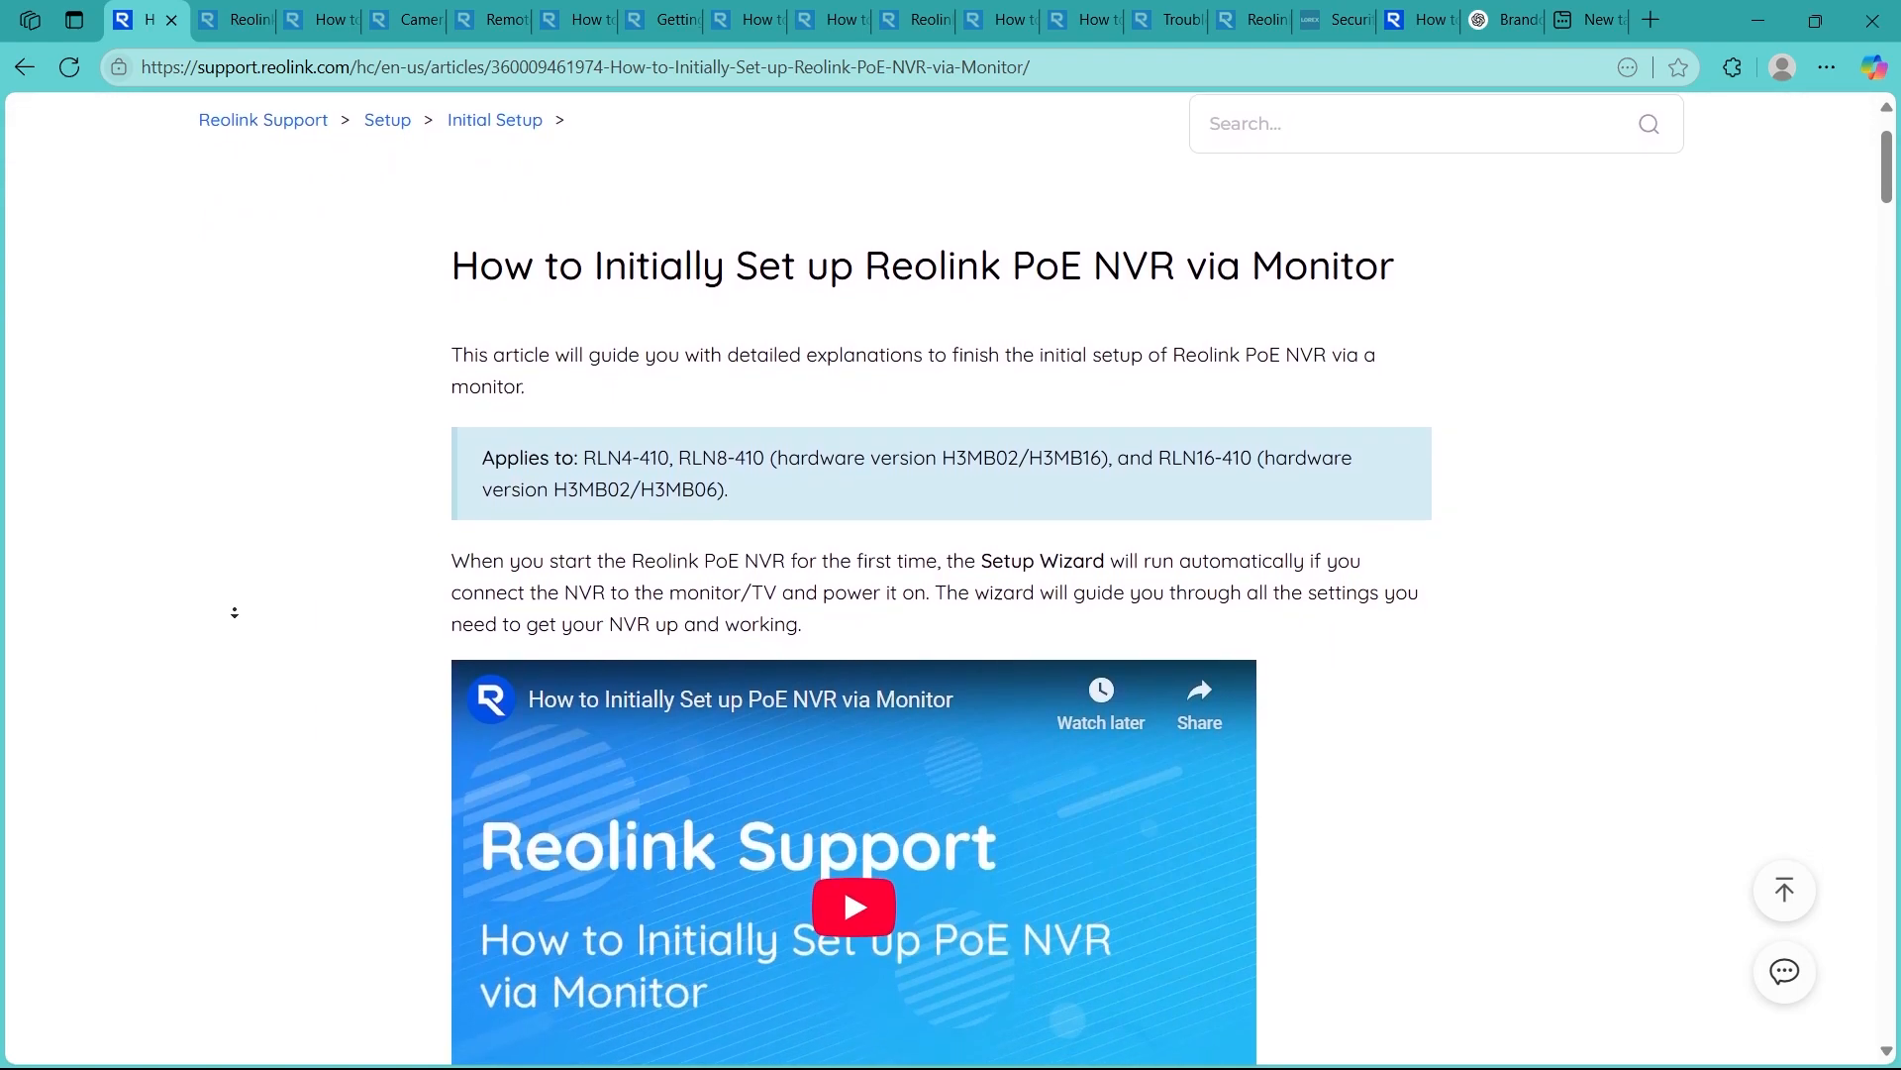
scroll("down", 3)
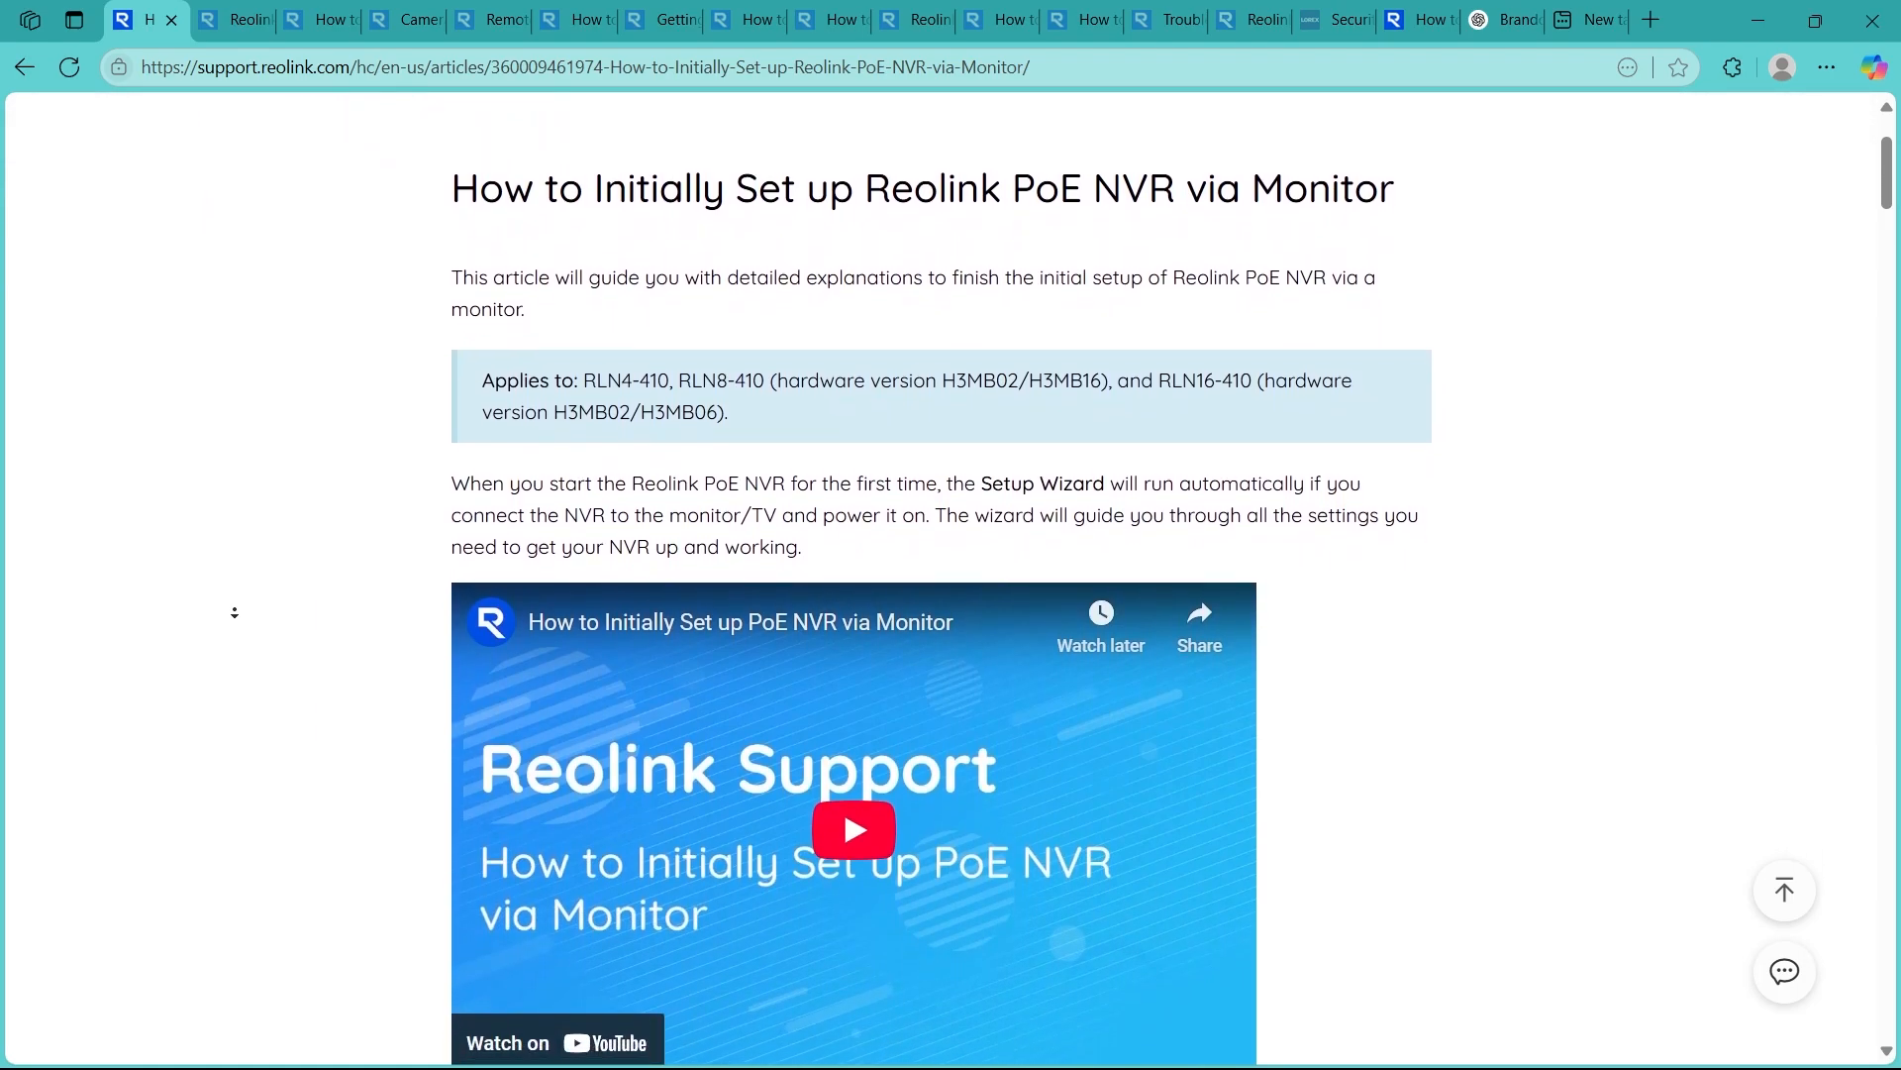
scroll("down", 3)
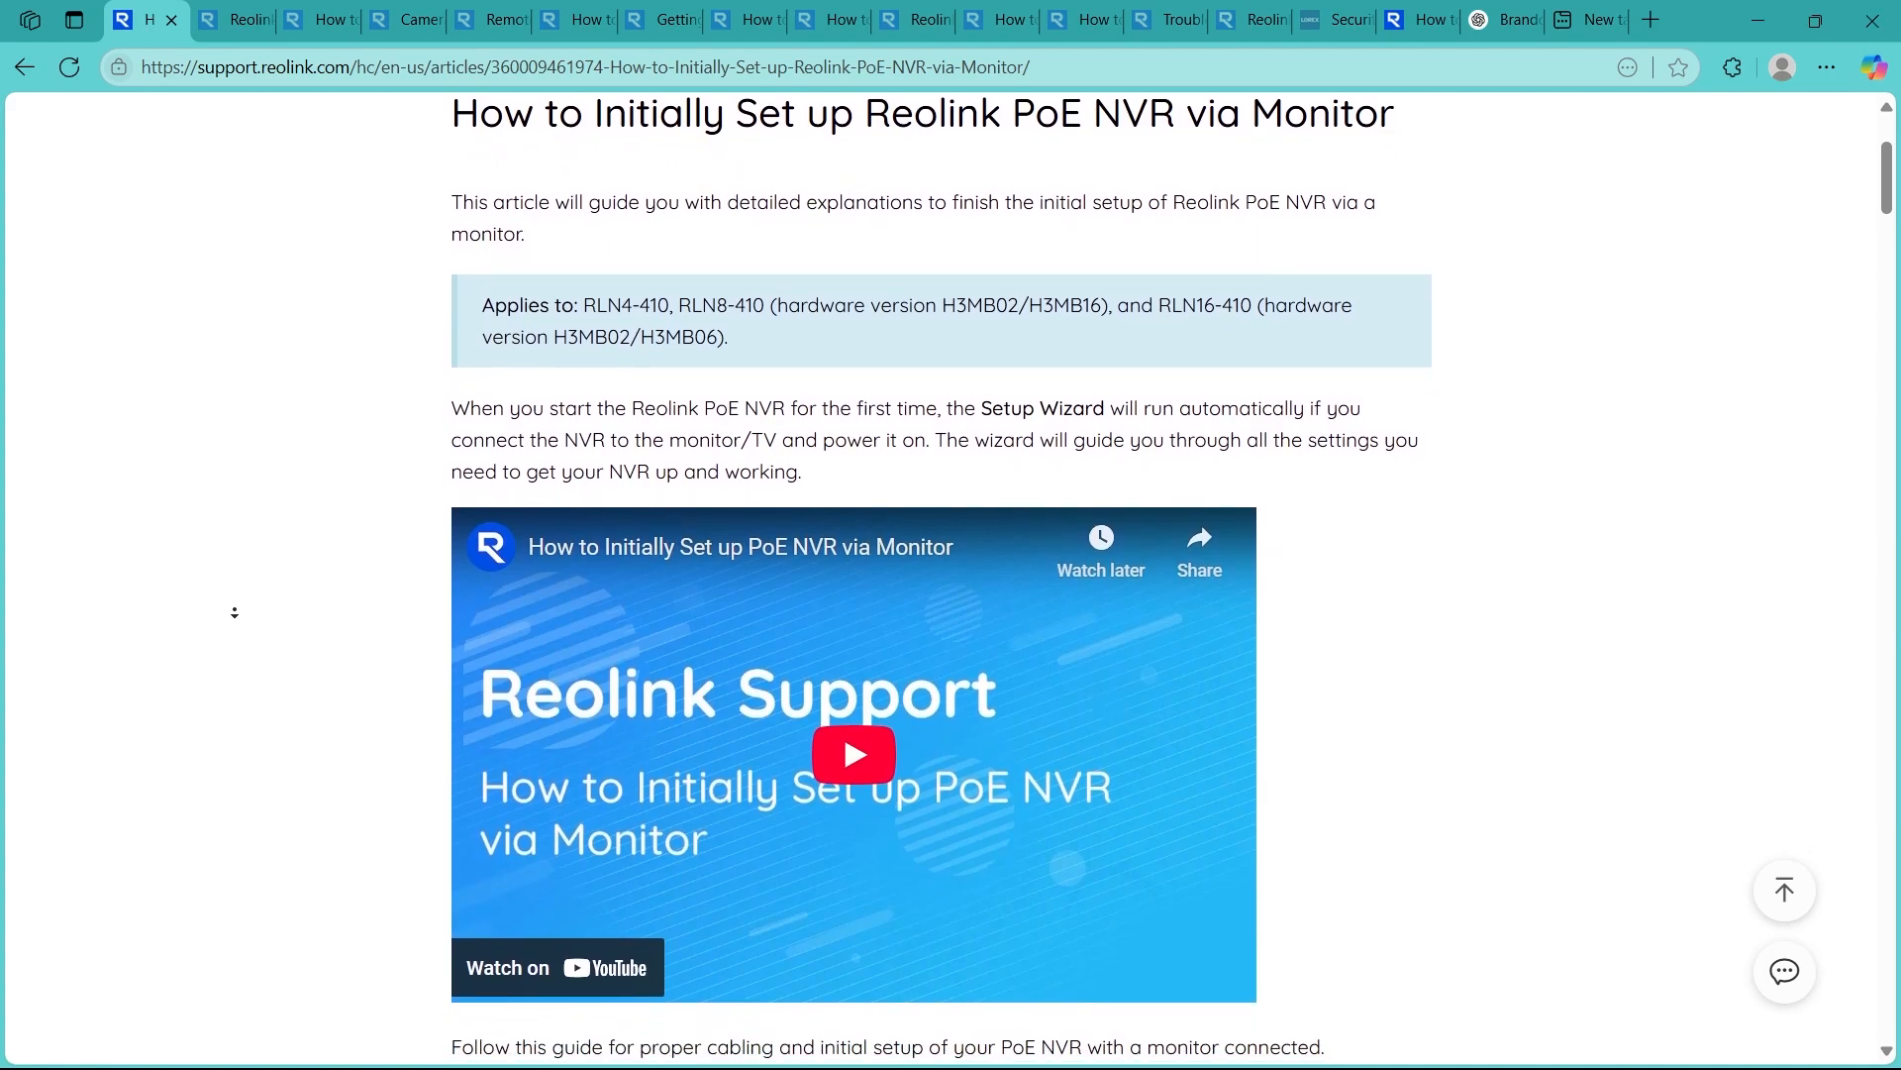
scroll("down", 3)
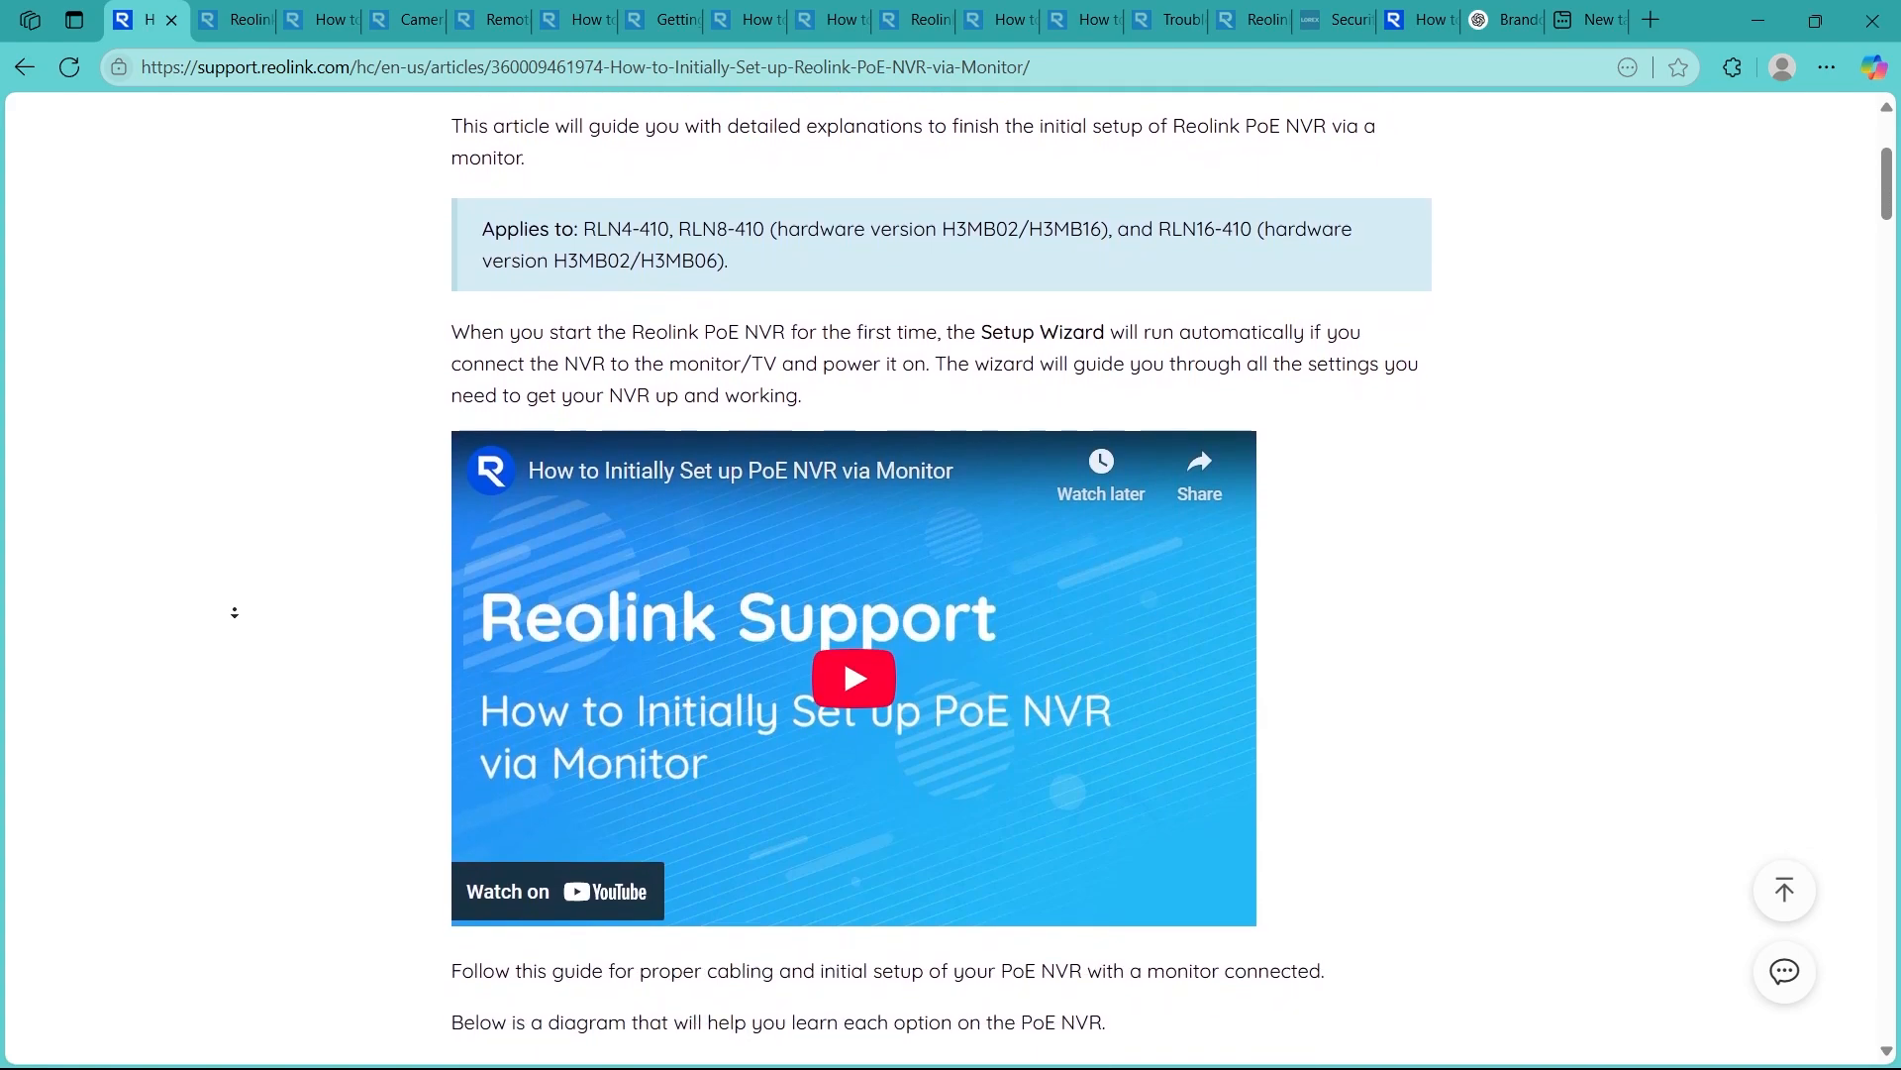
scroll("down", 3)
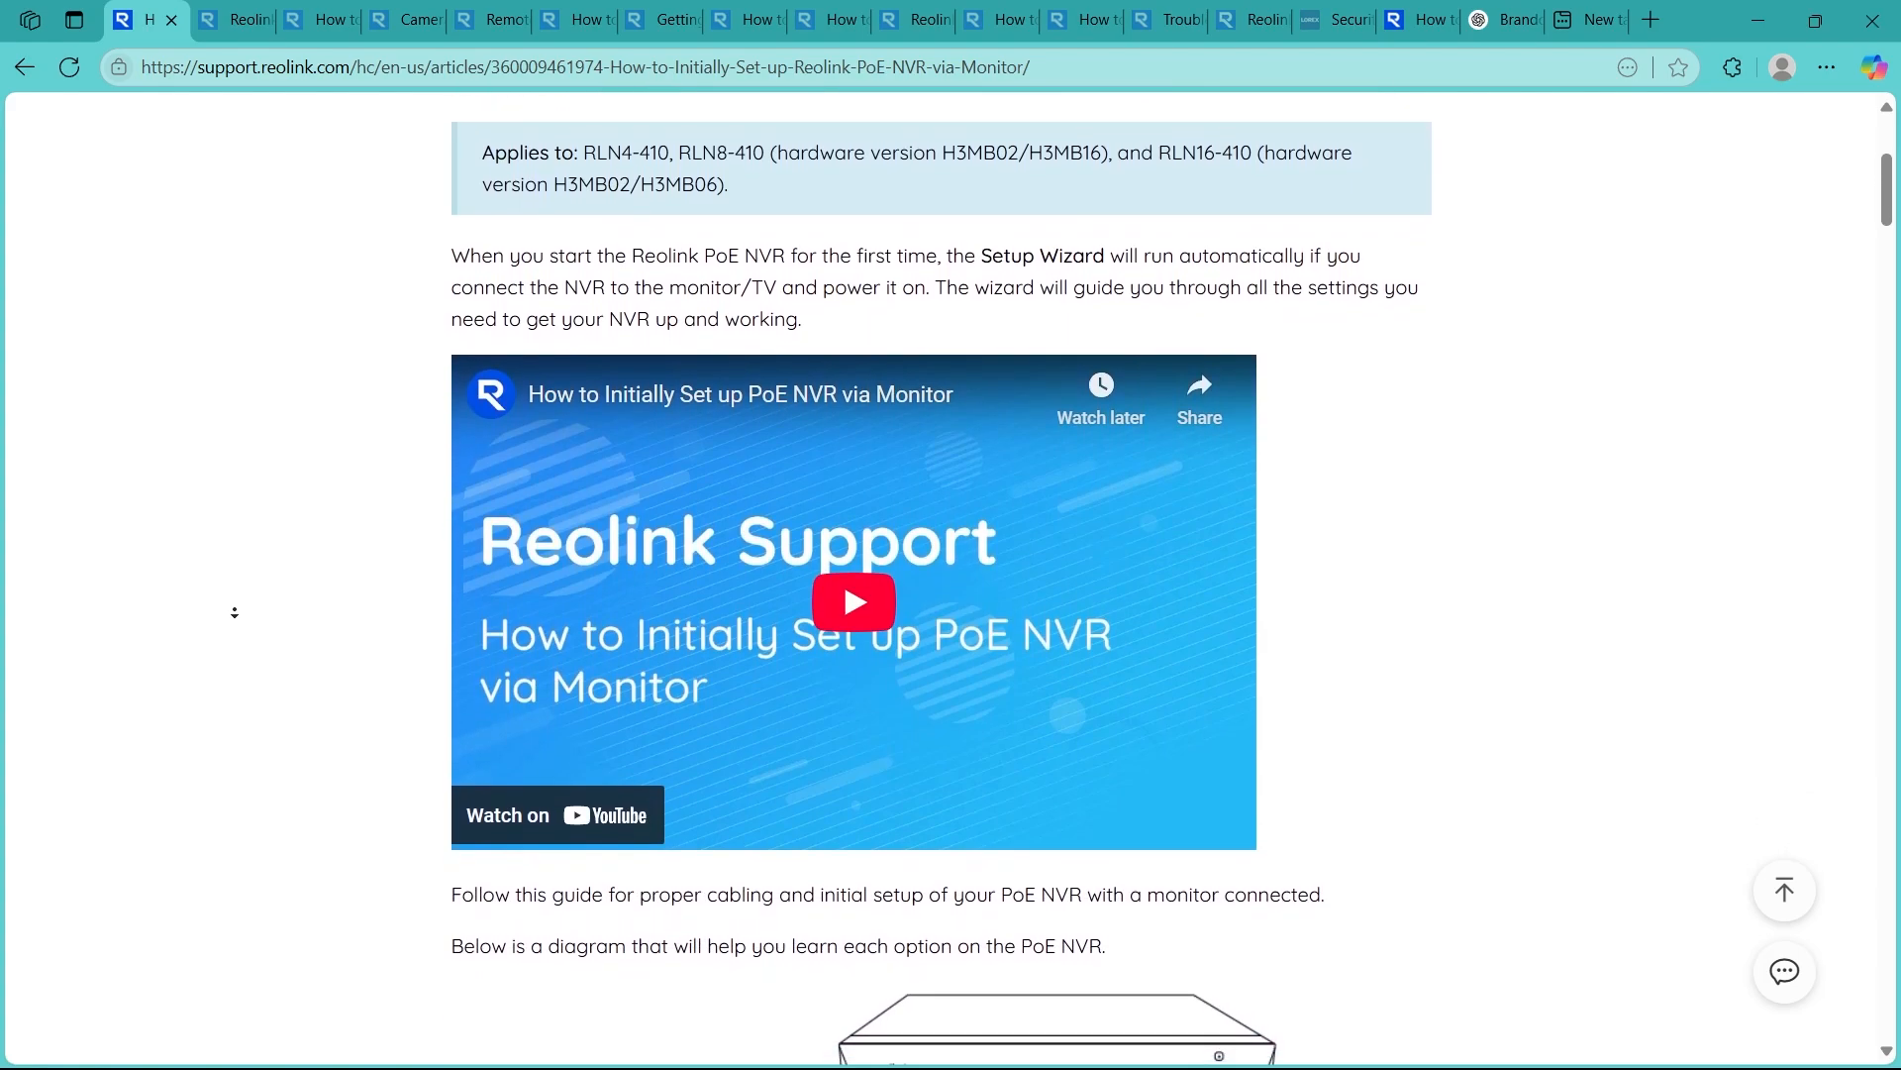
scroll("down", 3)
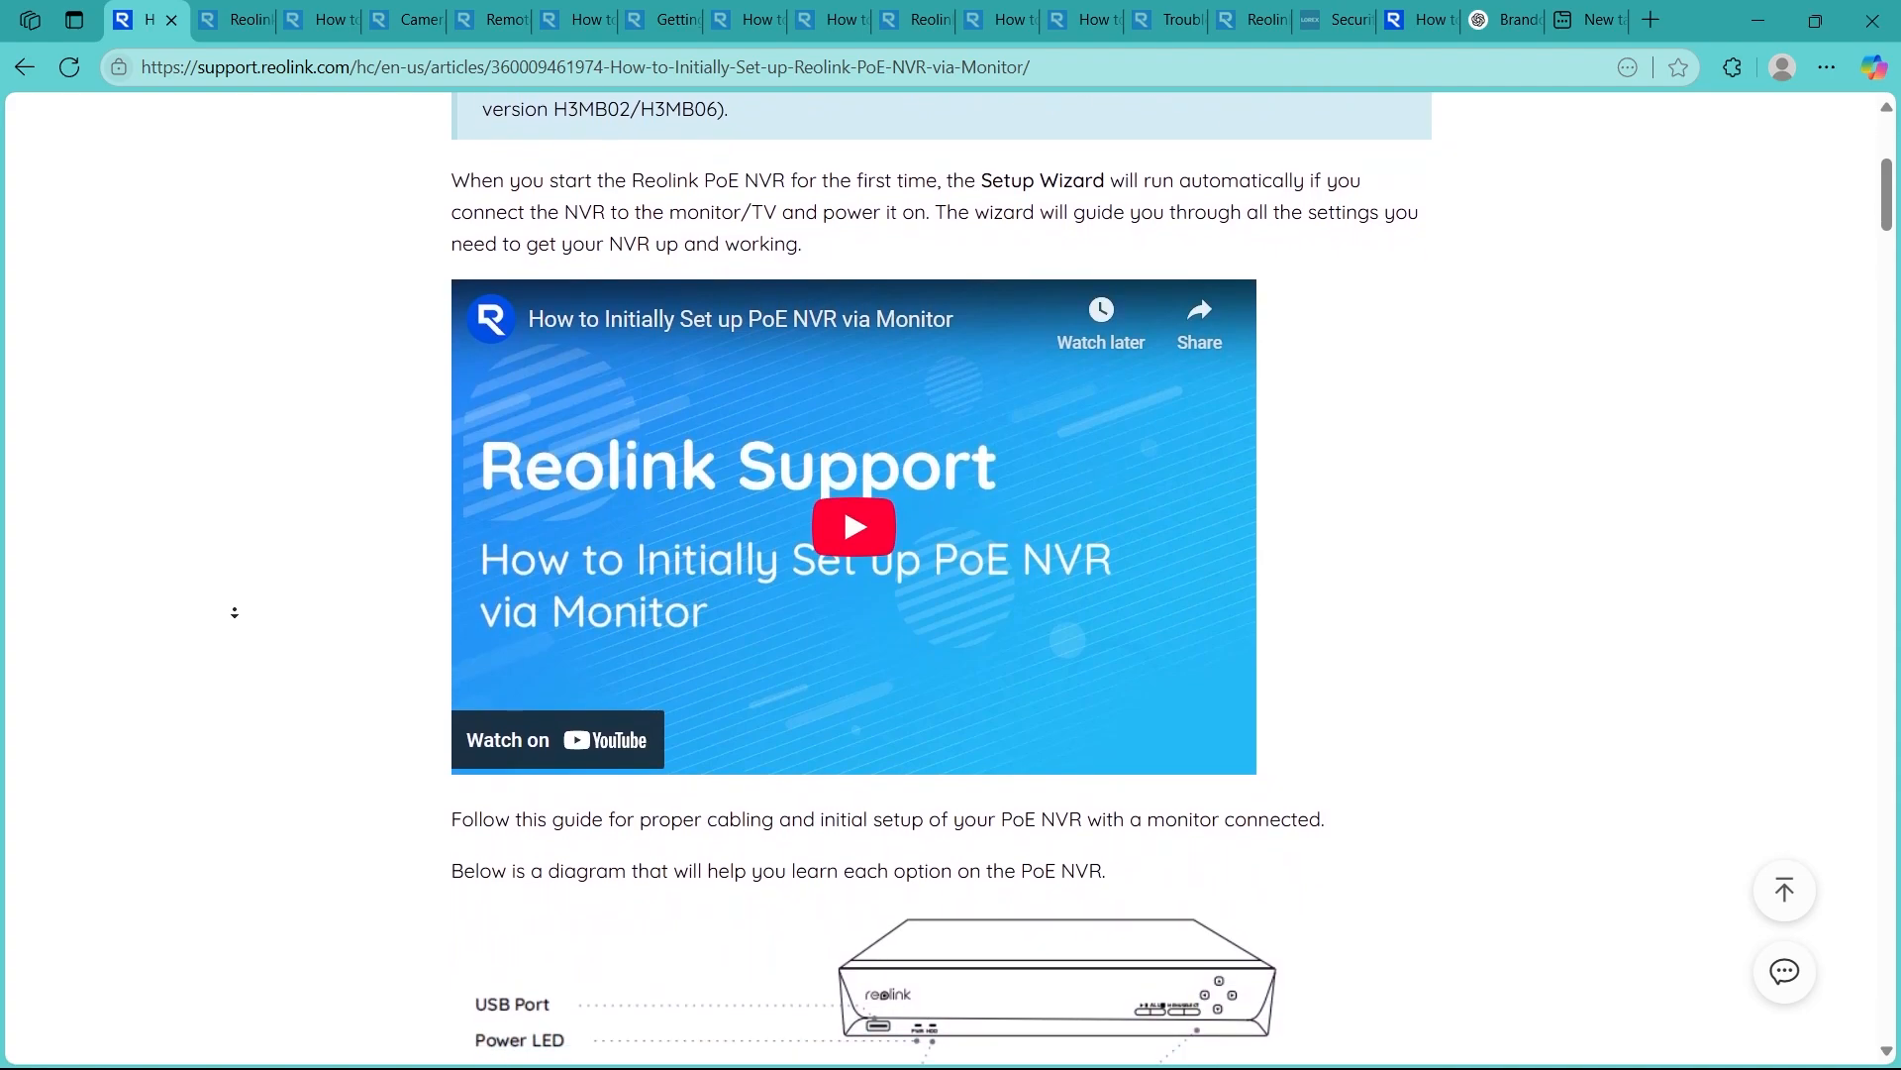
scroll("down", 3)
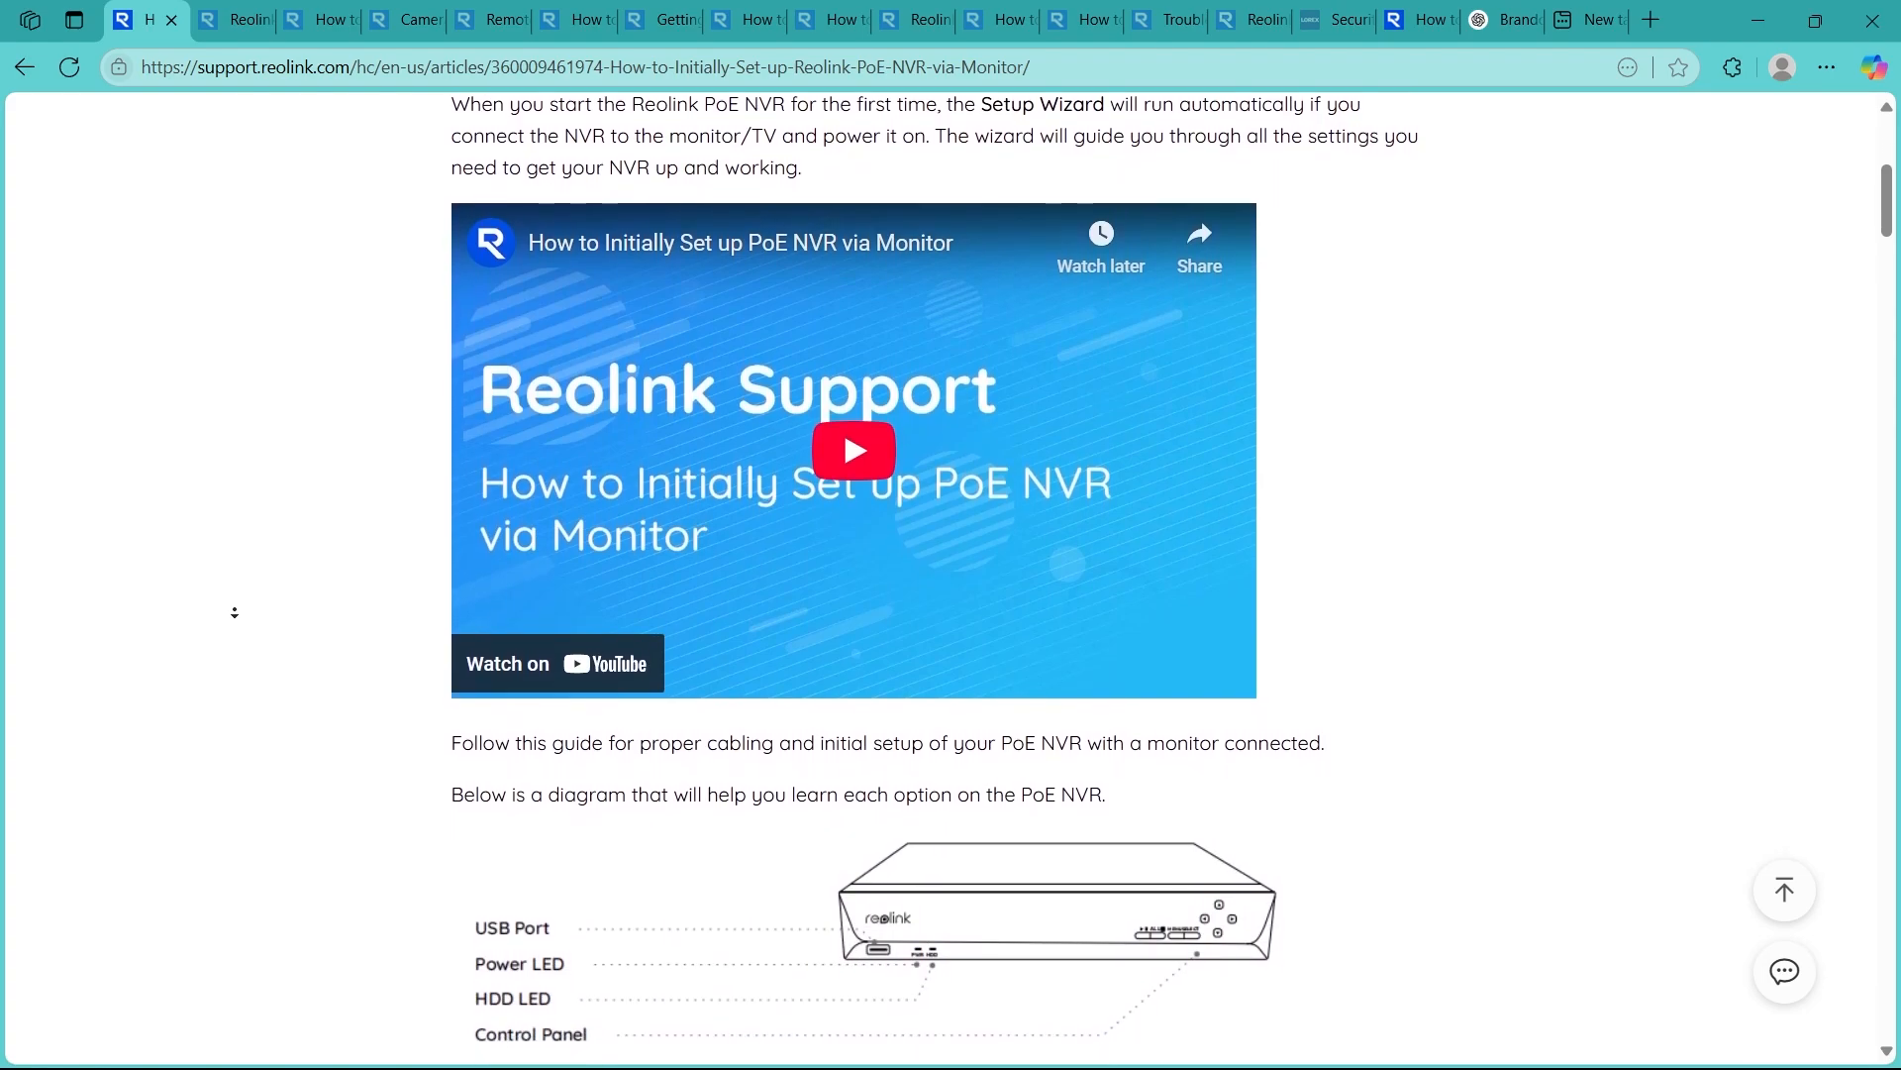
scroll("down", 3)
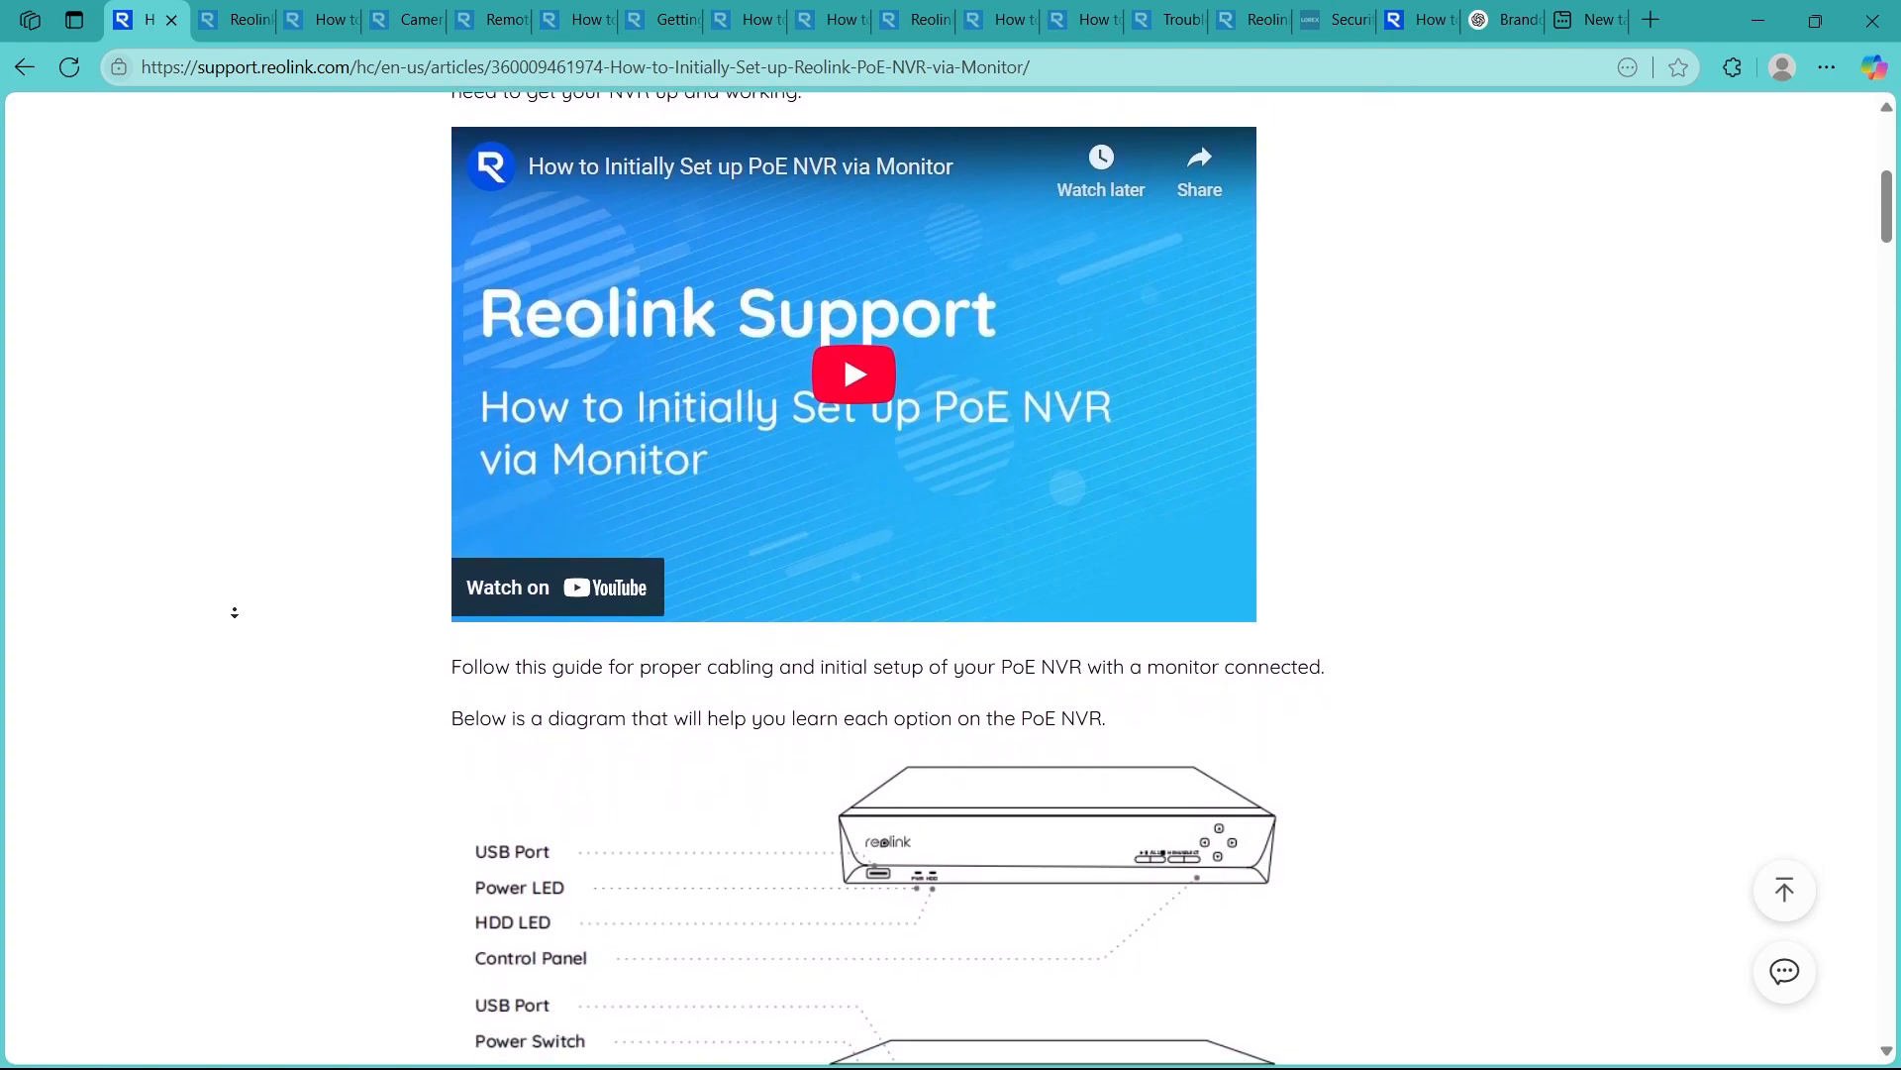
scroll("down", 3)
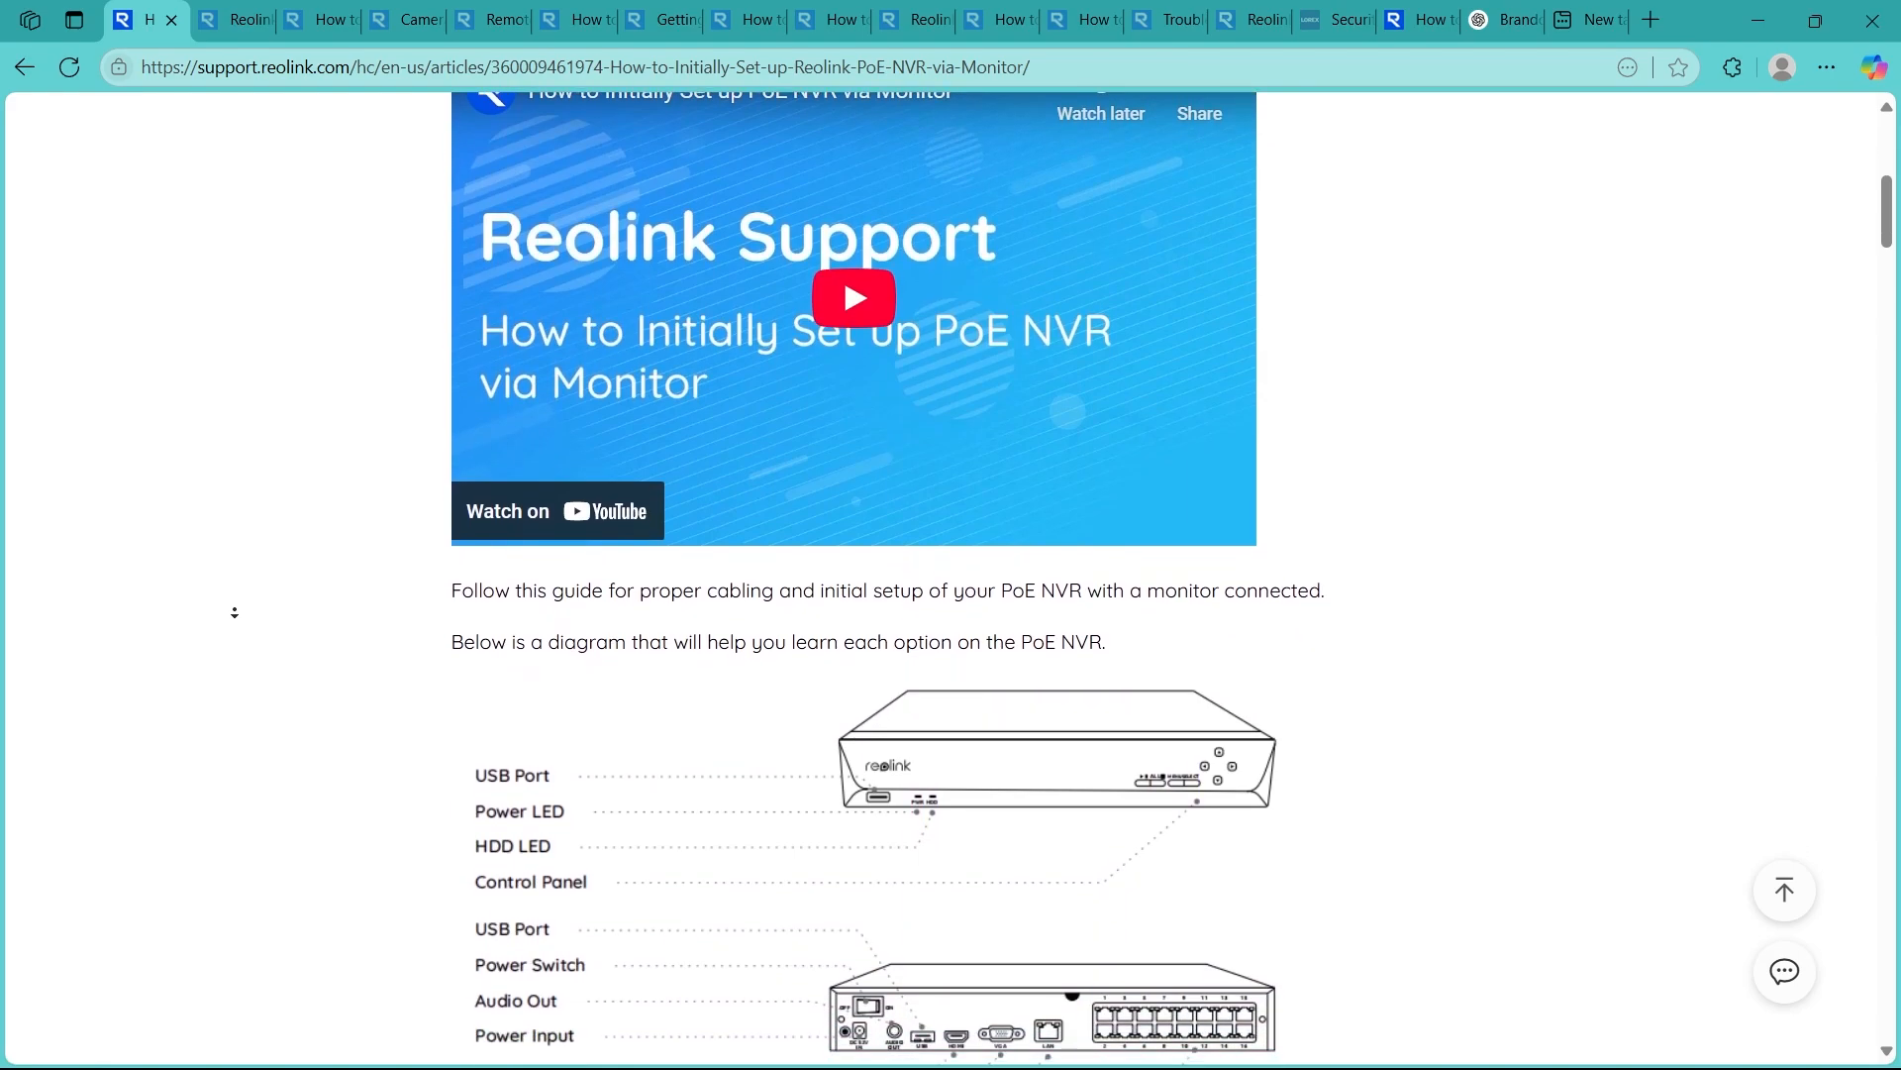
scroll("down", 3)
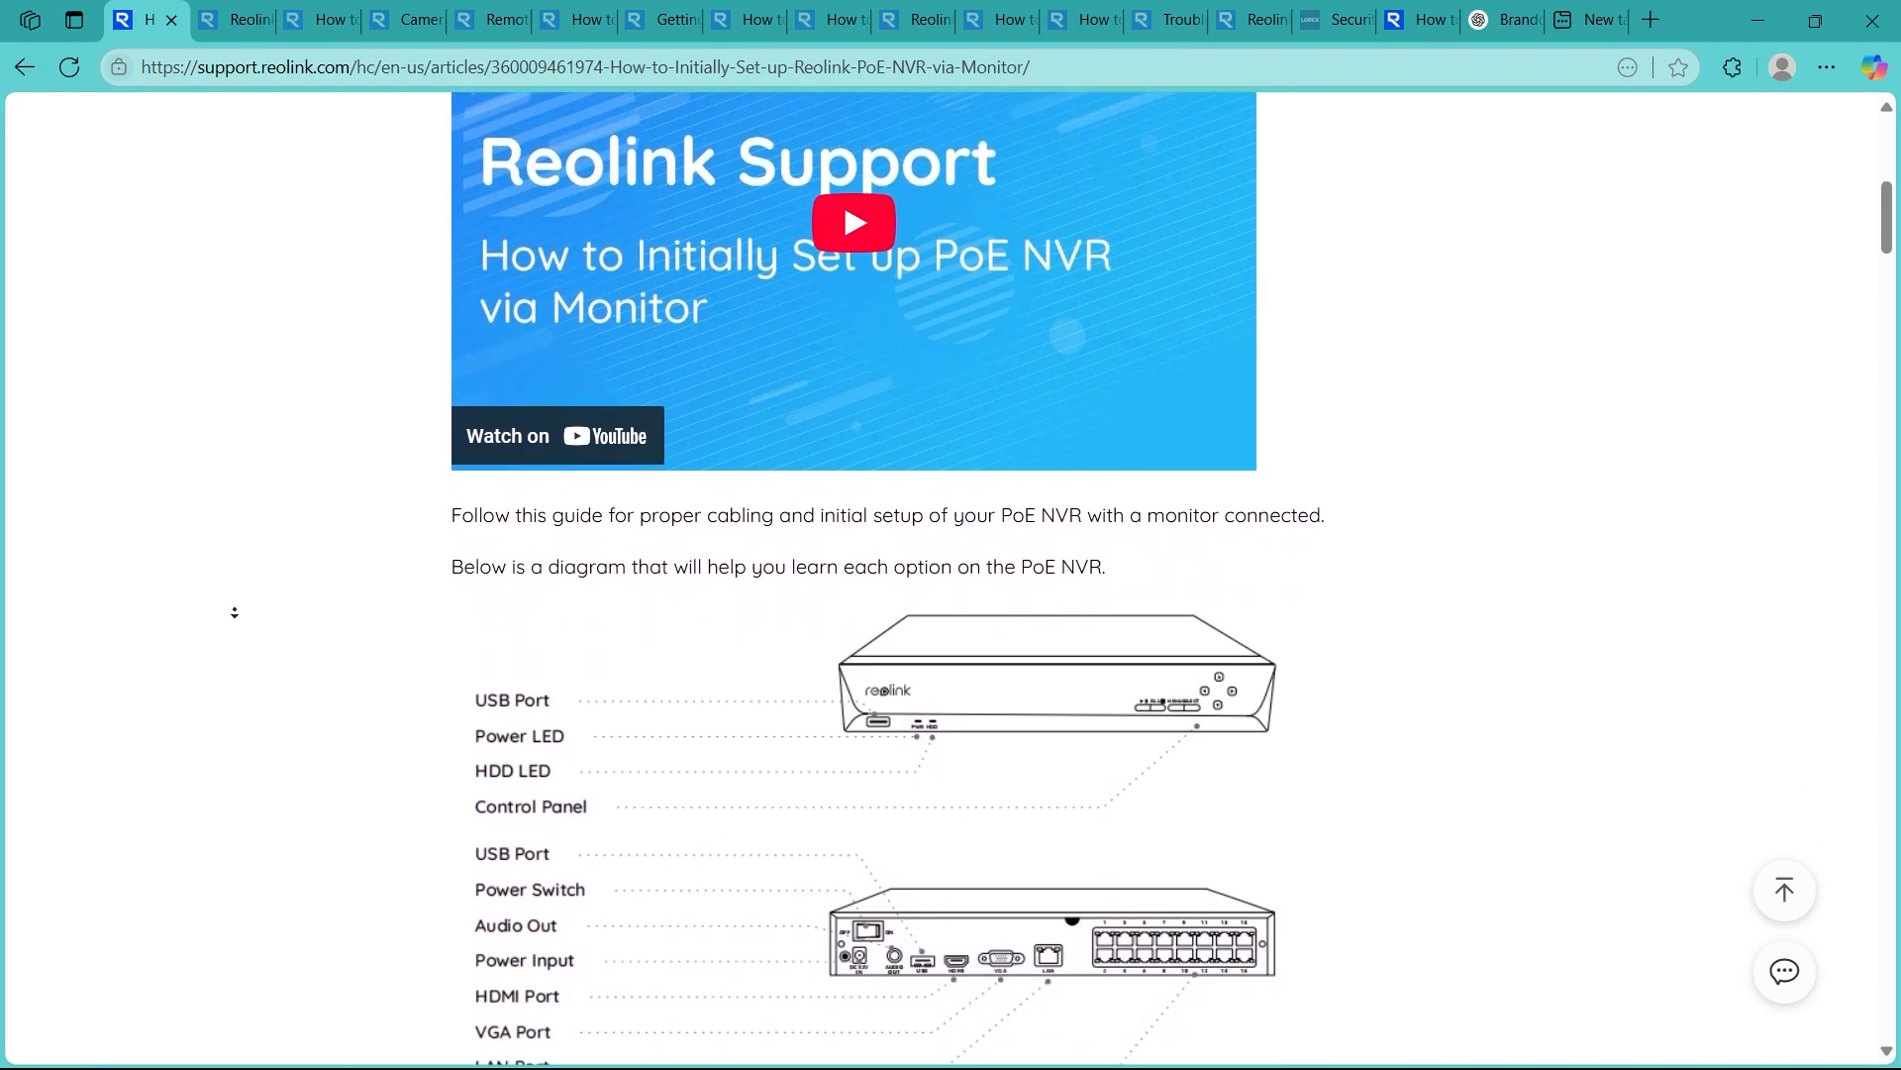
scroll("down", 3)
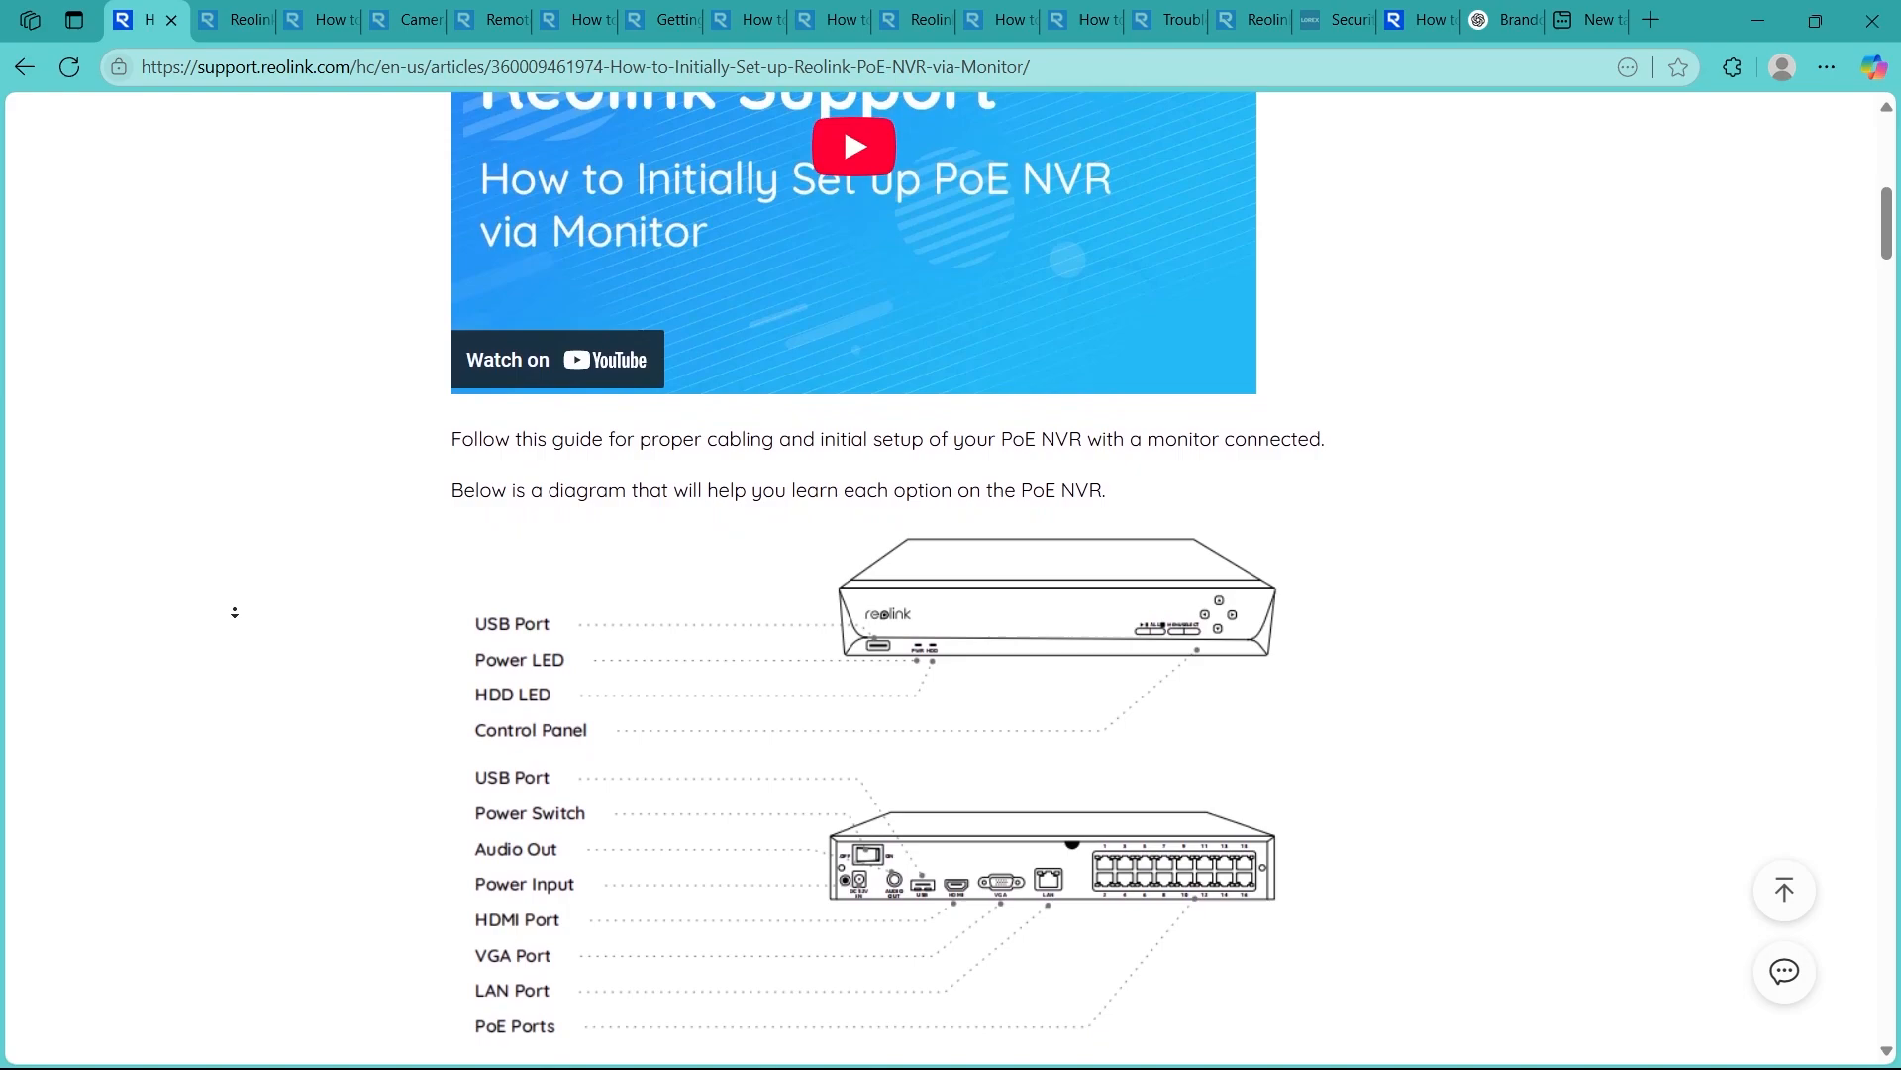
Scroll through Step 1's LAN-to-router and mouse cabling and the right-click note to Step 2's HDMI/VGA monitor illustration
scroll("down", 3)
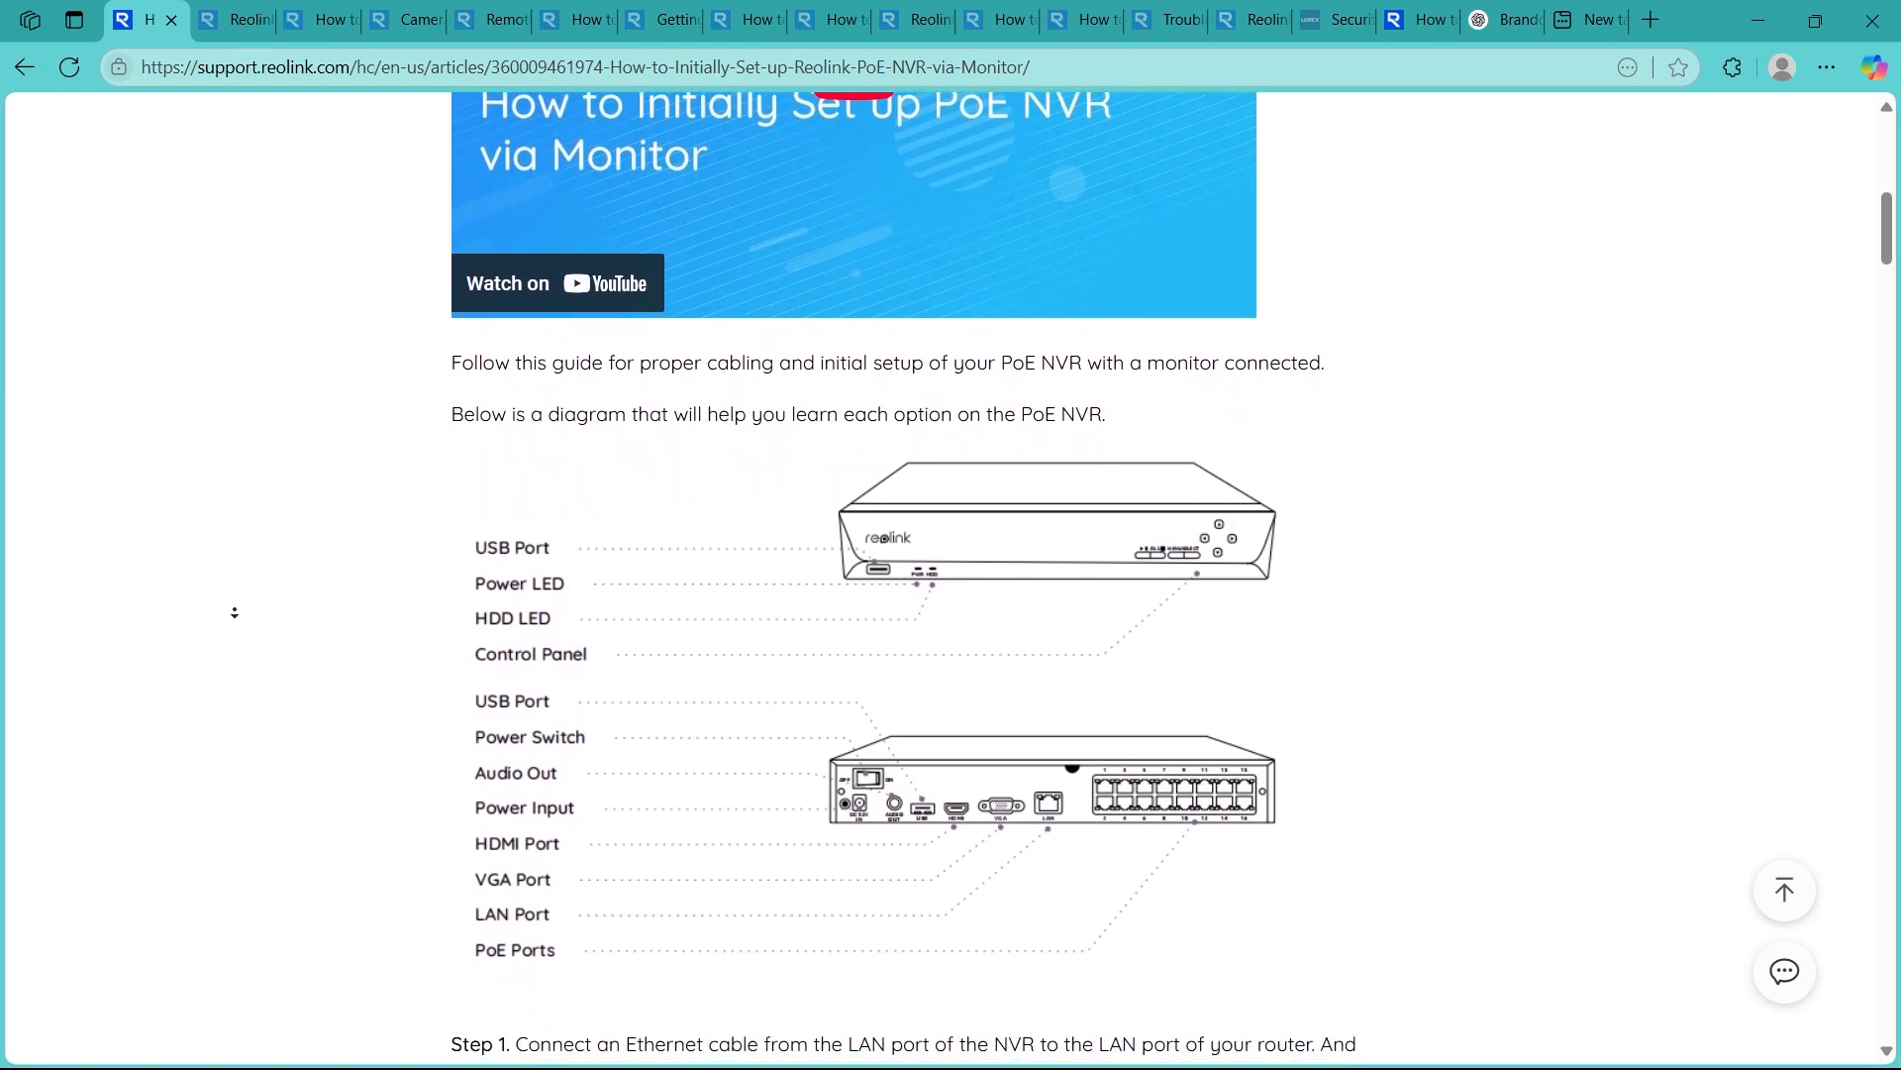
scroll("down", 3)
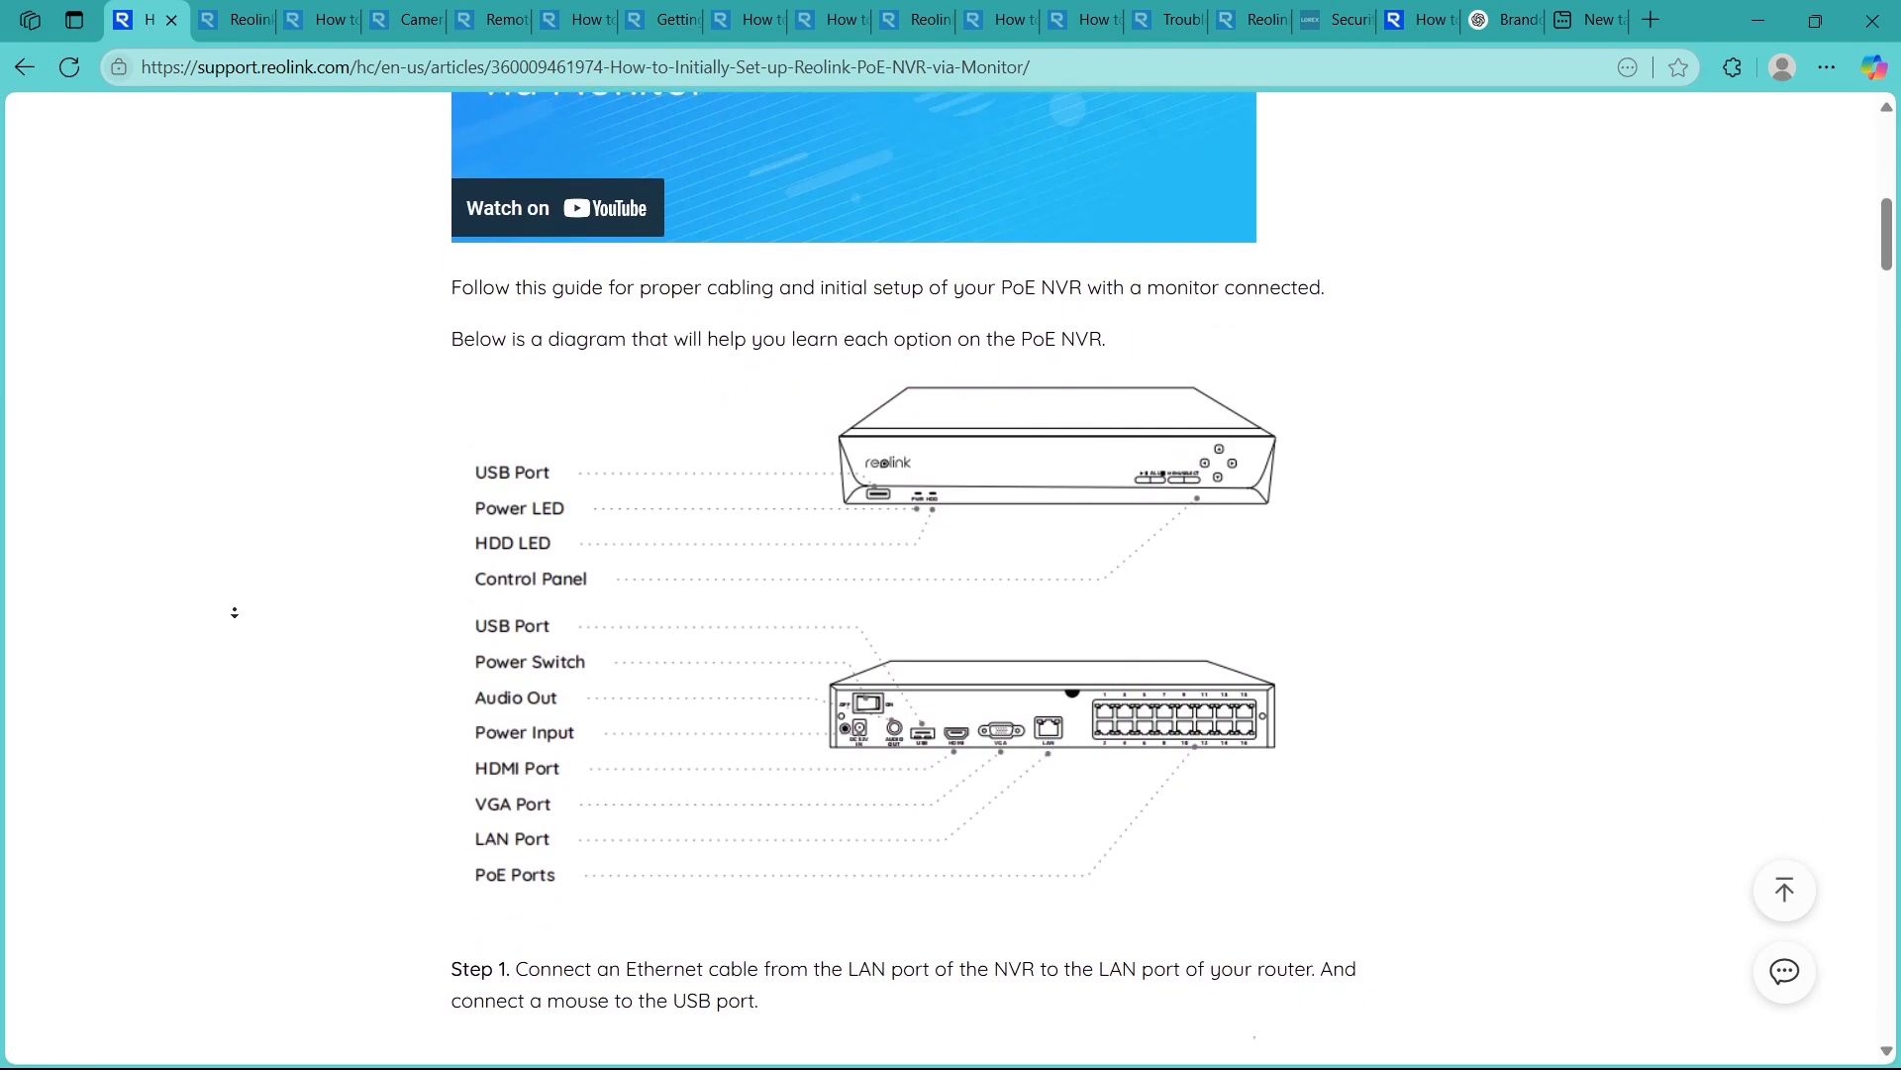
scroll("down", 3)
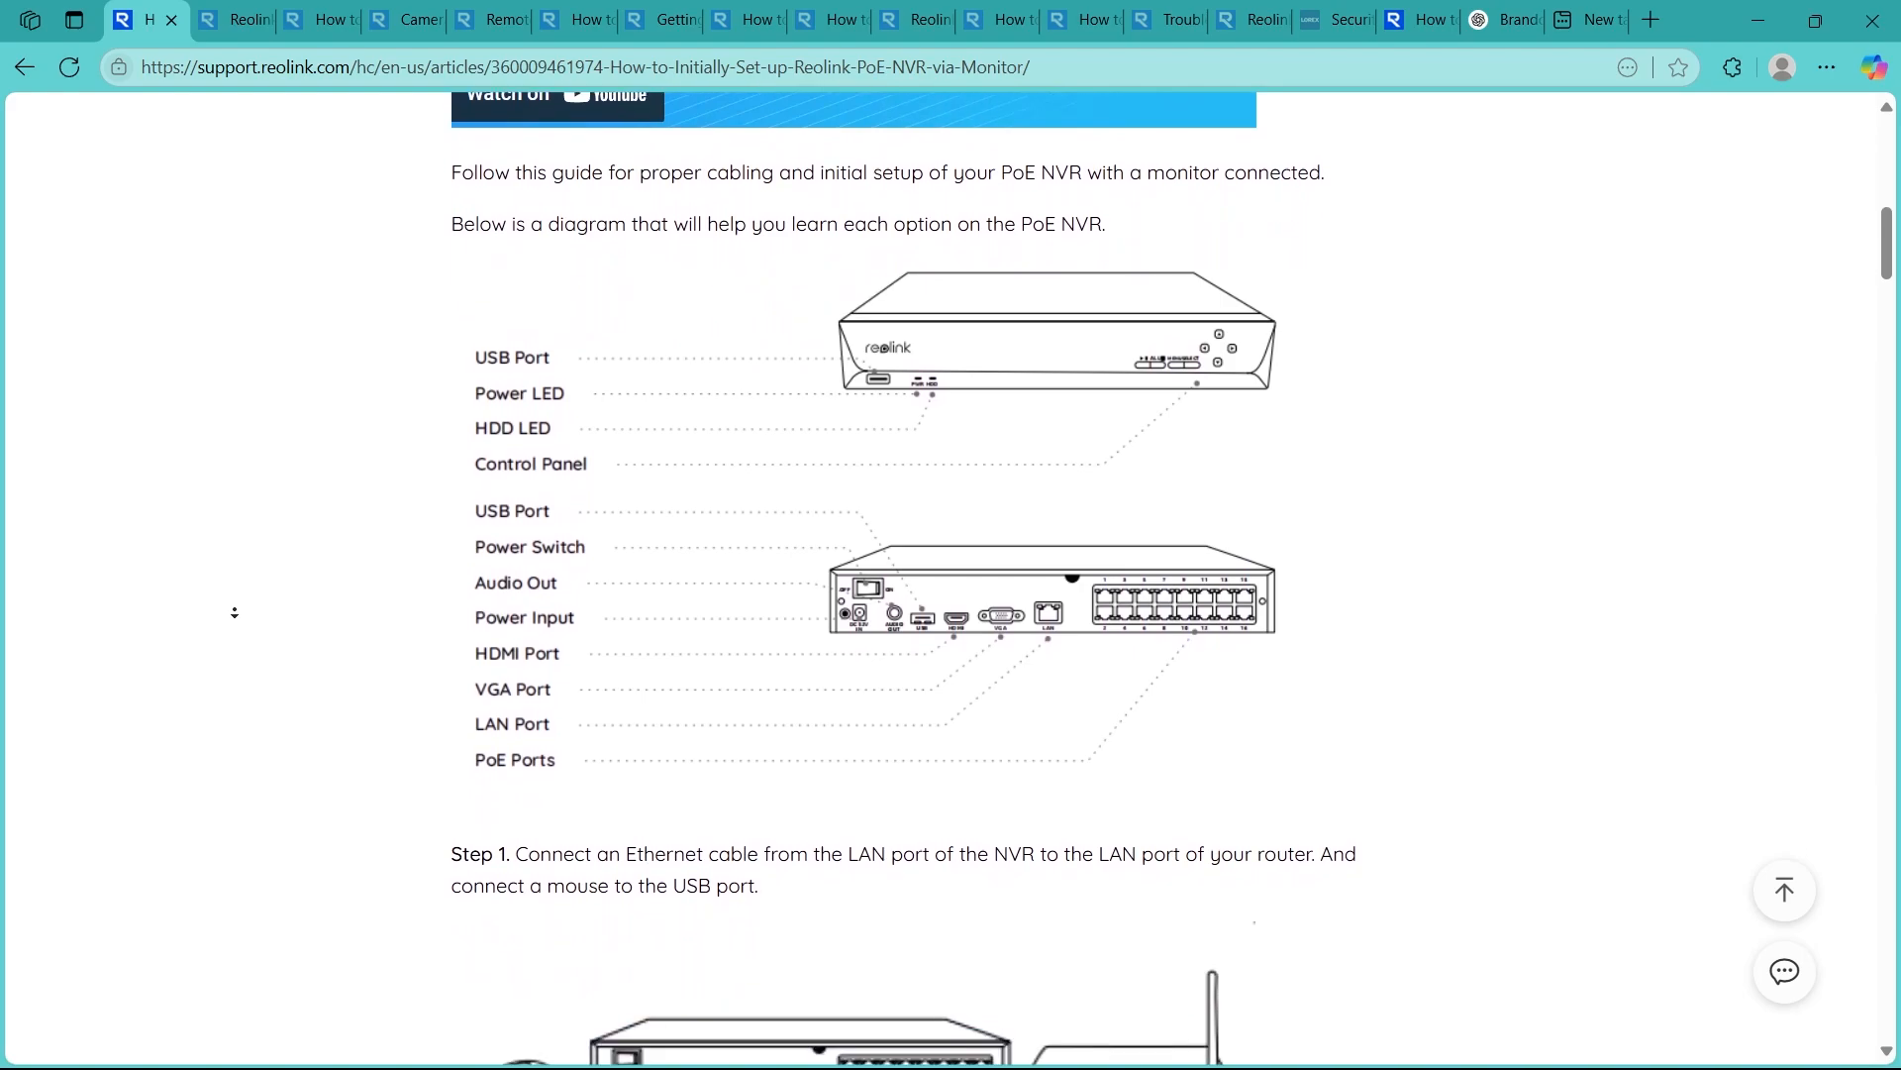
scroll("down", 3)
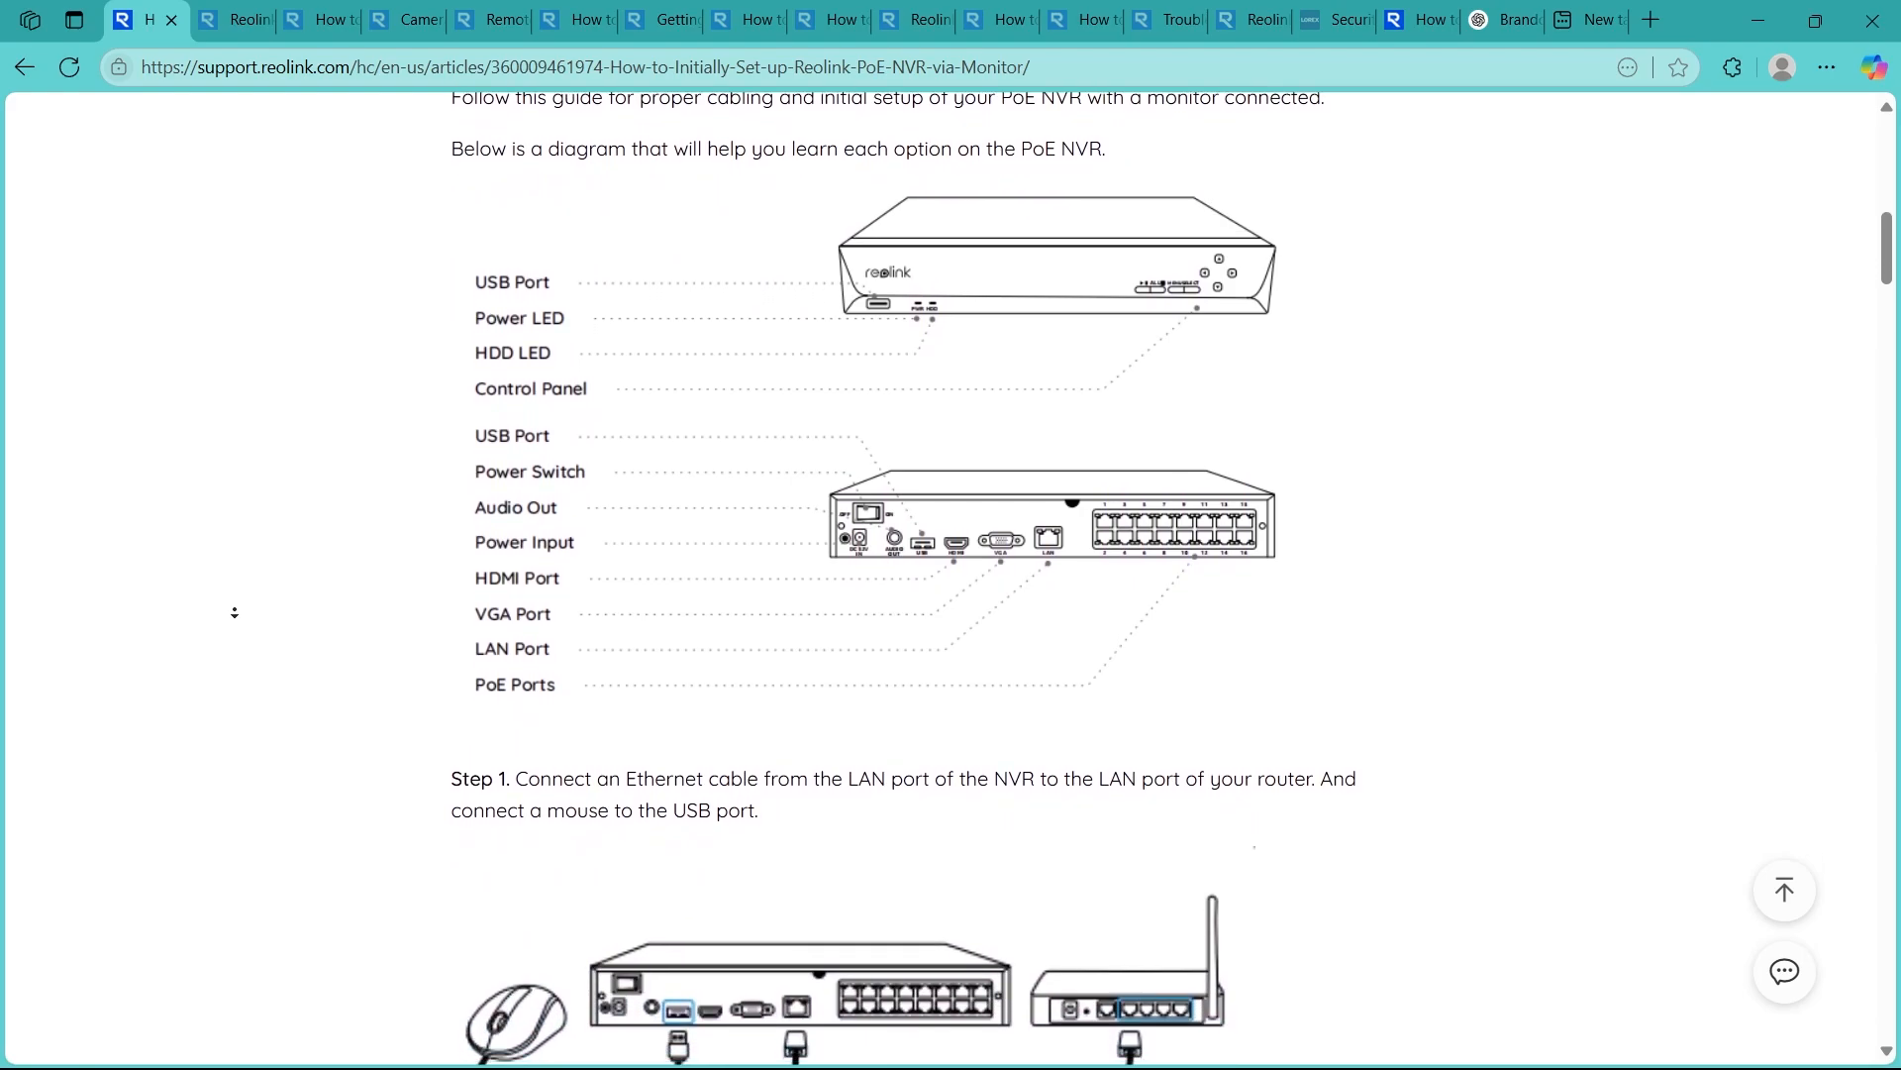
scroll("down", 3)
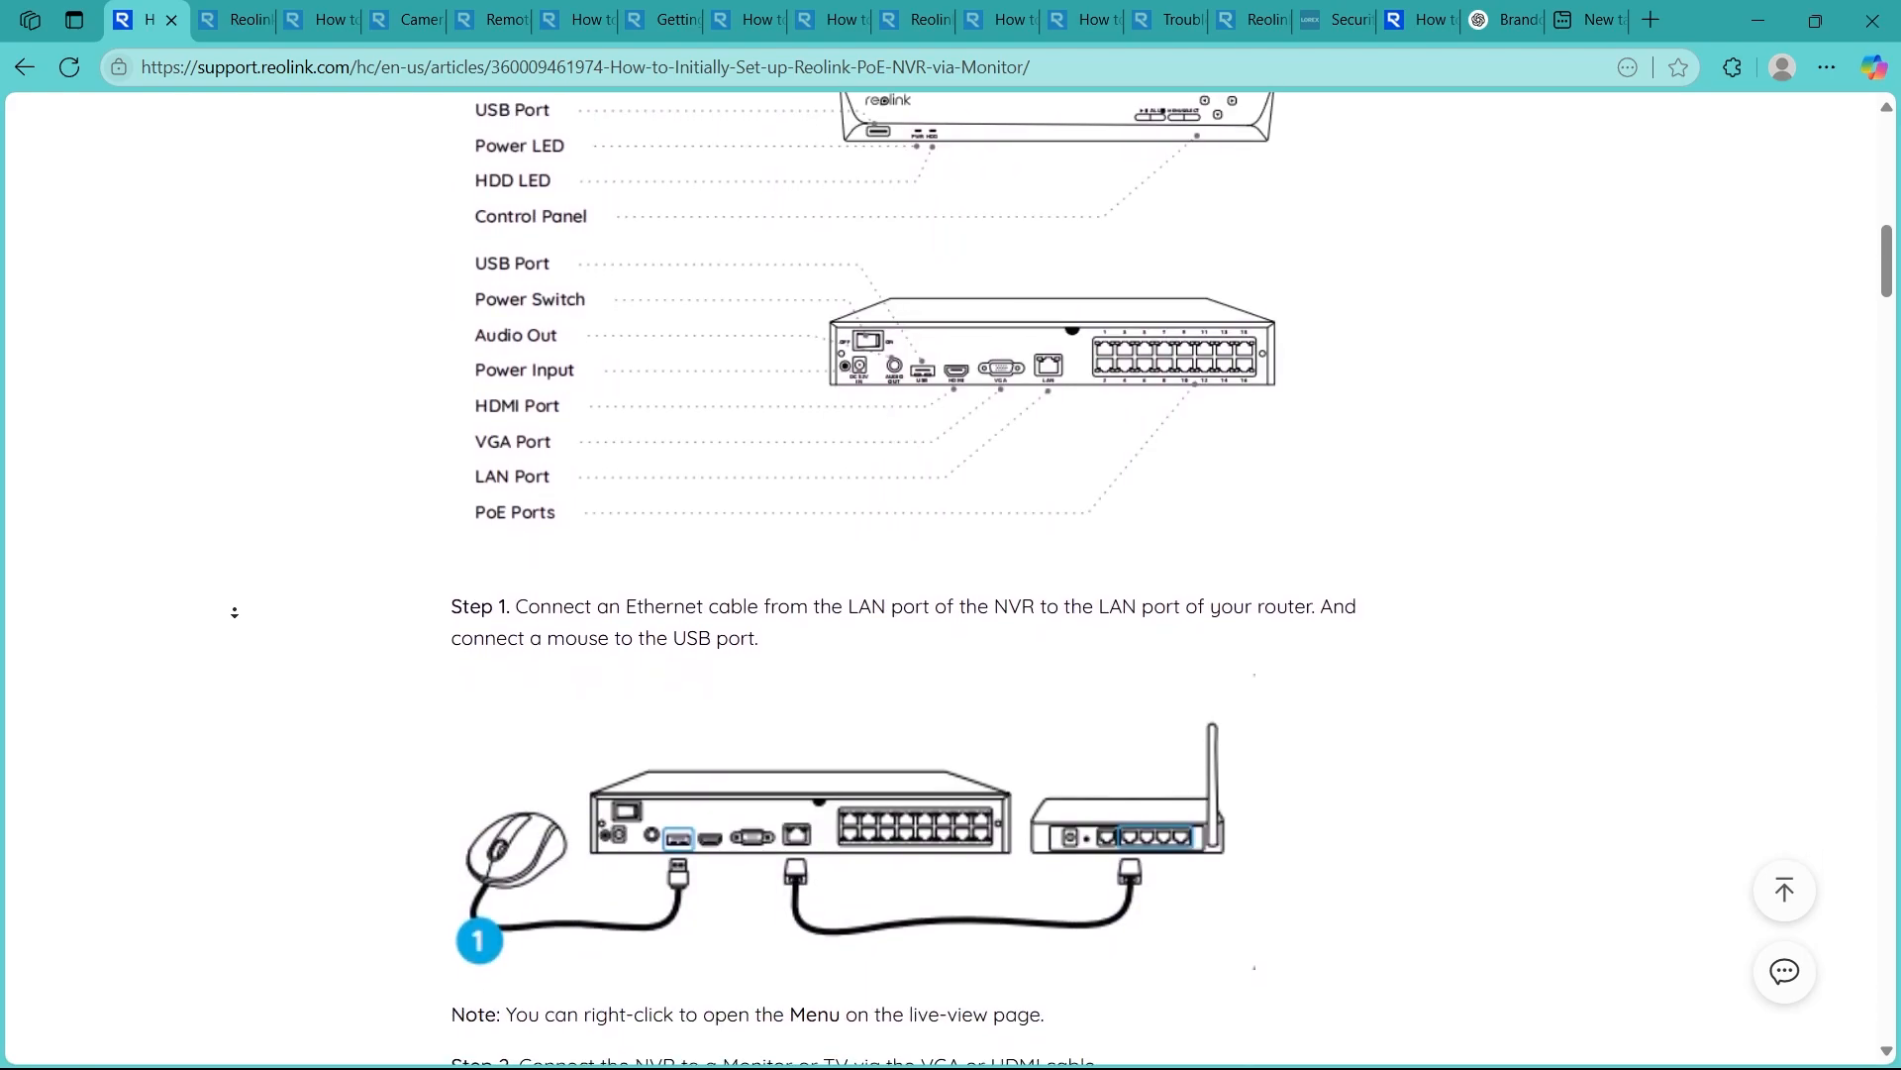
scroll("down", 3)
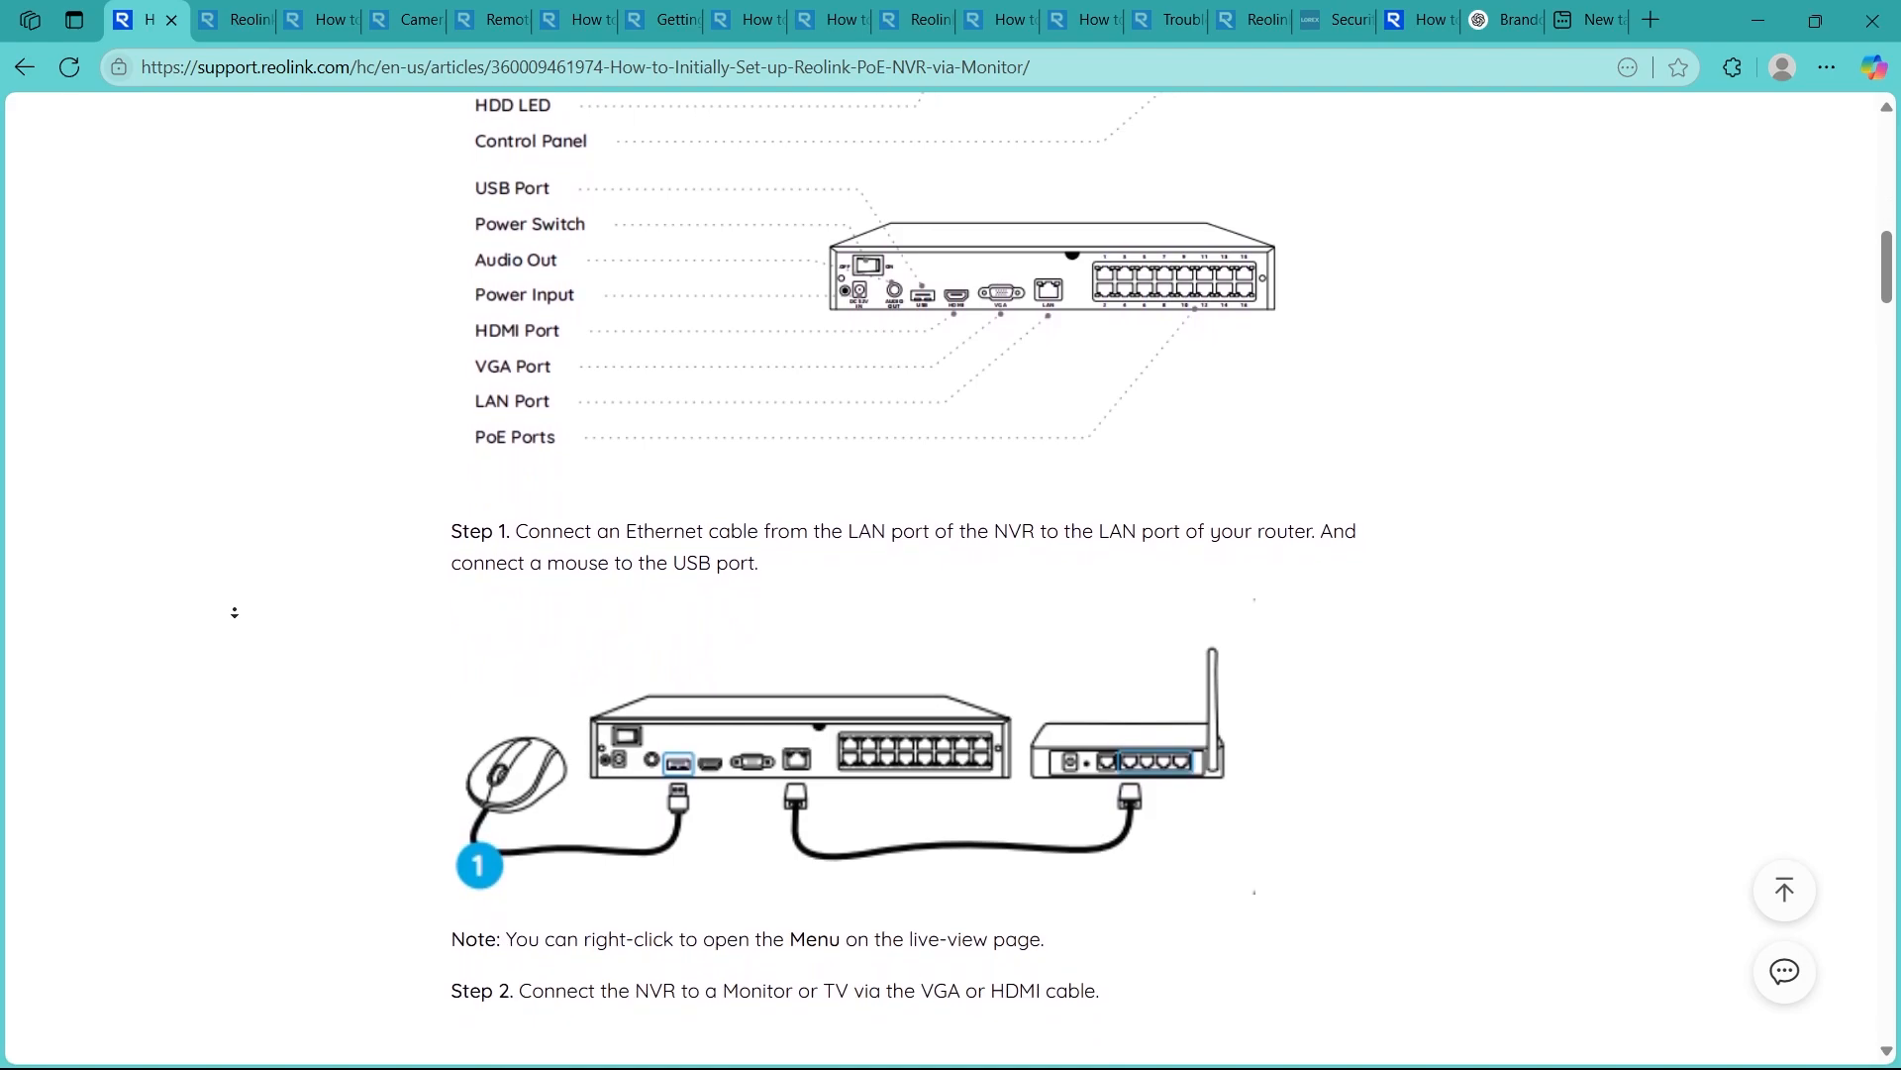
scroll("down", 3)
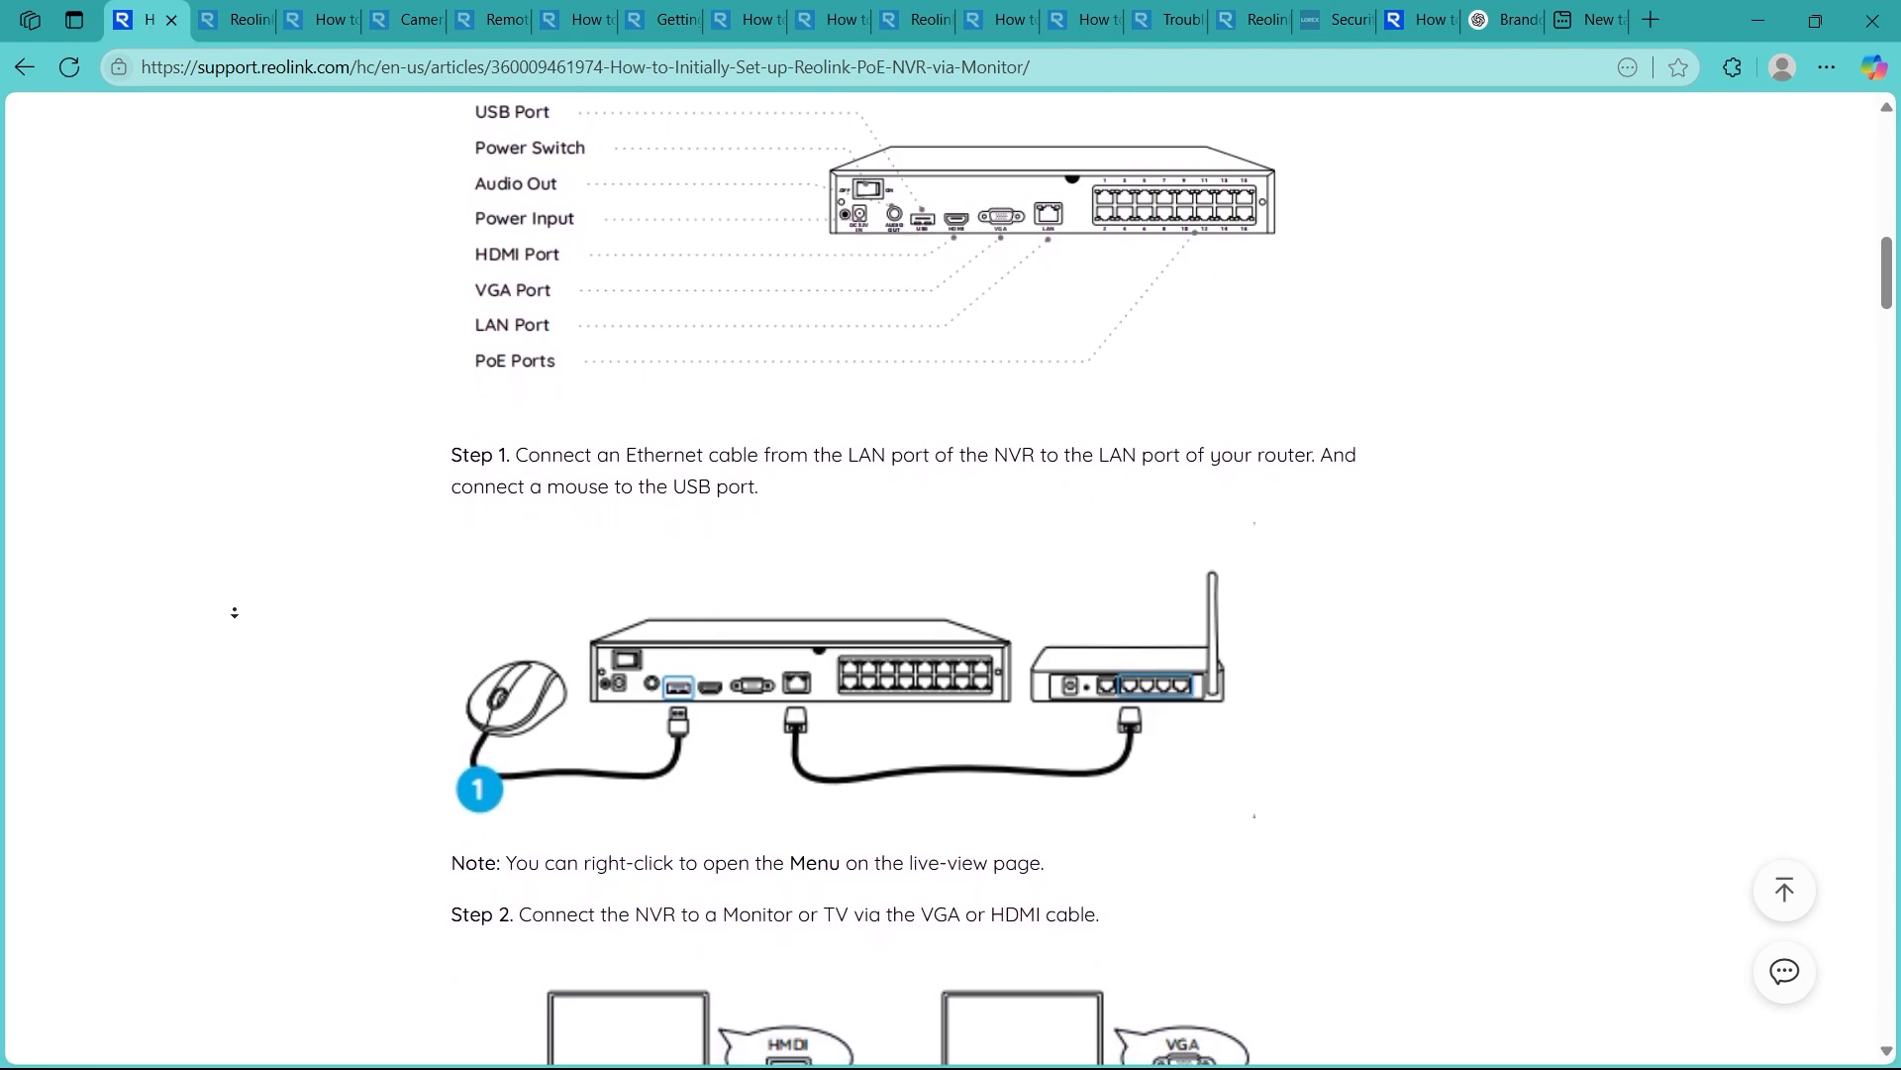
scroll("down", 3)
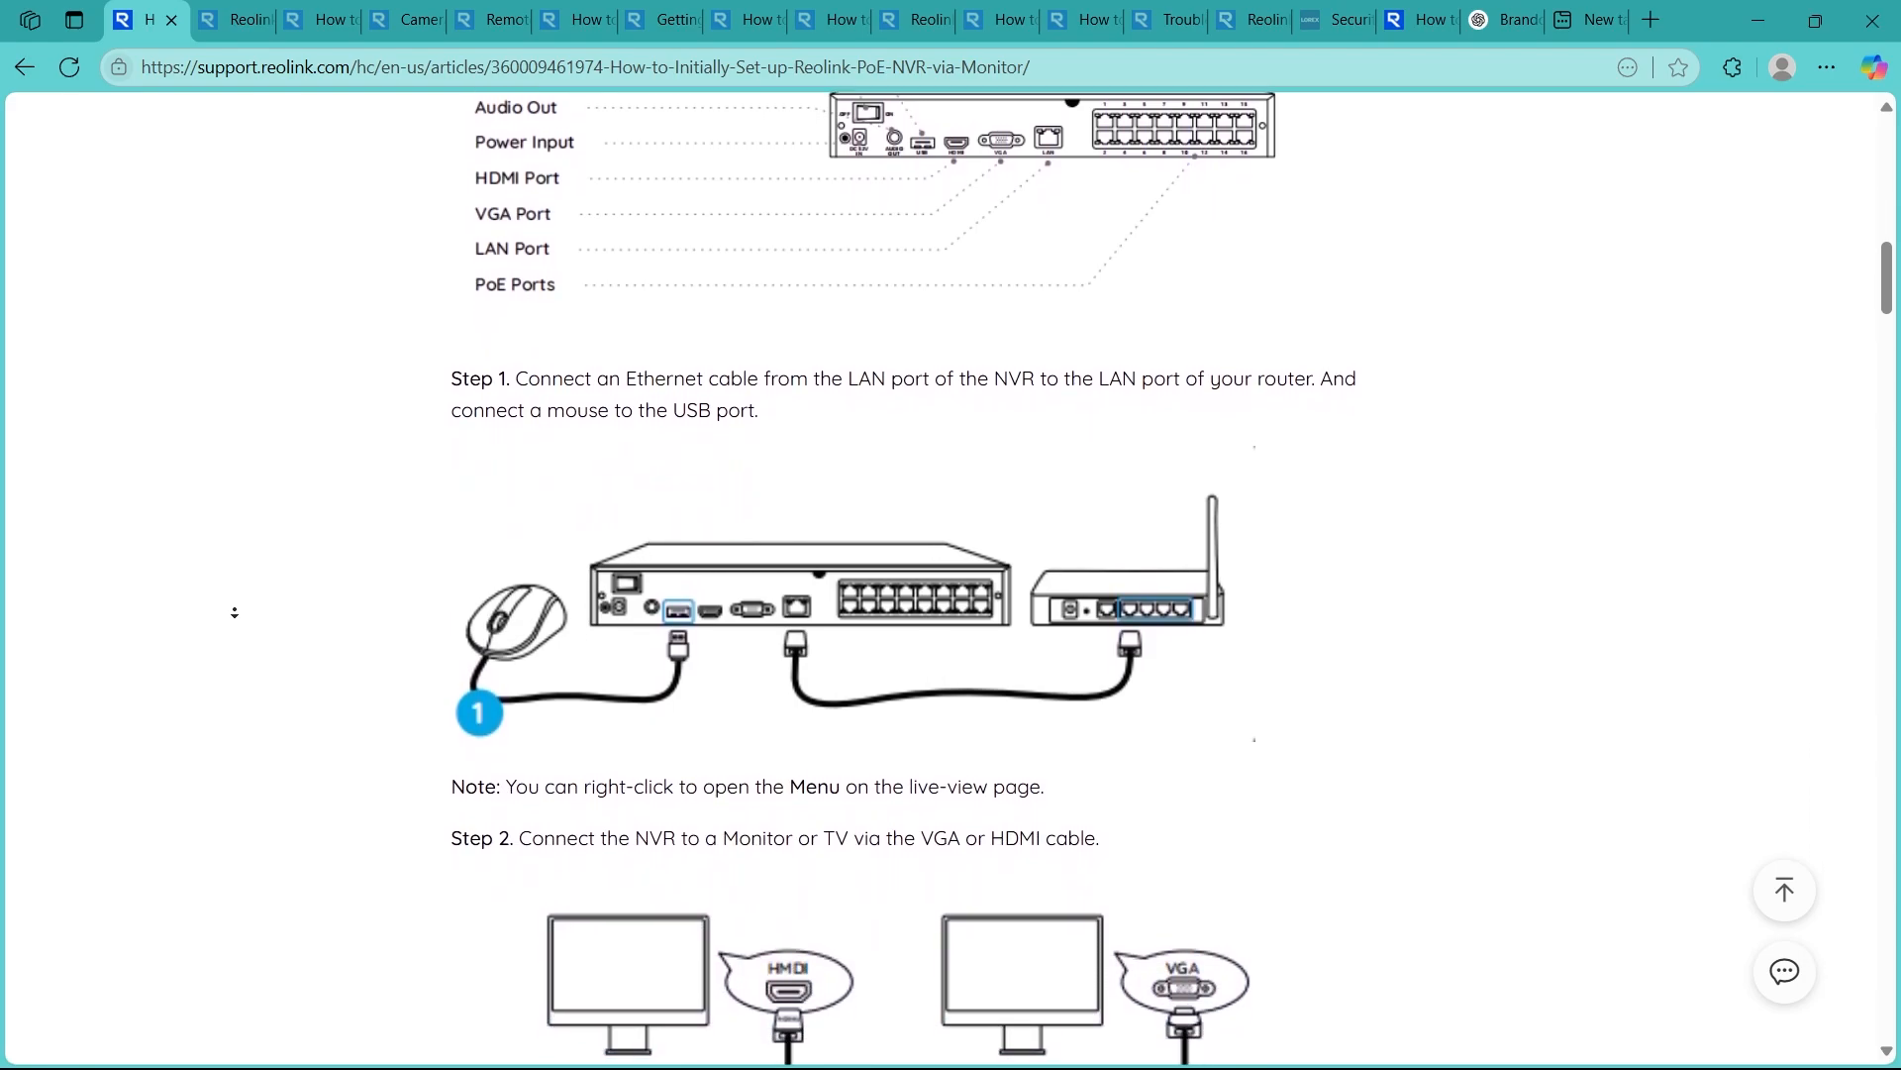
scroll("down", 3)
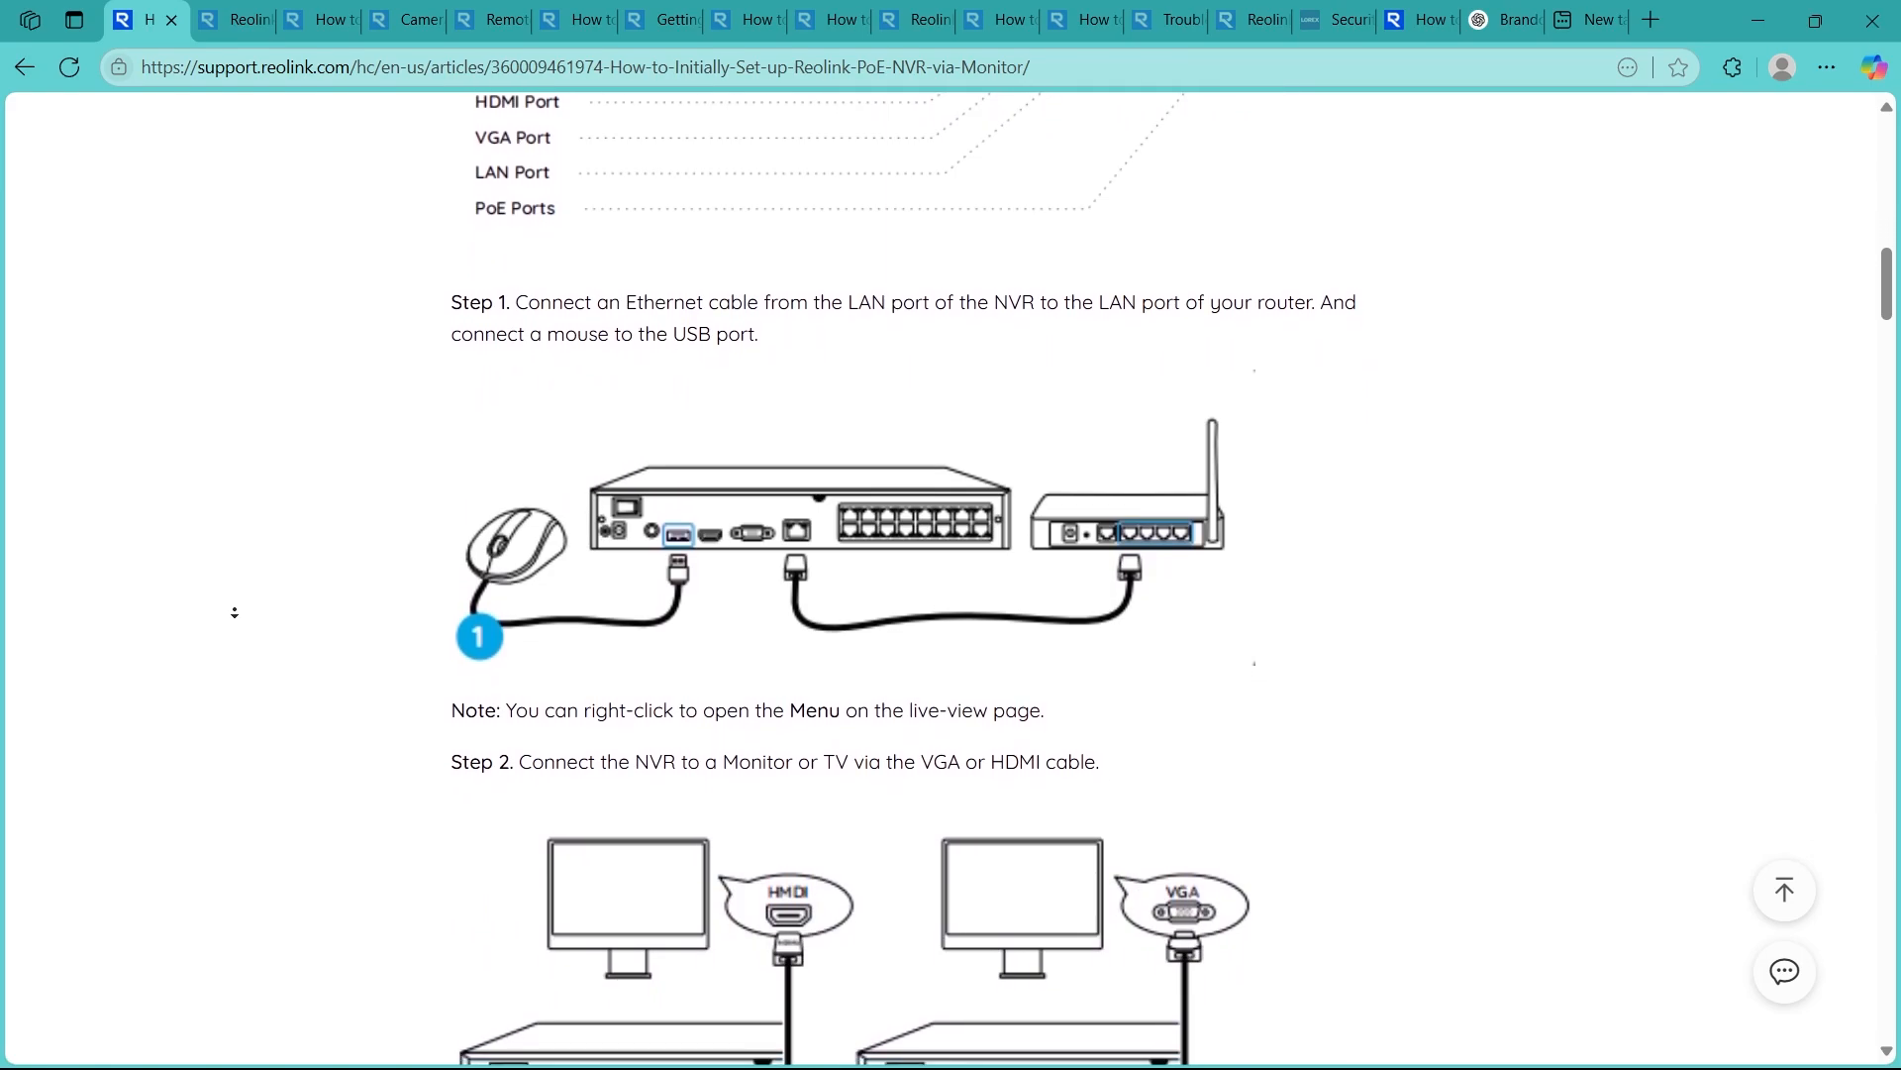
scroll("down", 3)
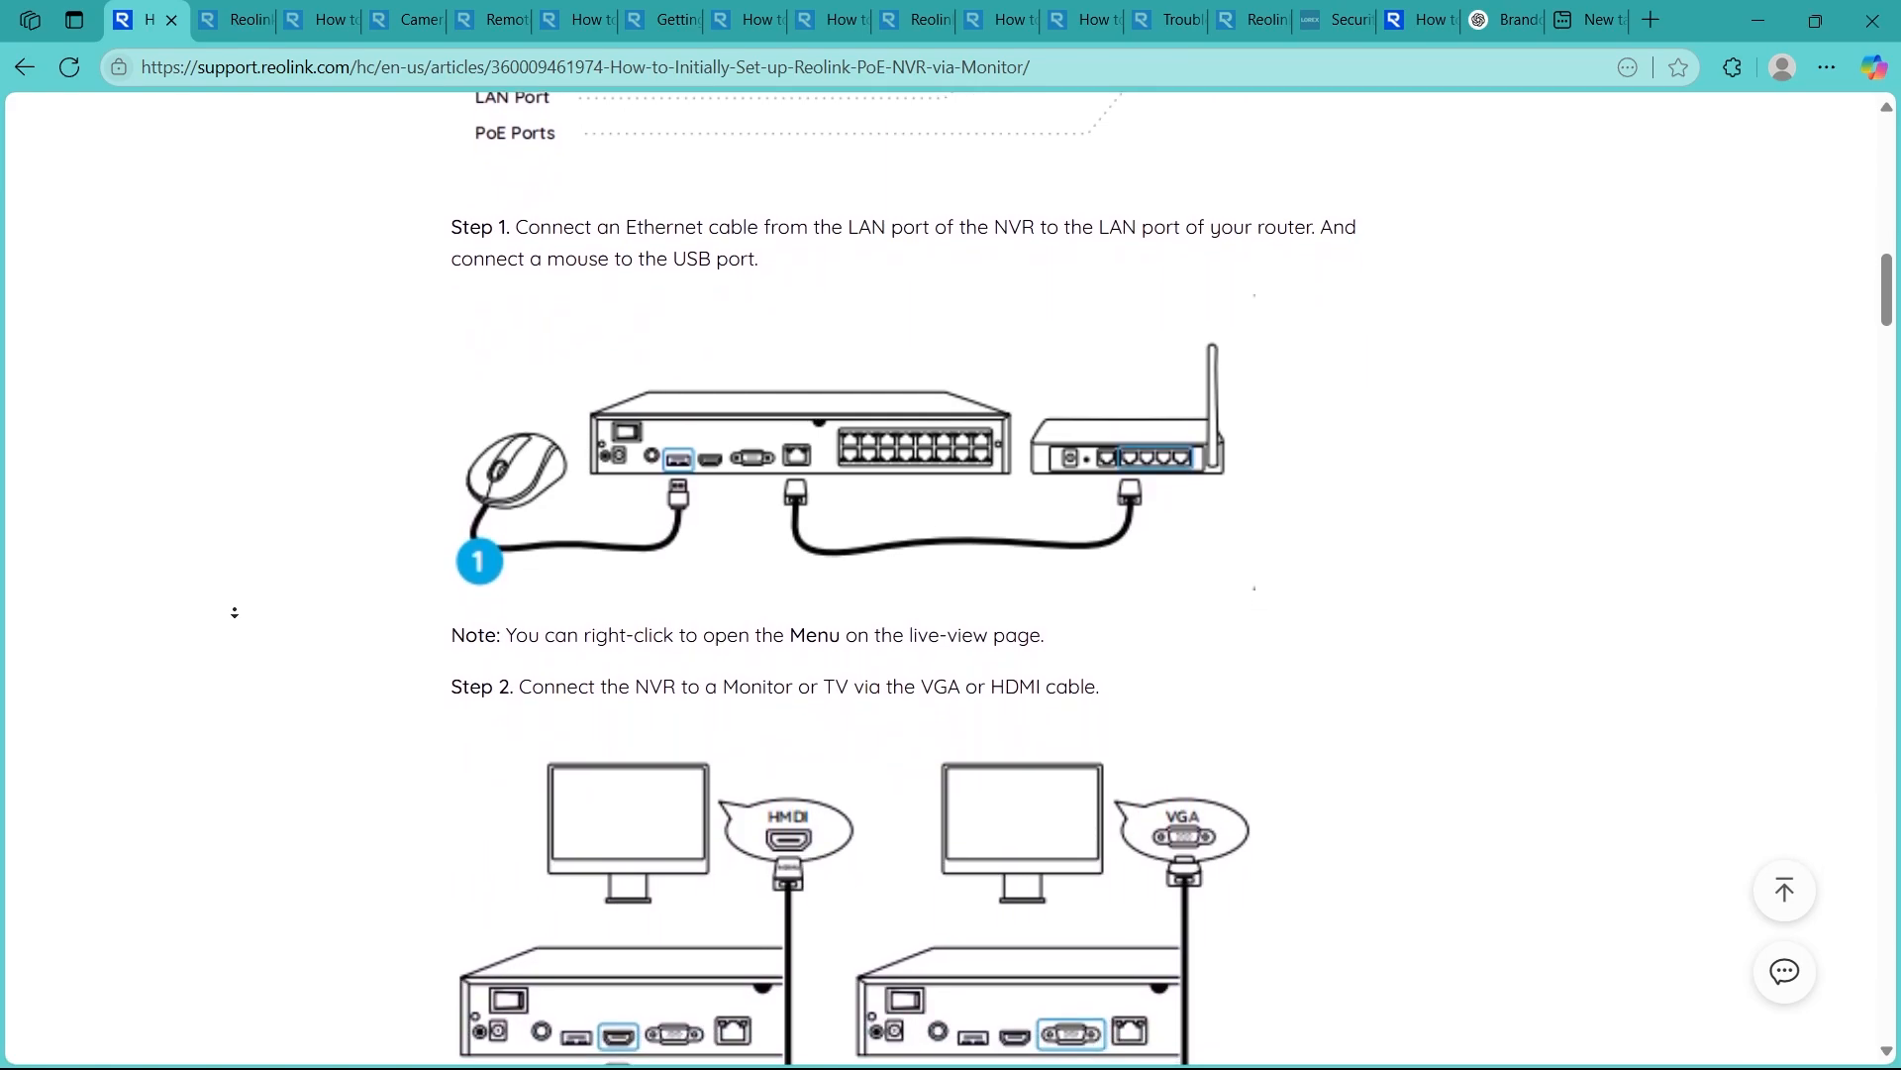
Scroll through Steps 3–5 covering camera cabling, powering on the NVR and the splash screen
scroll("down", 3)
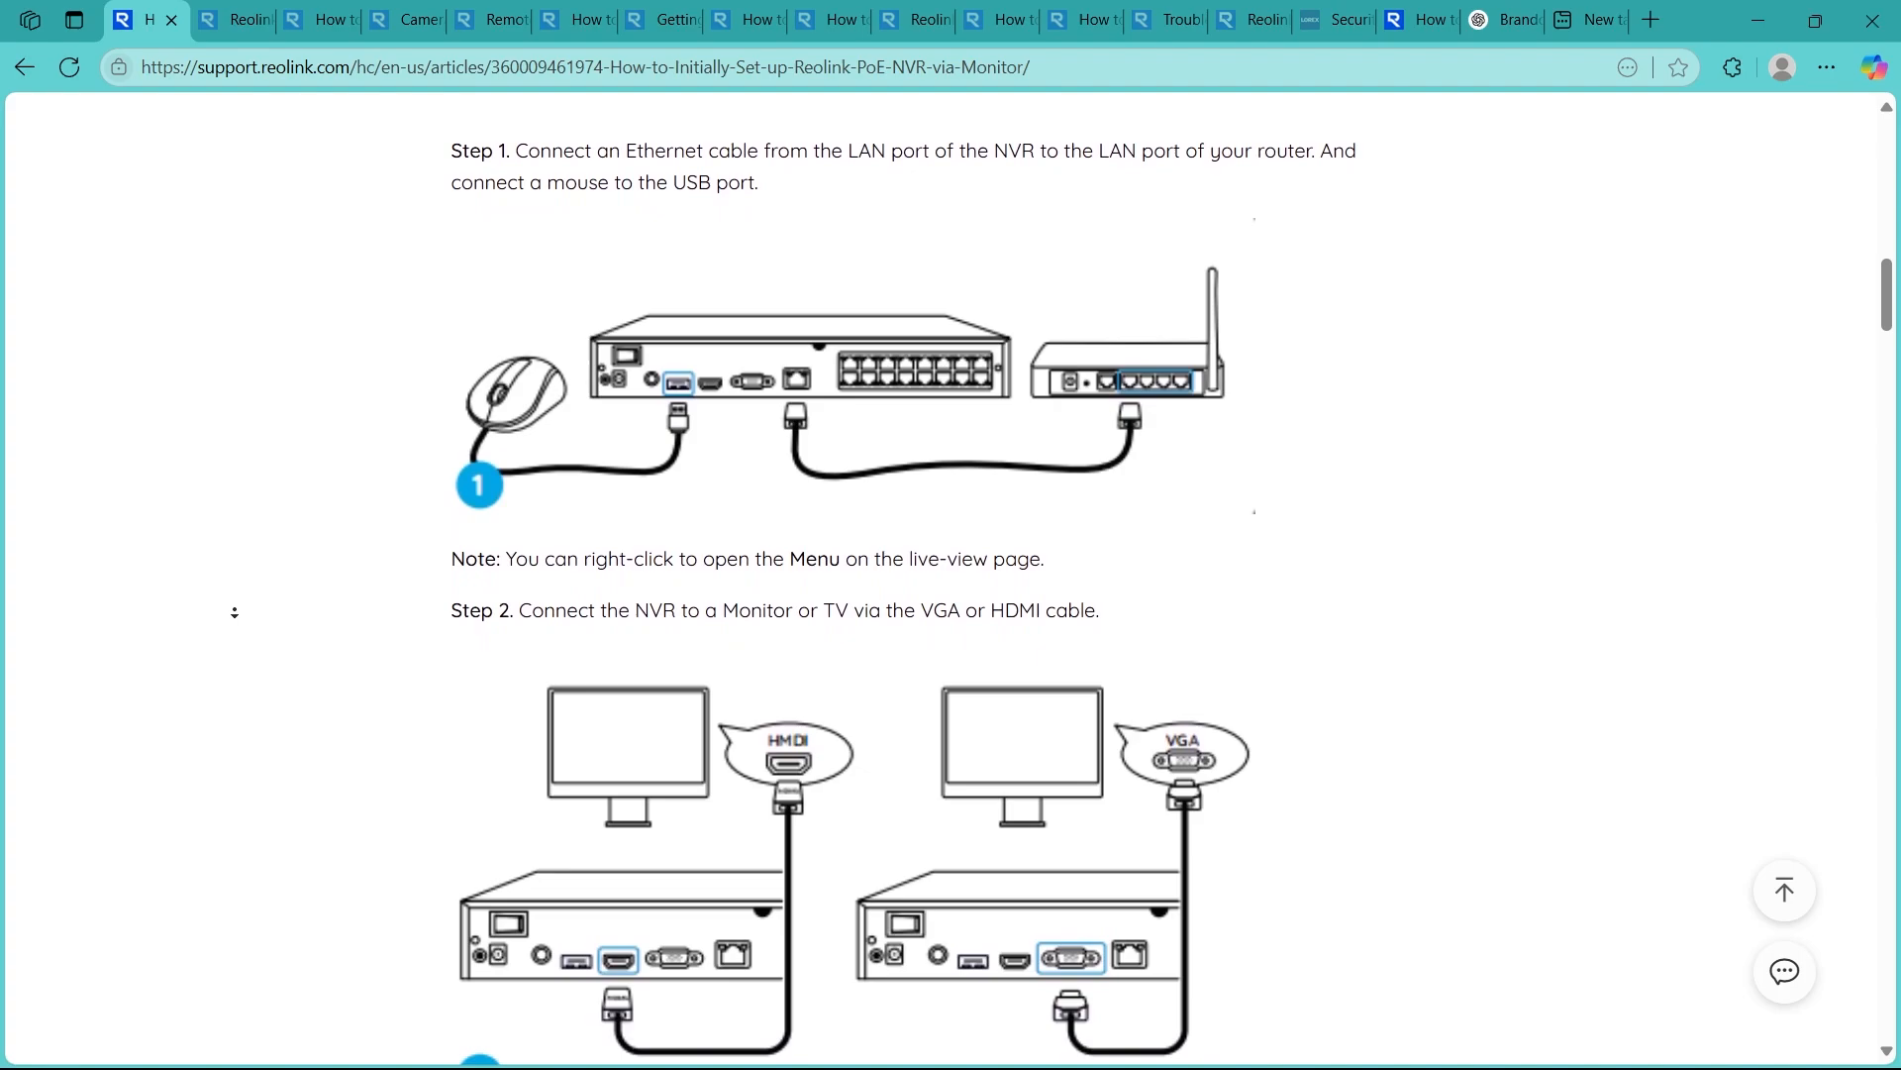
scroll("down", 3)
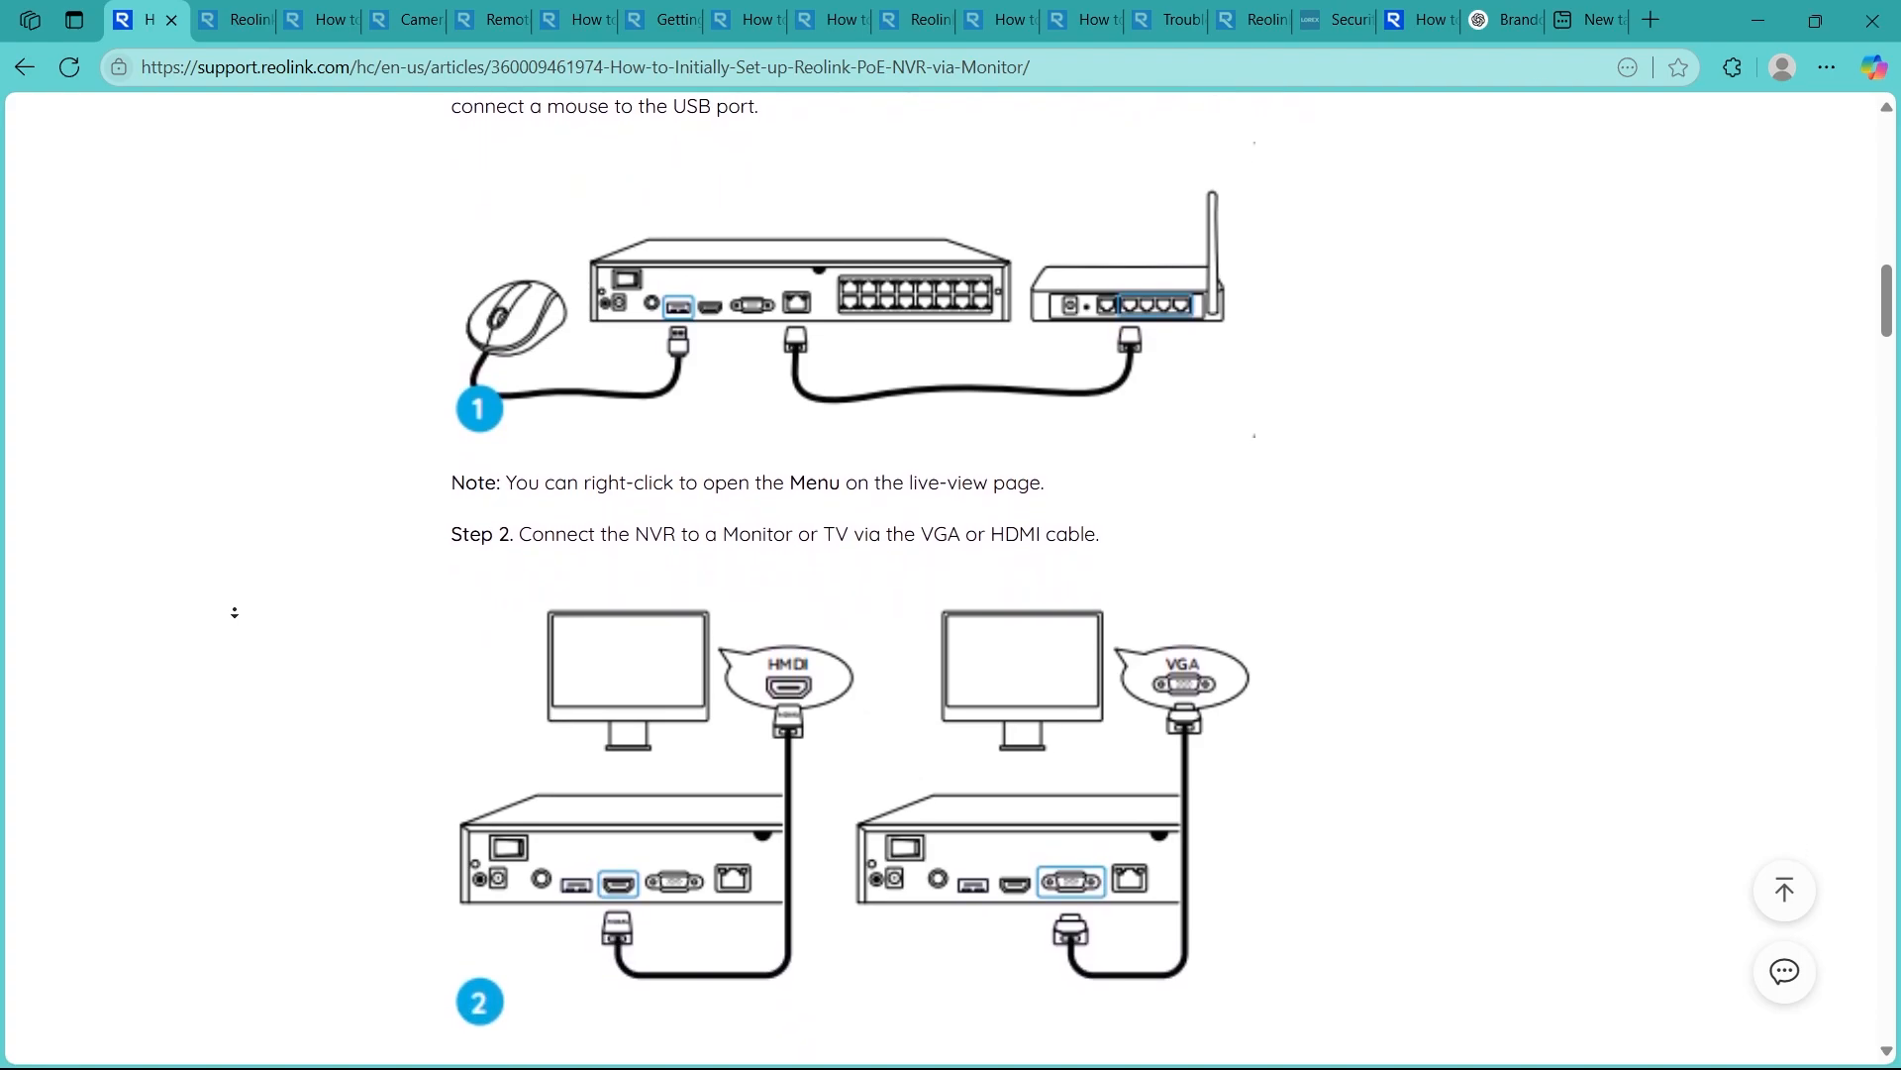
scroll("down", 3)
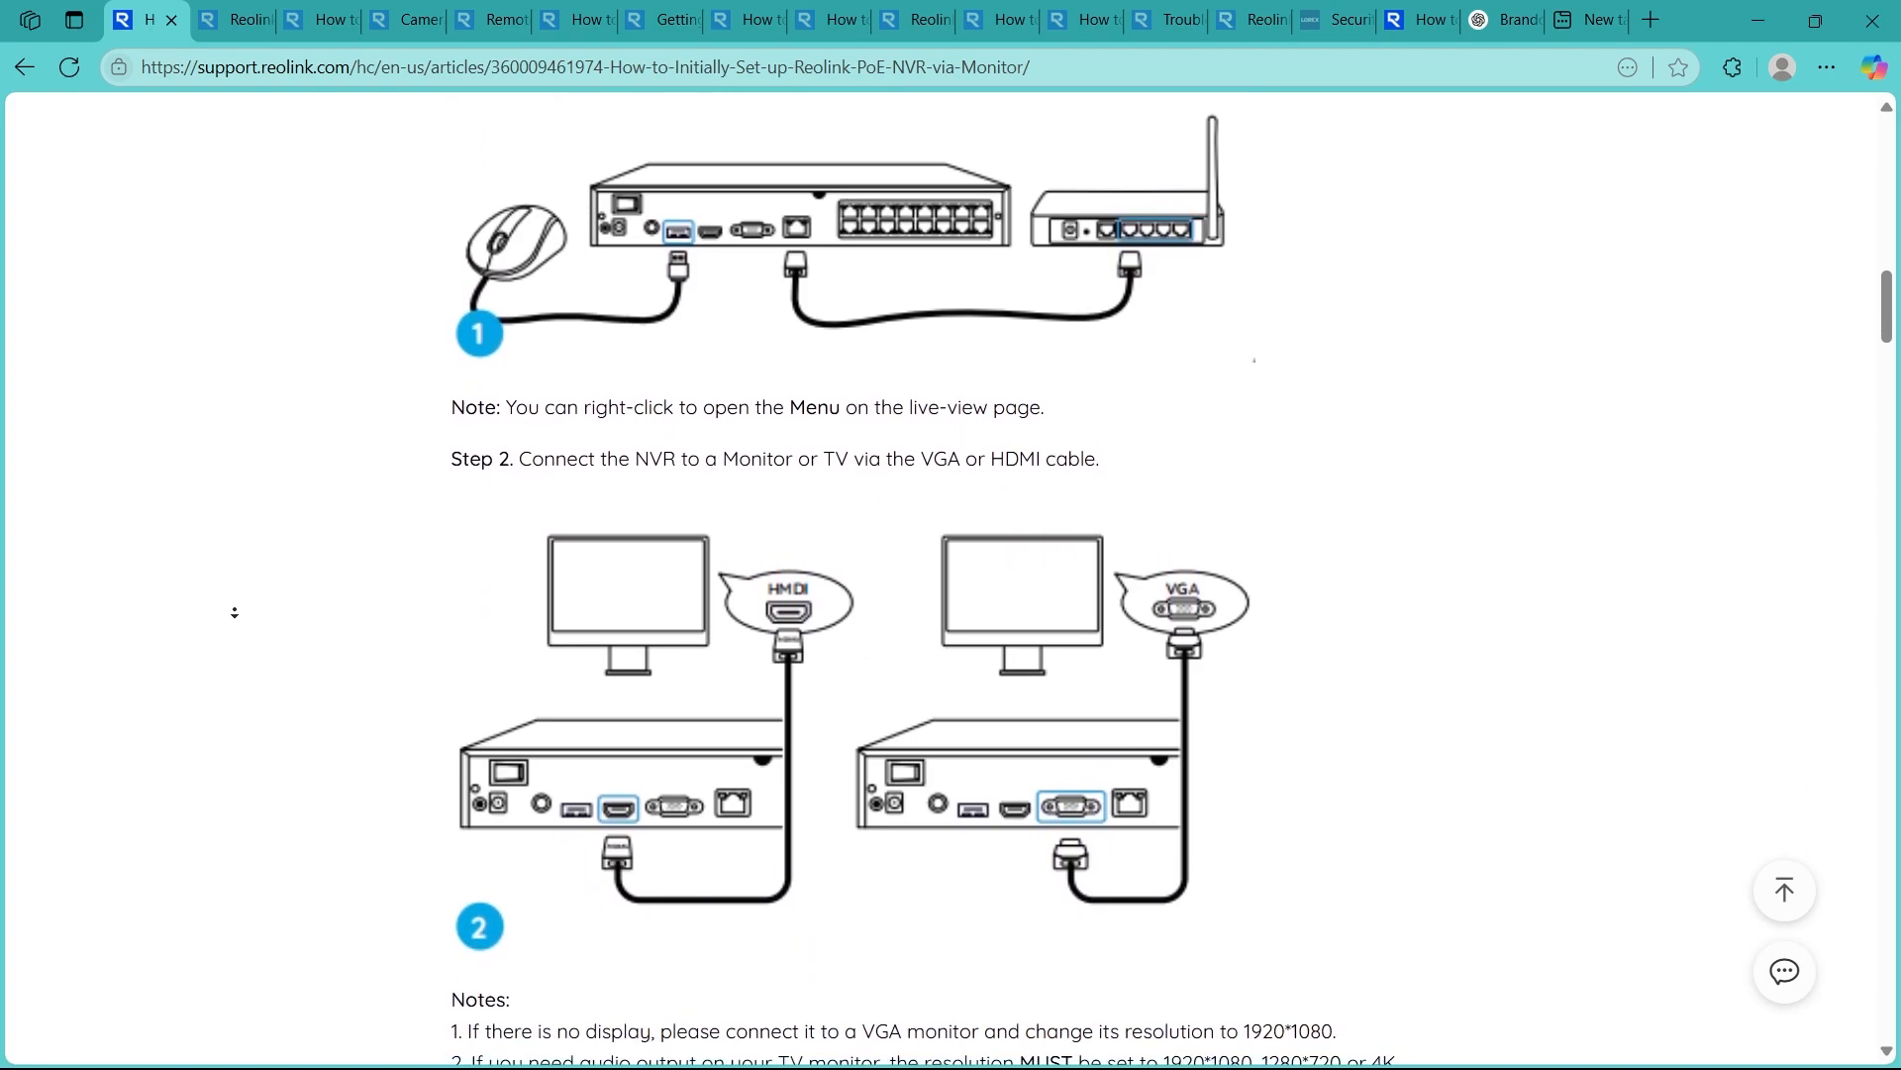
scroll("down", 3)
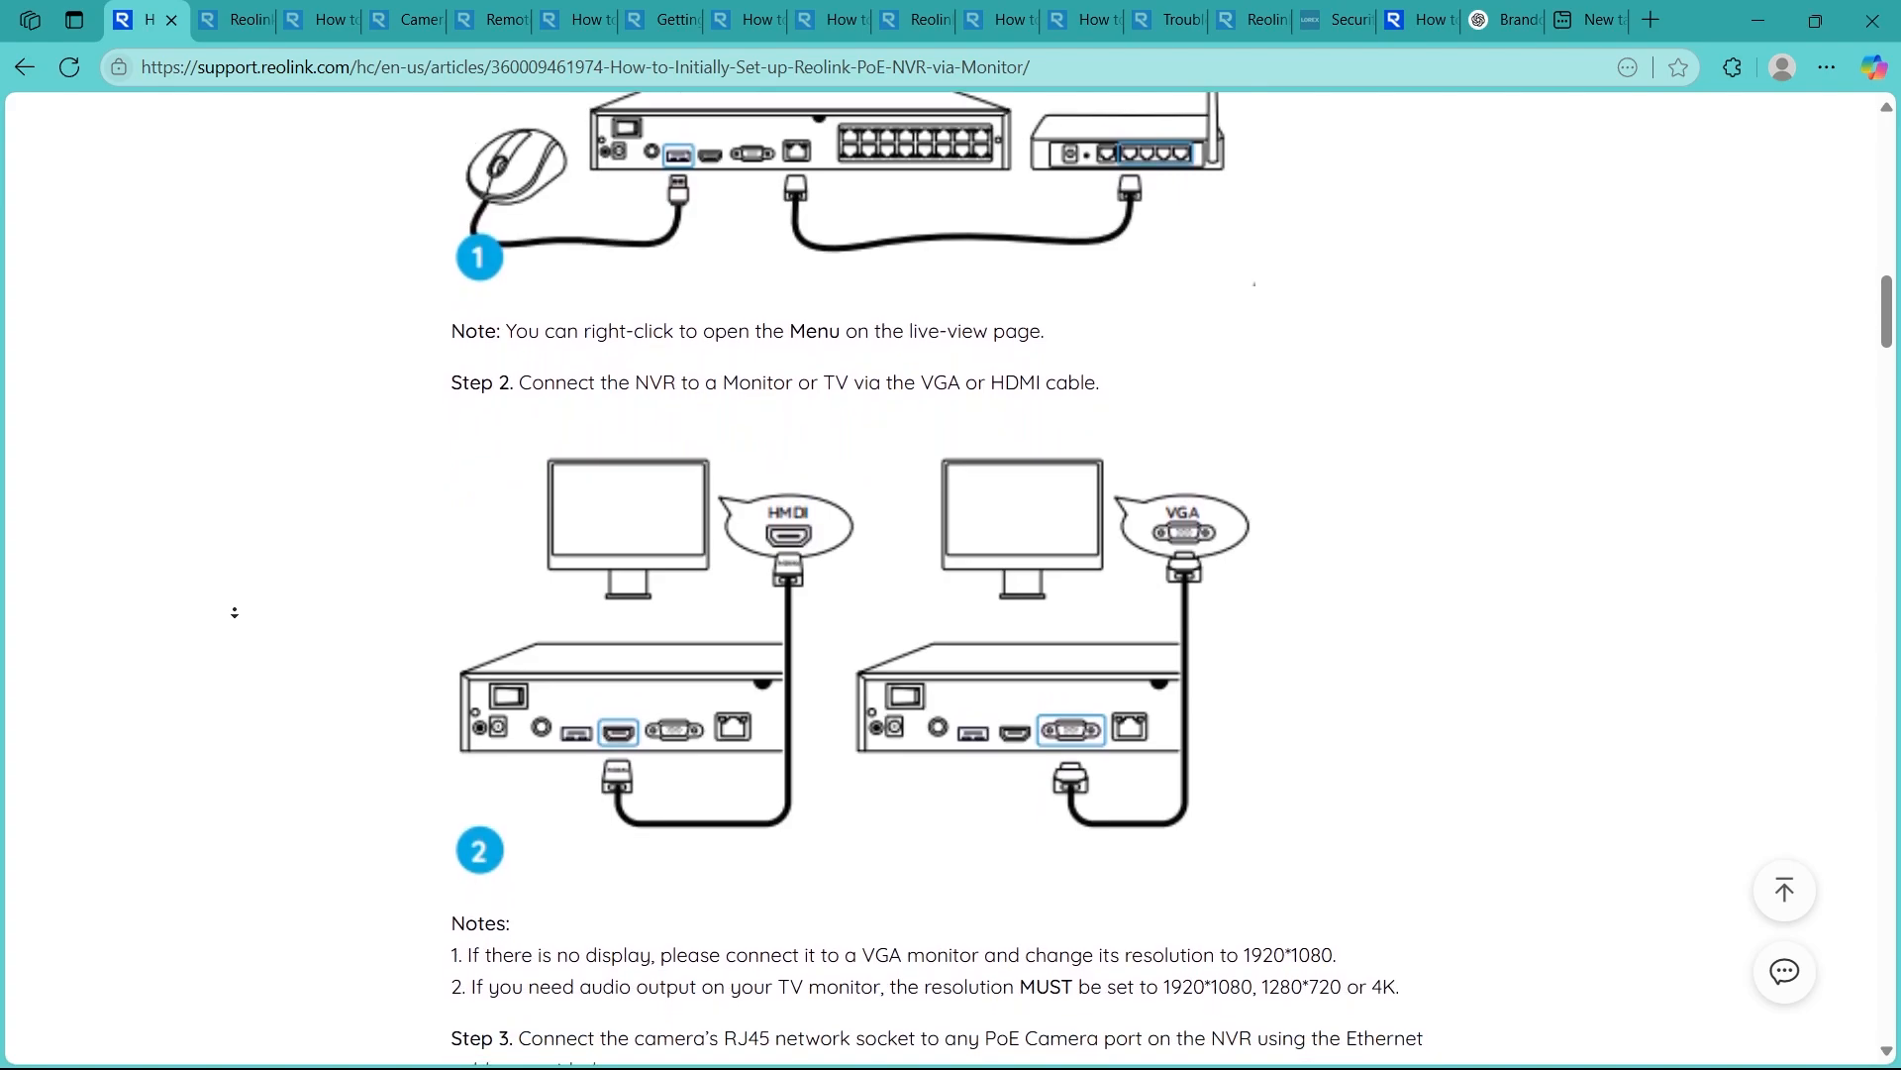
scroll("down", 3)
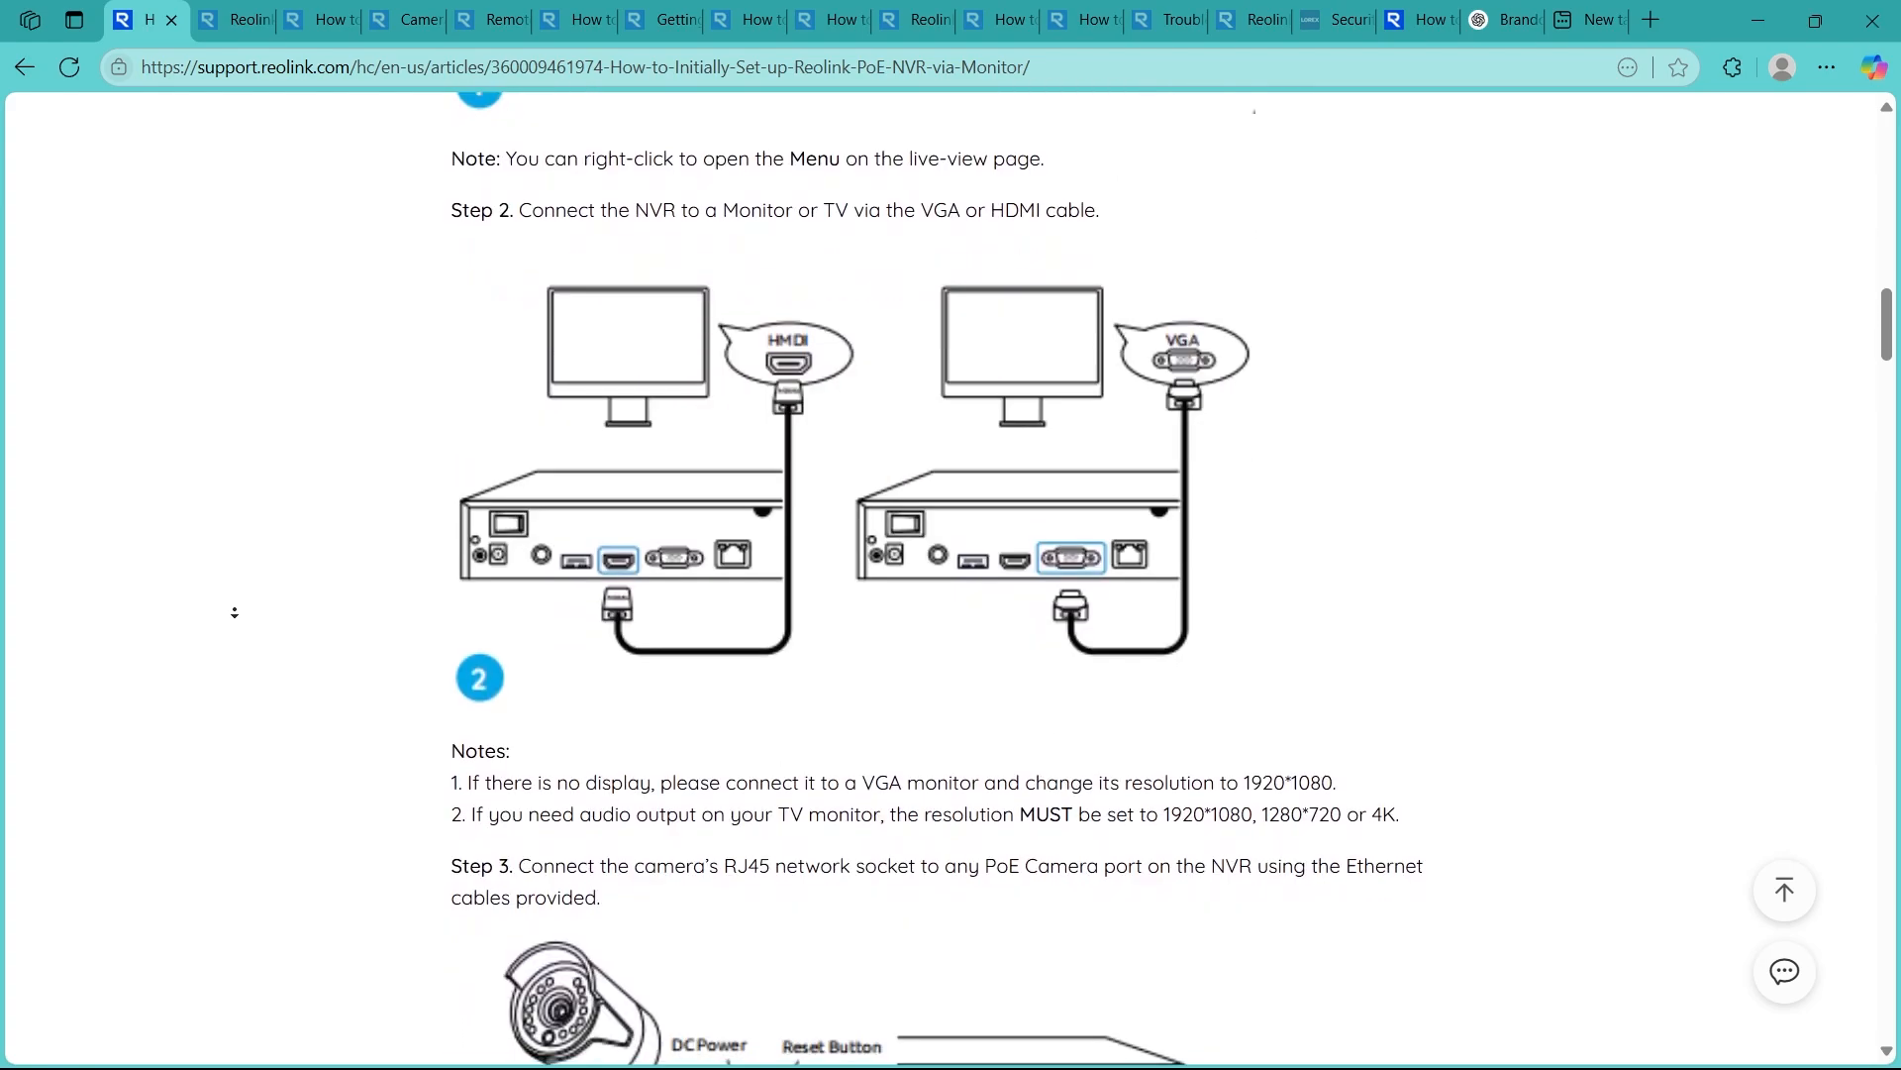
scroll("down", 3)
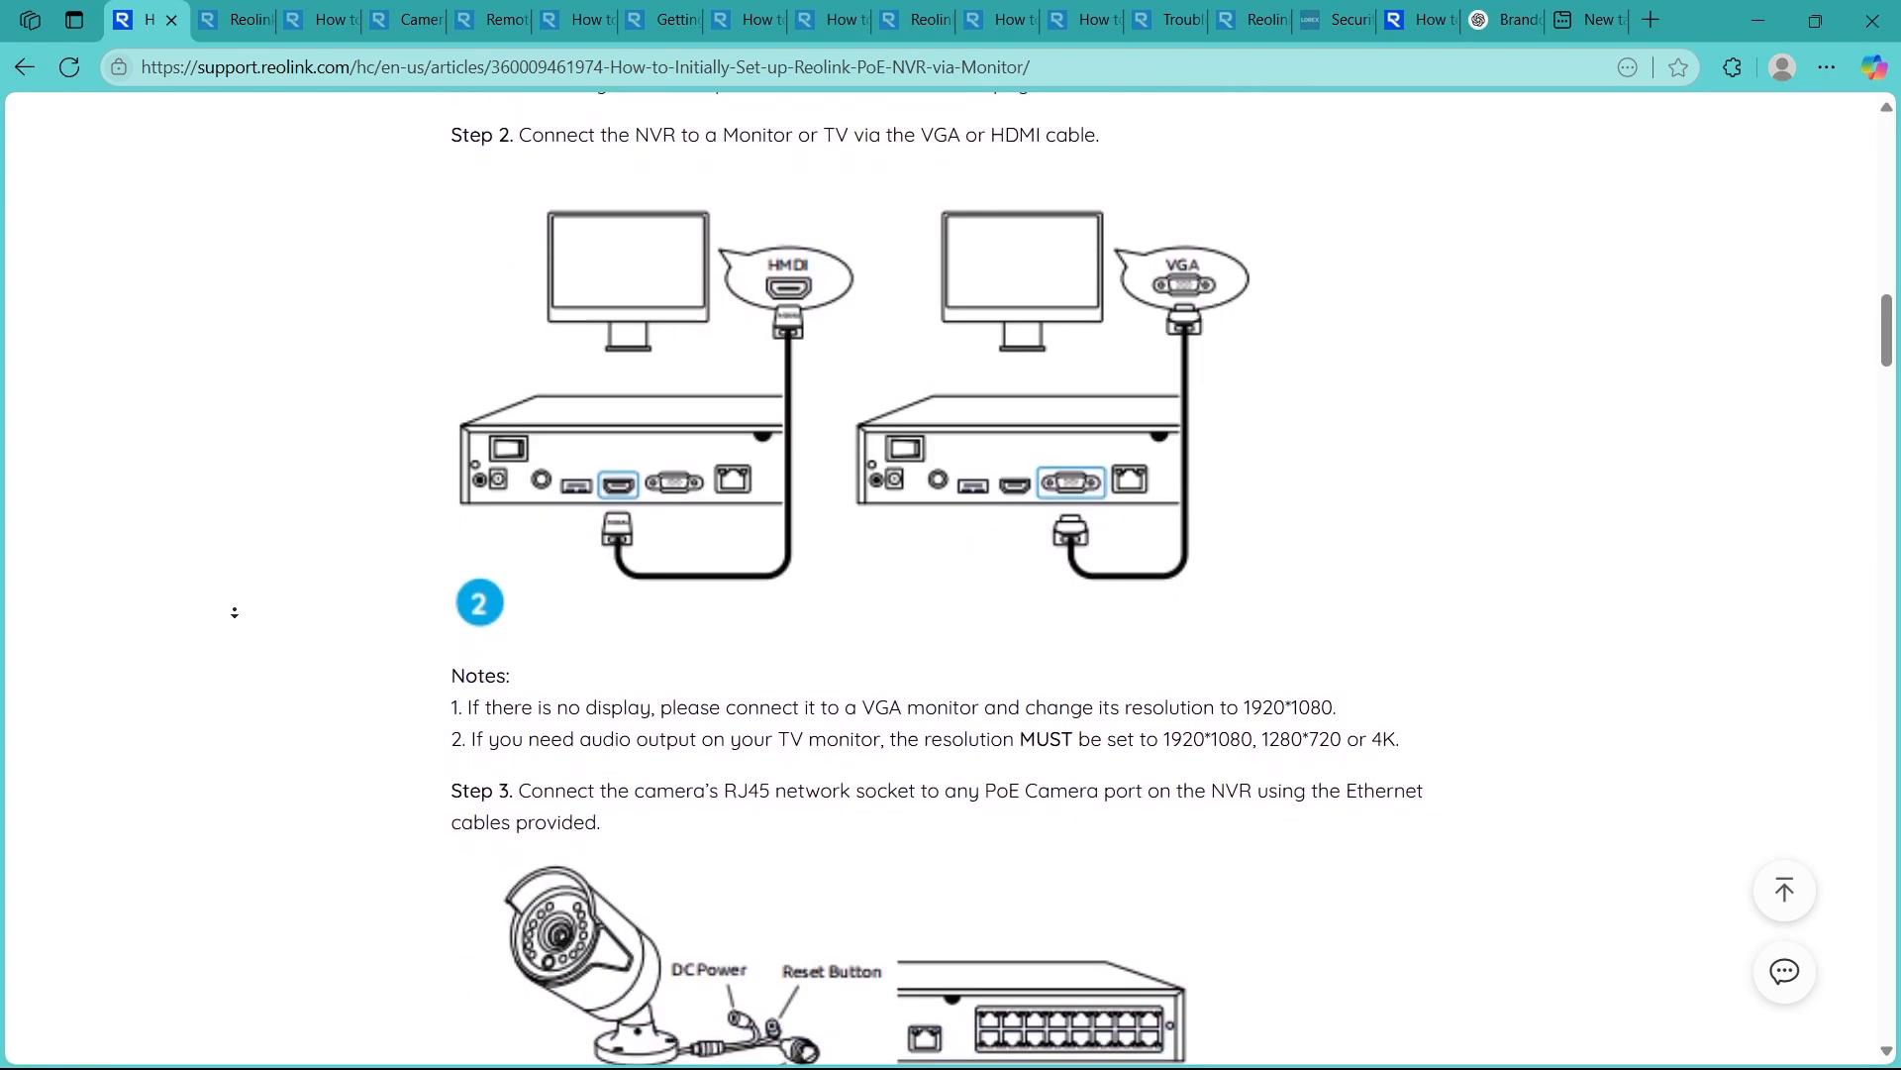
scroll("down", 3)
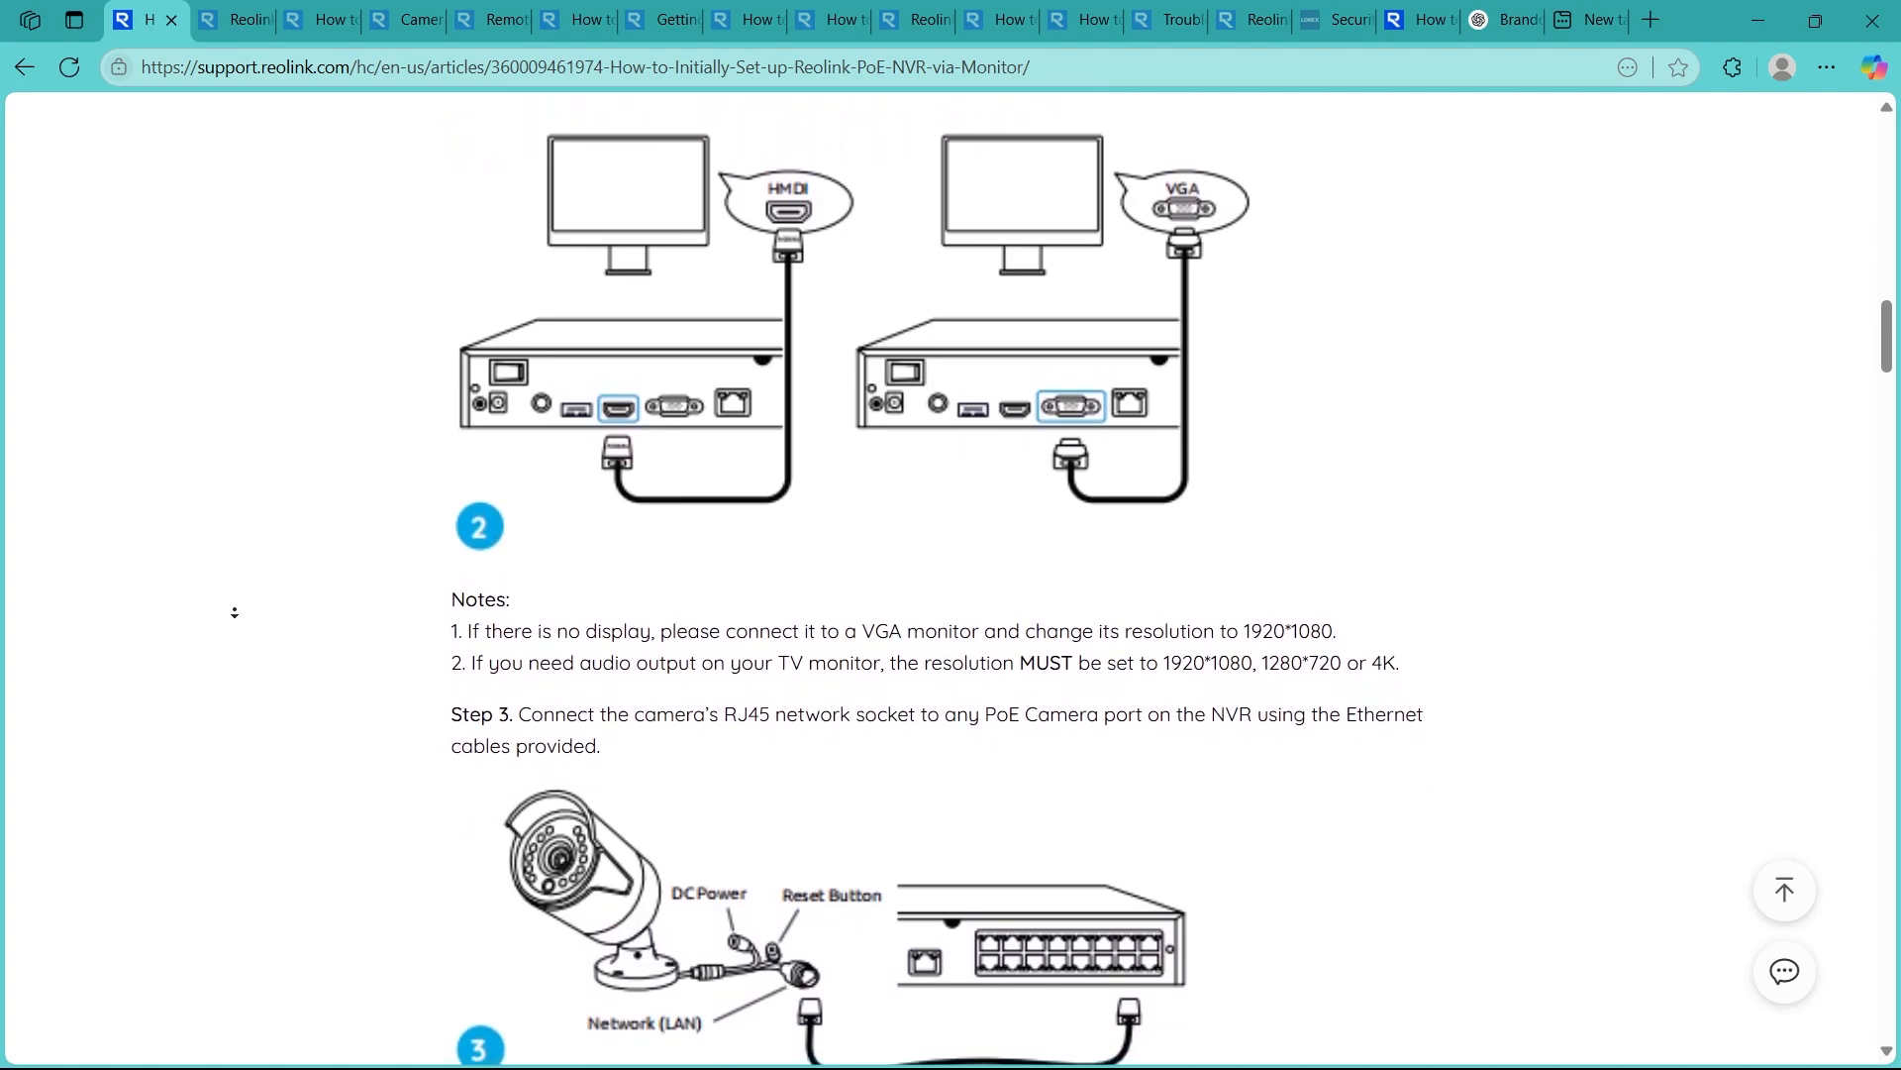
scroll("down", 3)
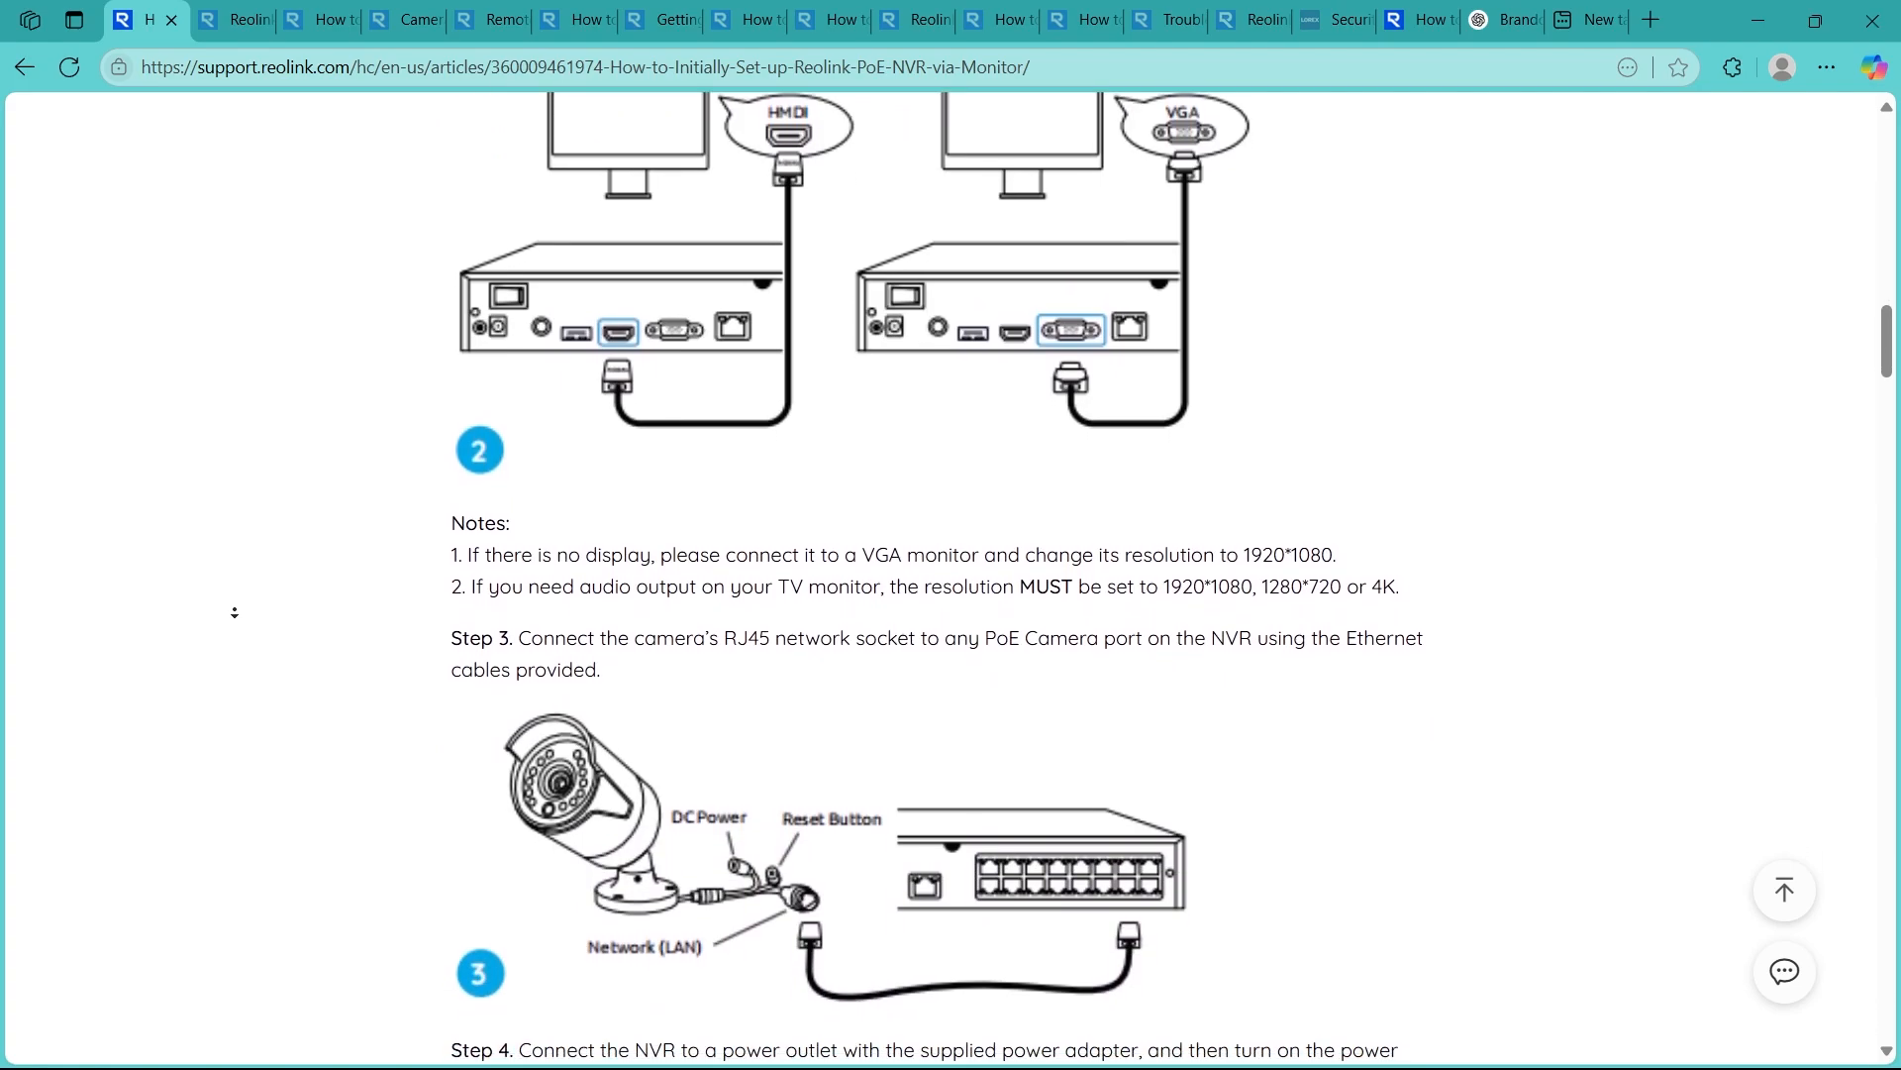
scroll("down", 3)
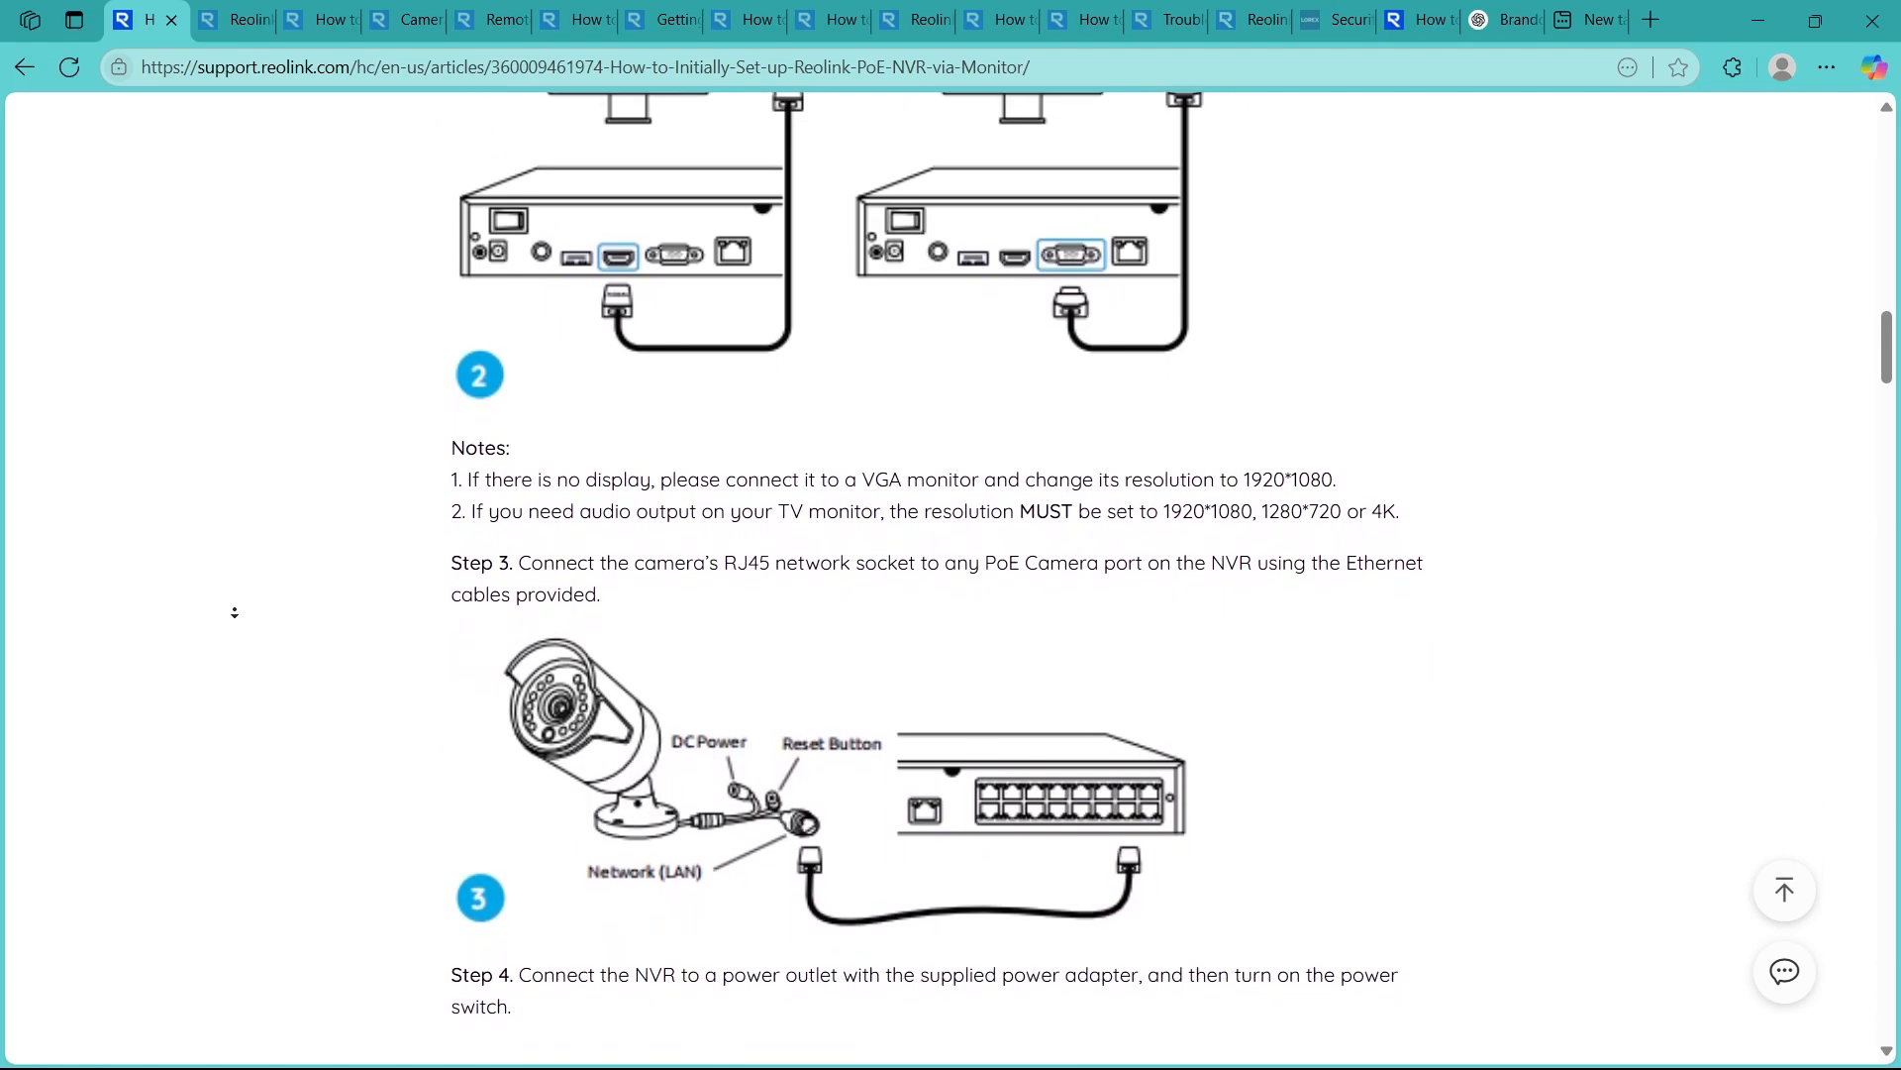
scroll("down", 3)
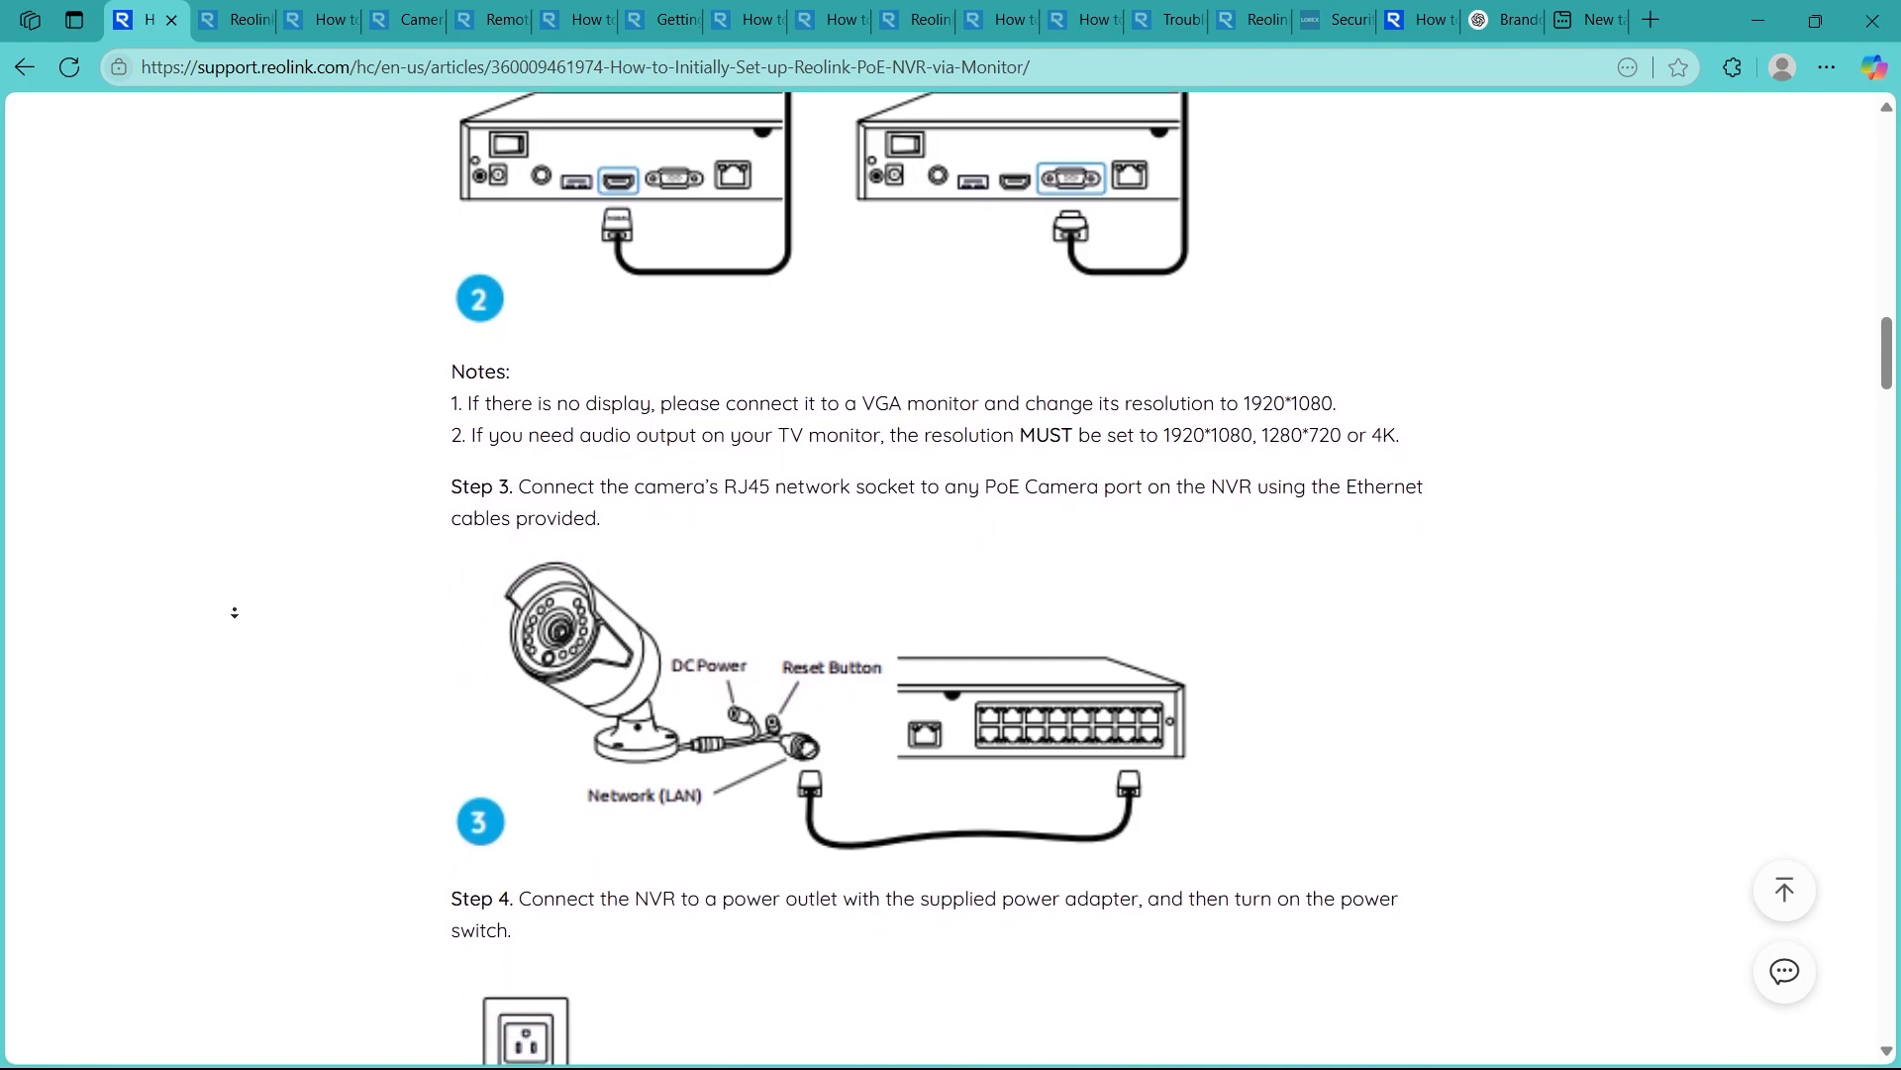
Continue scrolling until Step 6's Setup Wizard password-creation screenshot is fully in view
scroll("down", 3)
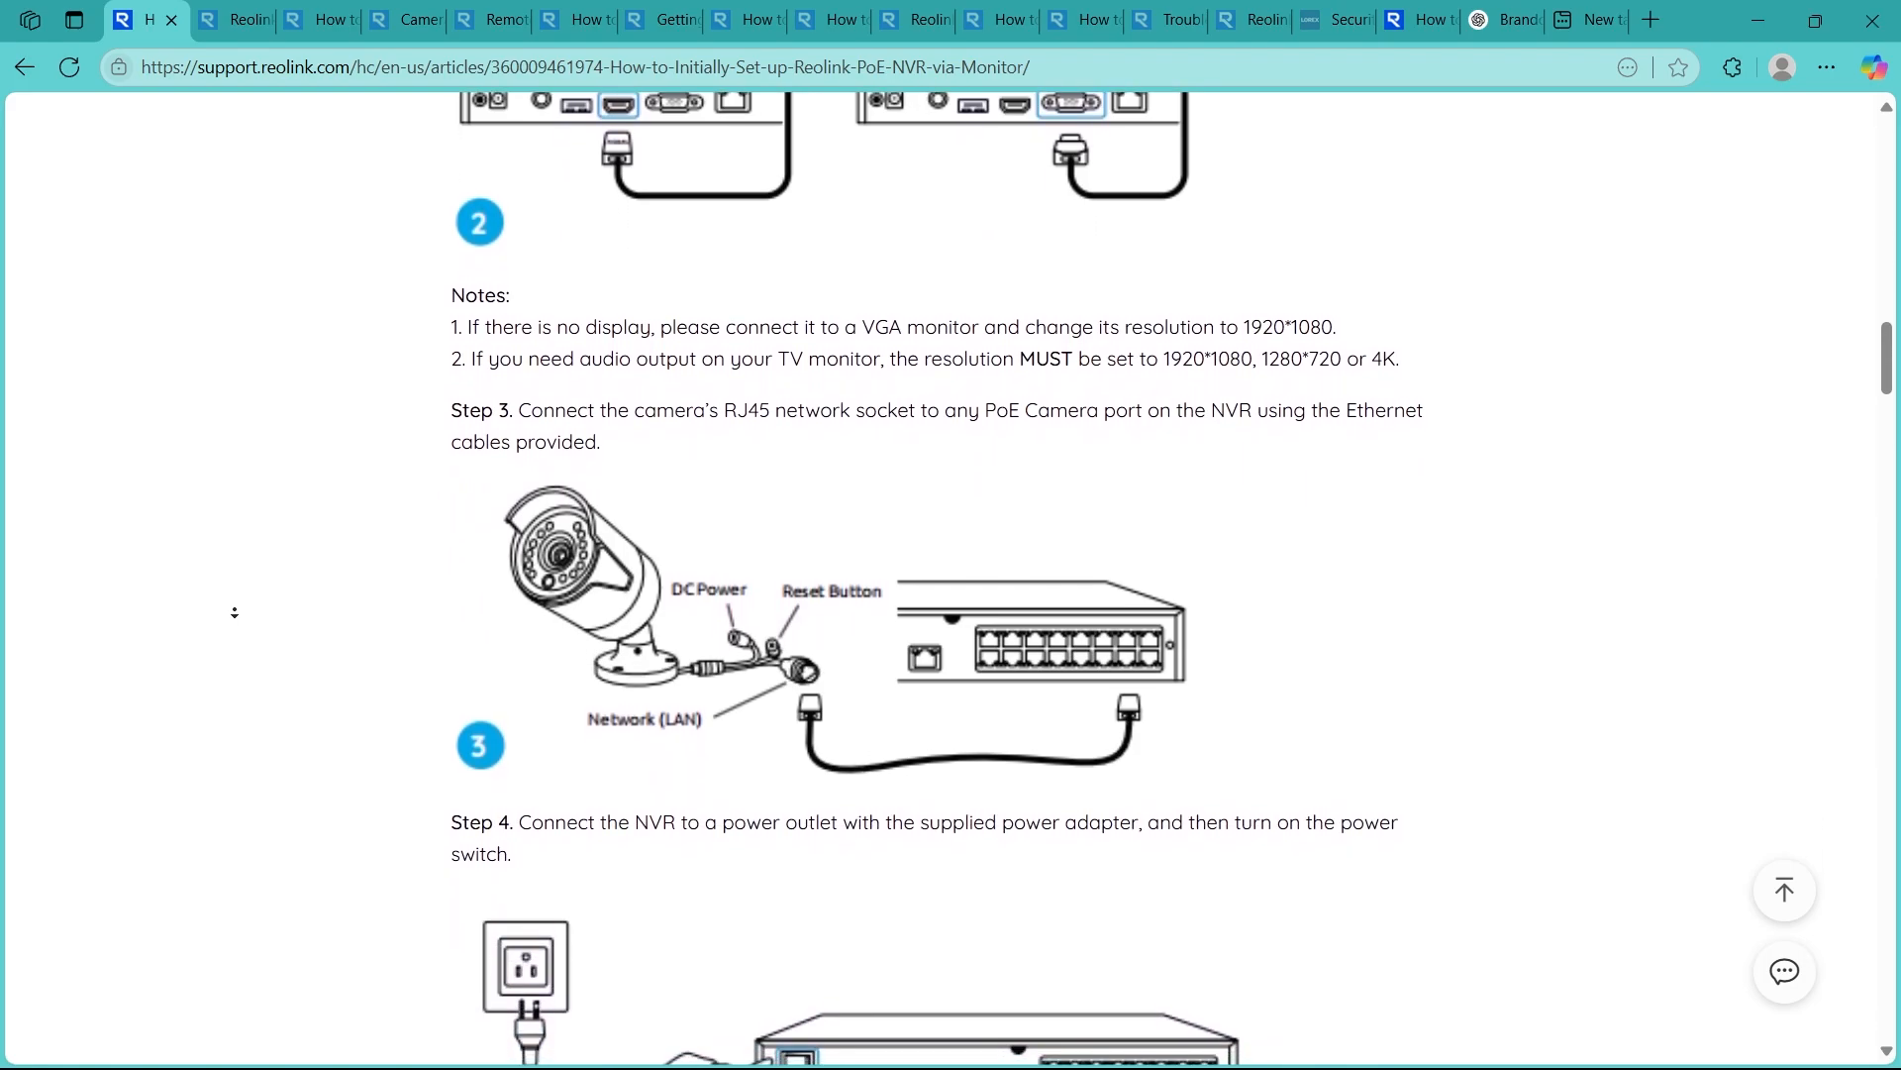
scroll("down", 3)
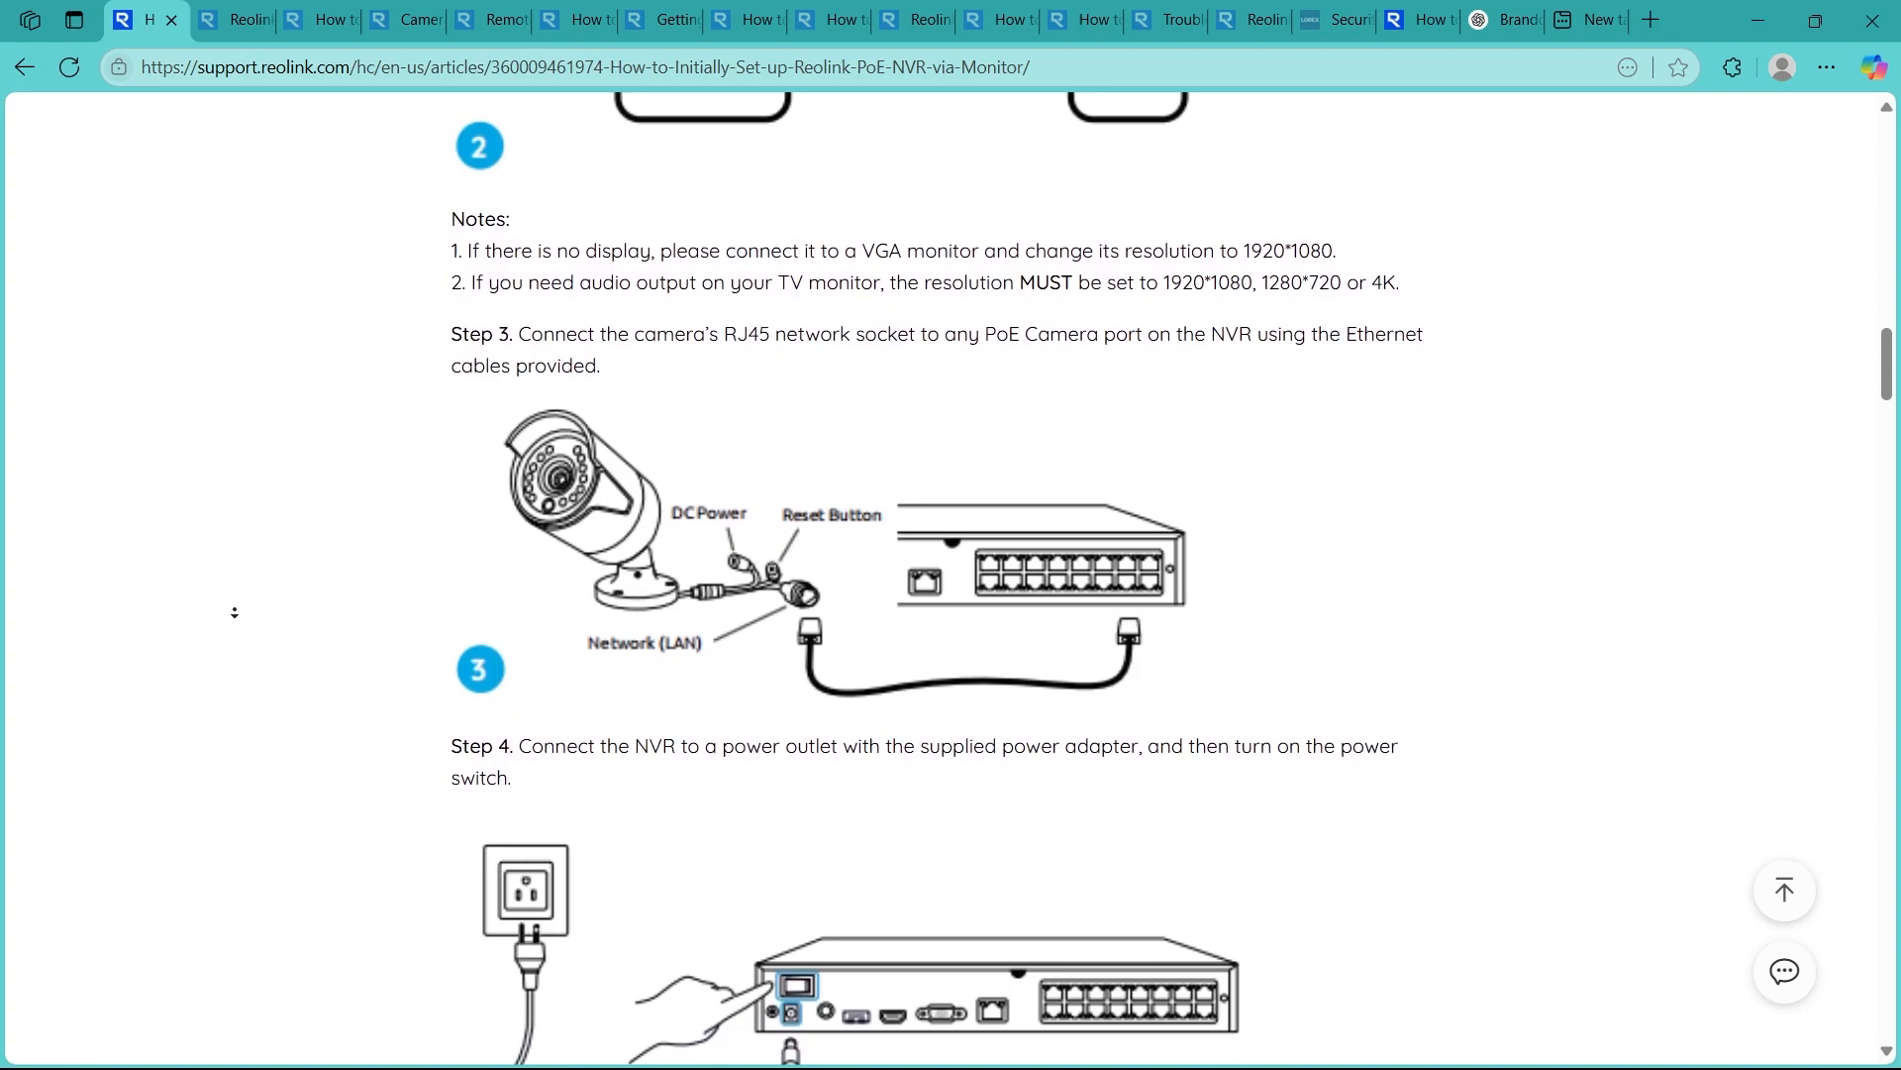
scroll("down", 3)
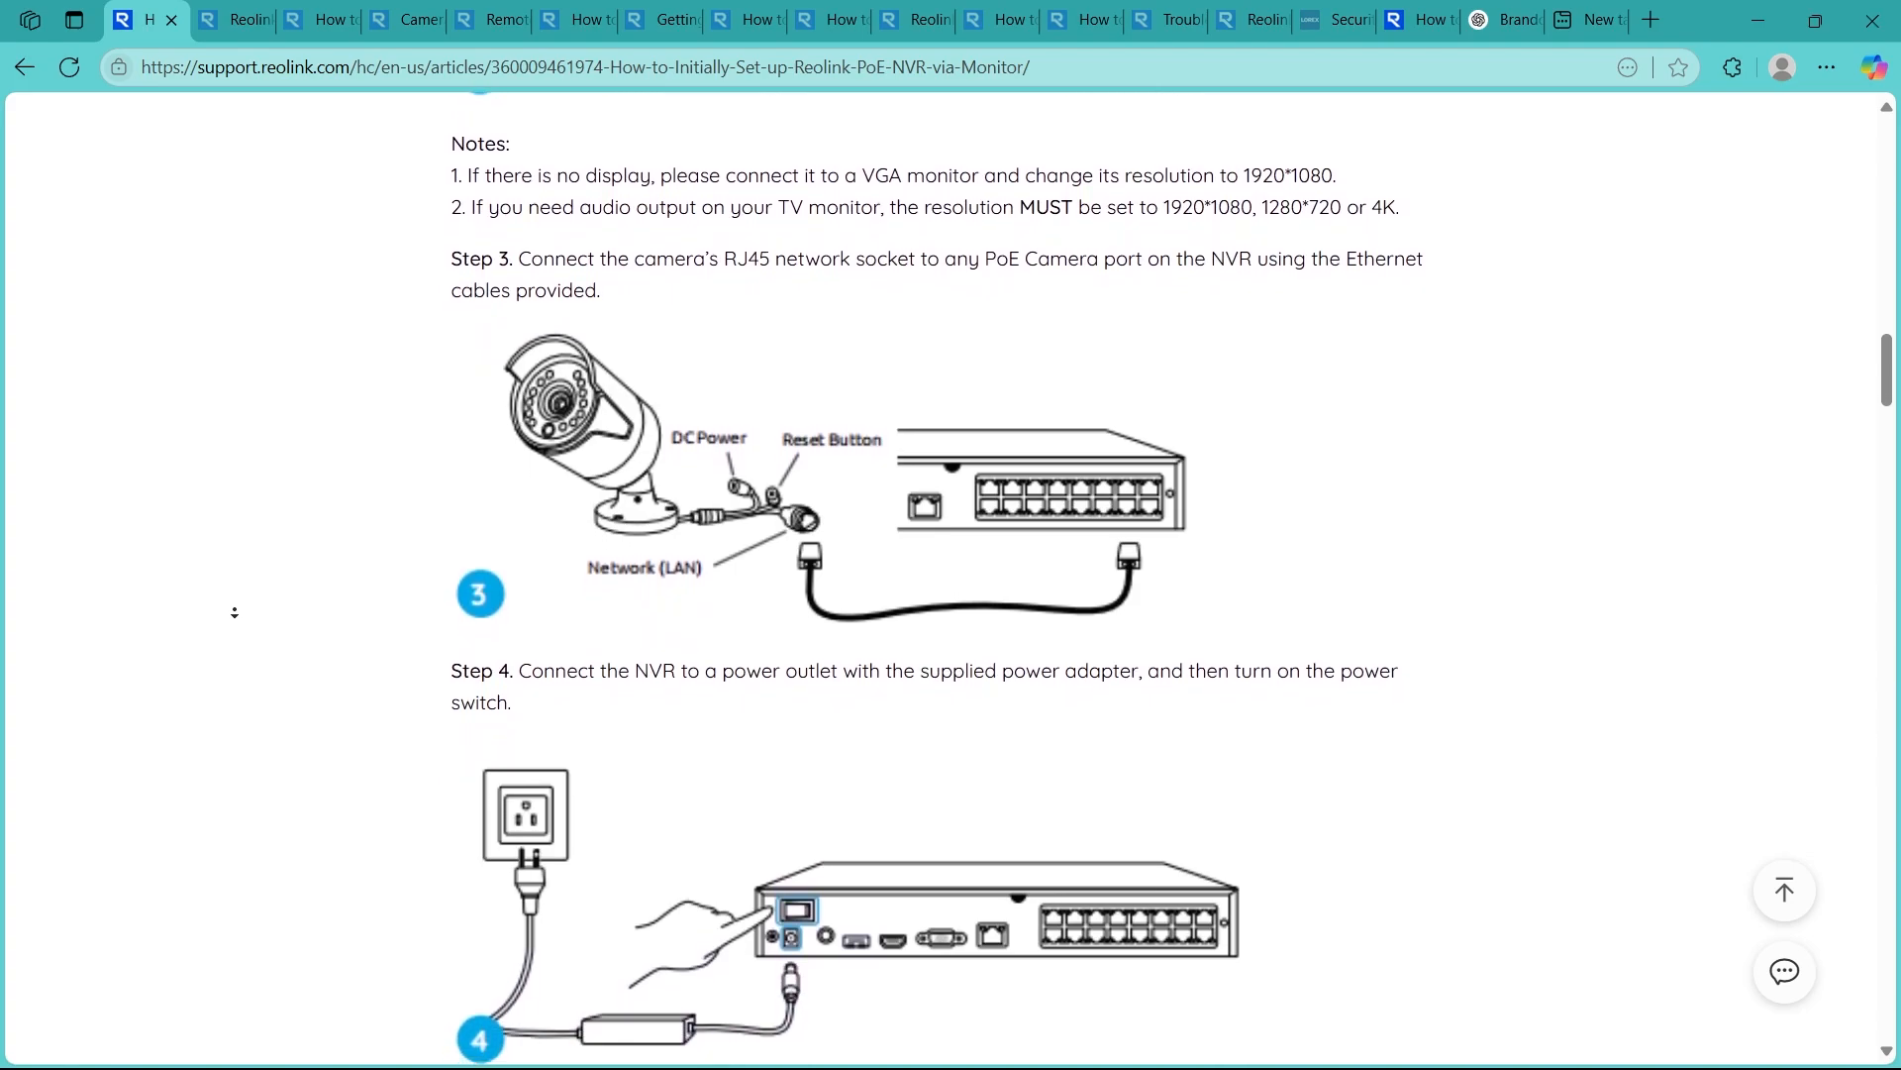
scroll("down", 3)
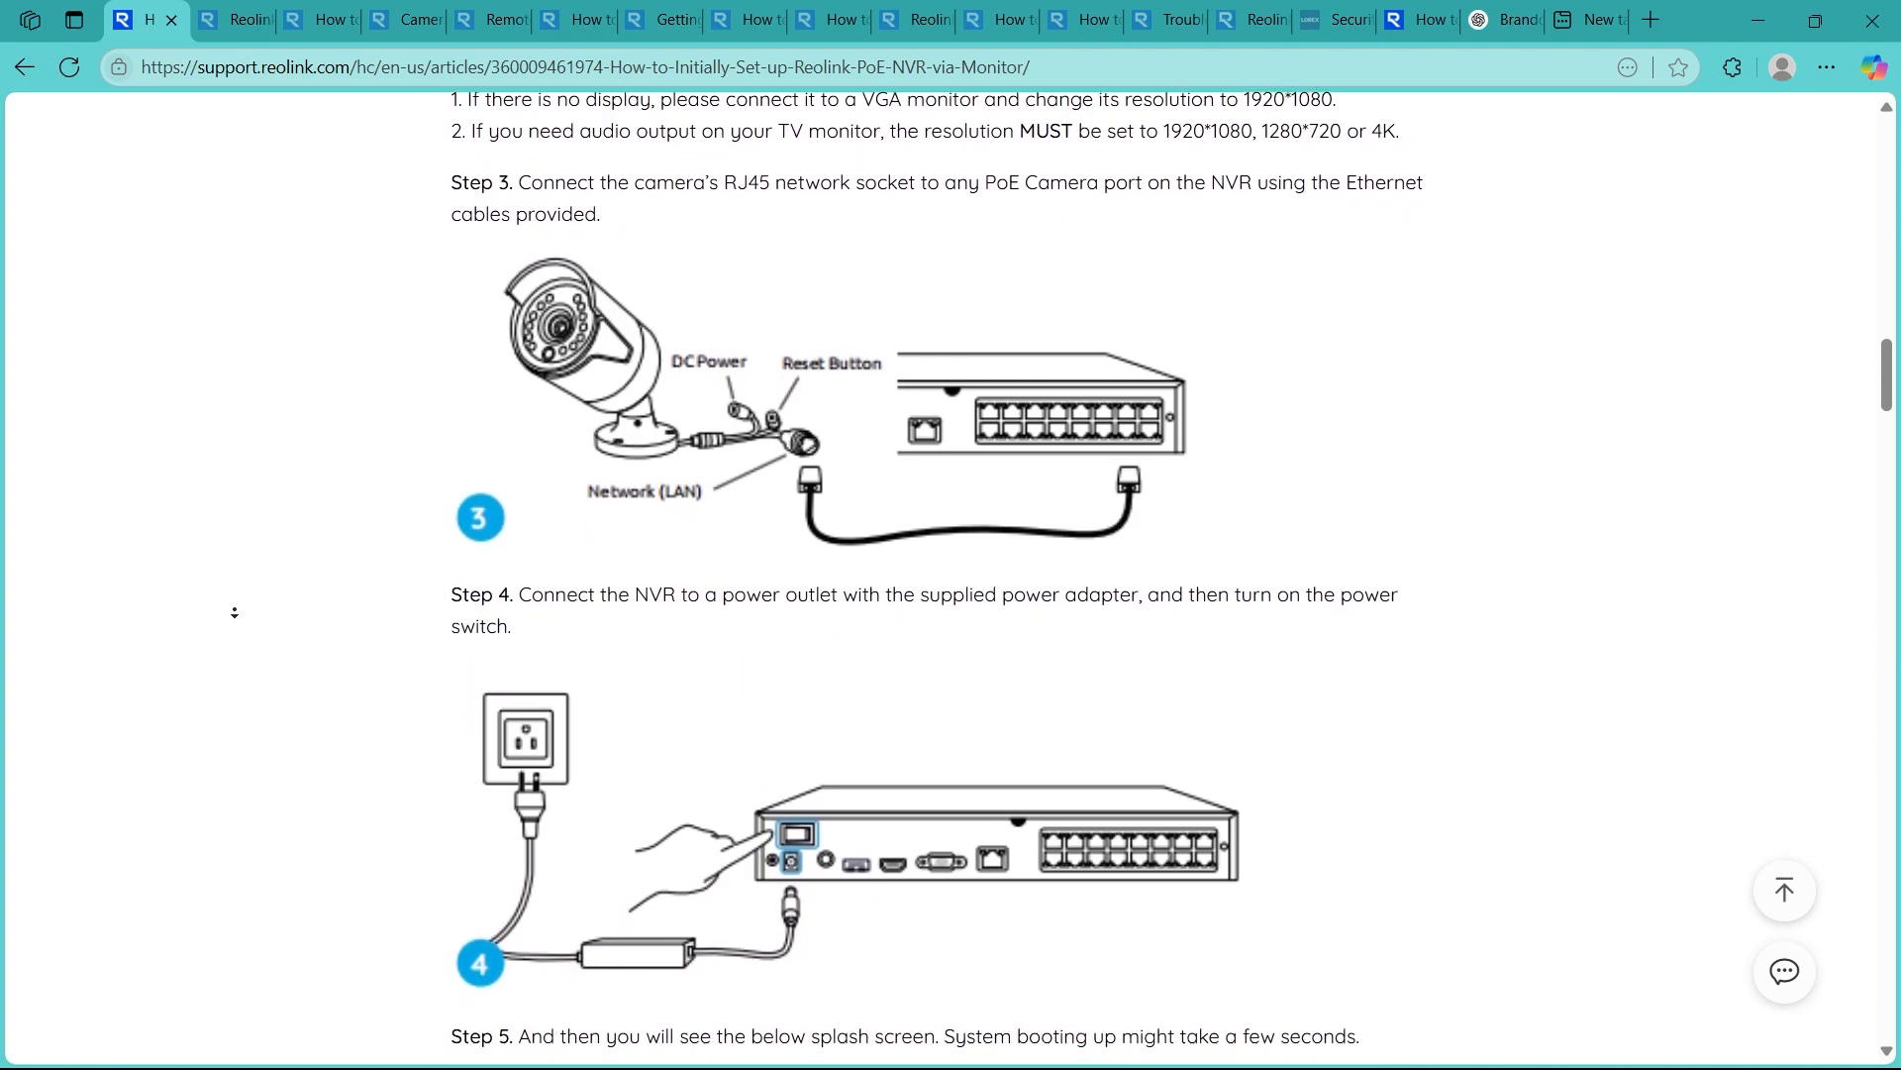
scroll("down", 3)
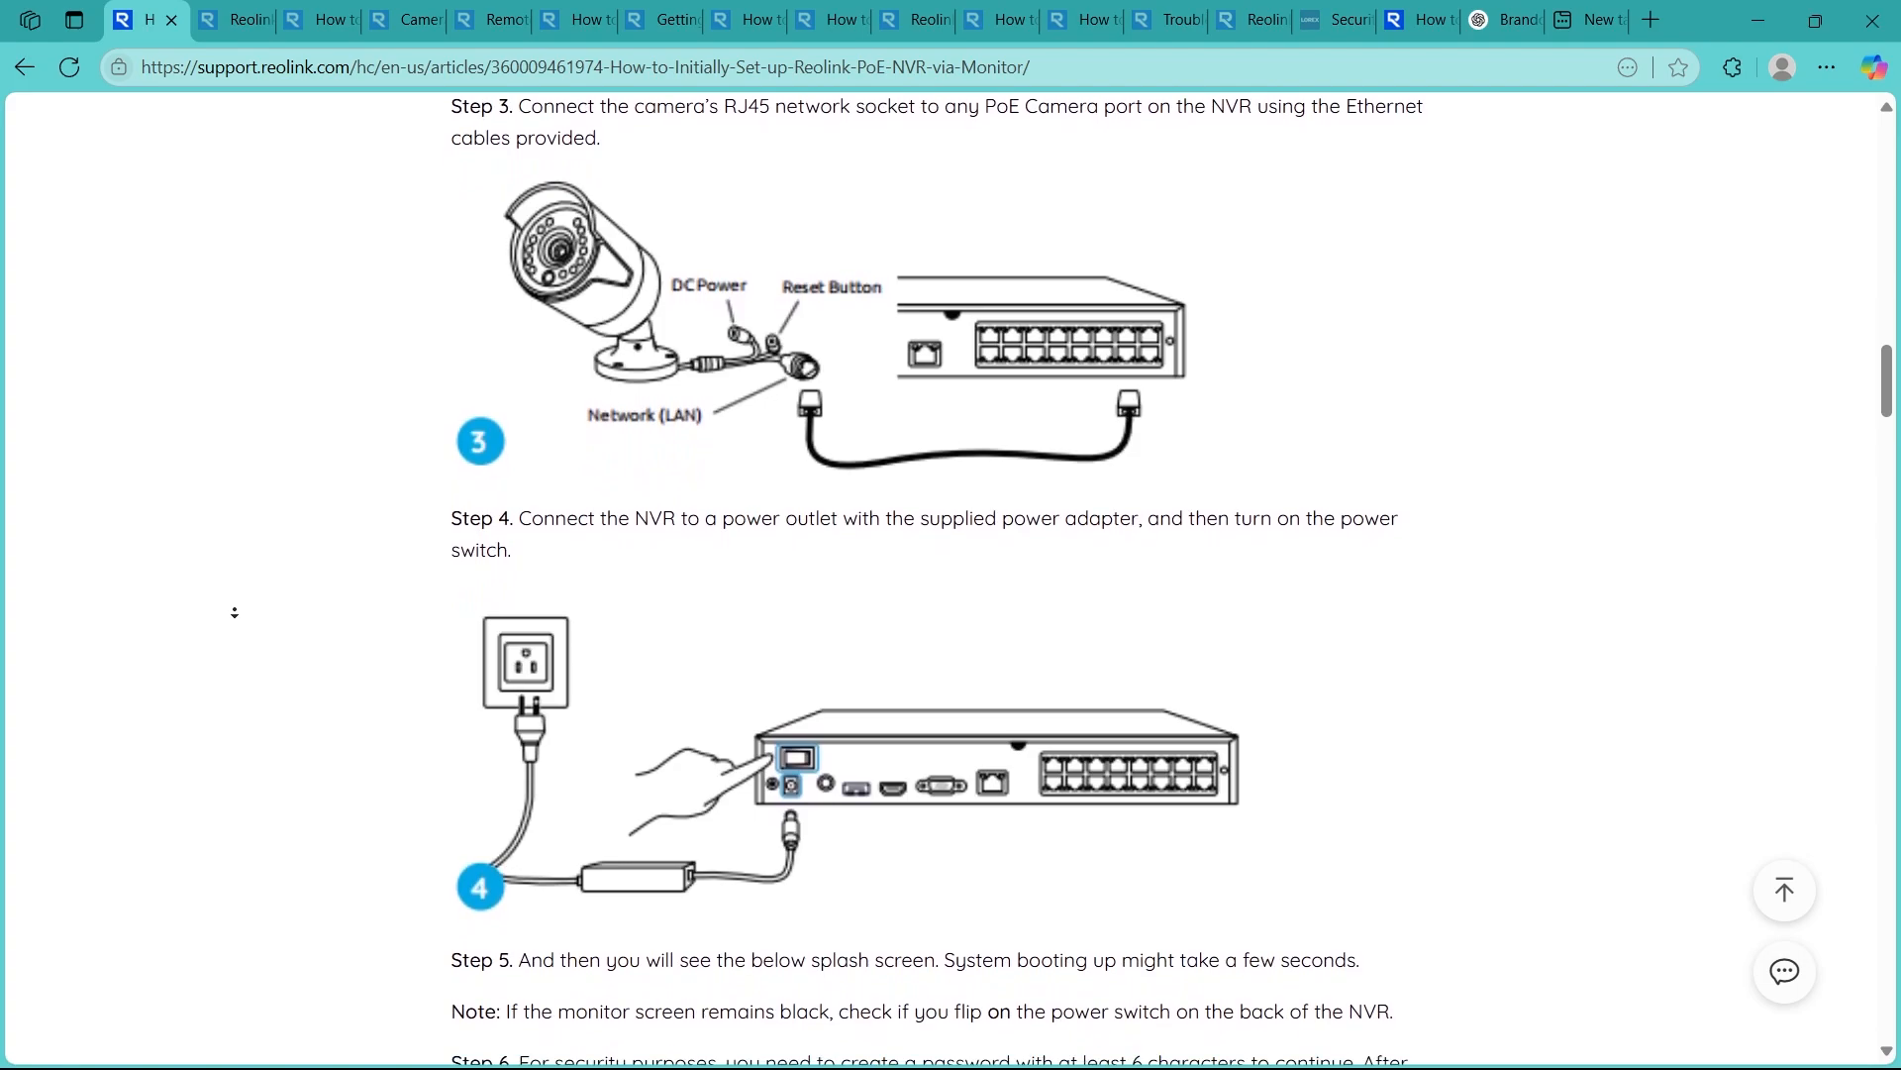
scroll("down", 3)
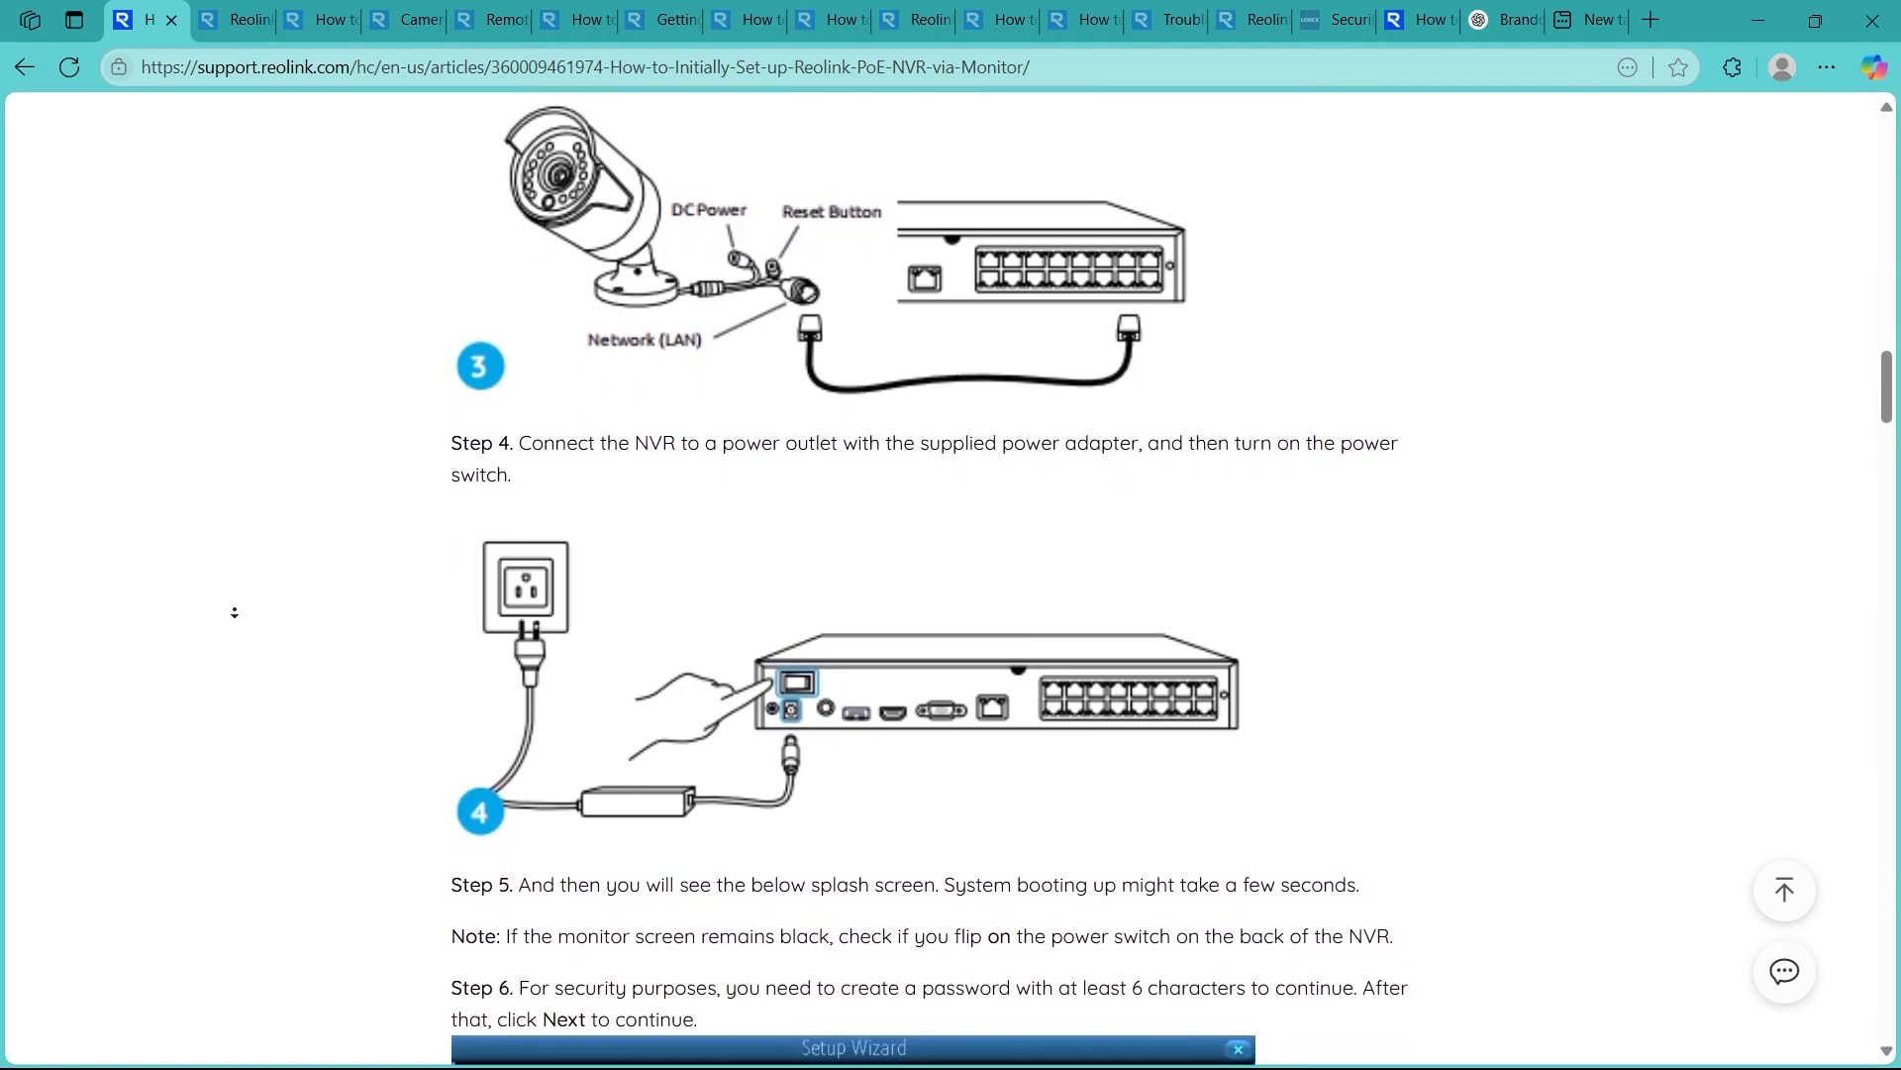
scroll("down", 3)
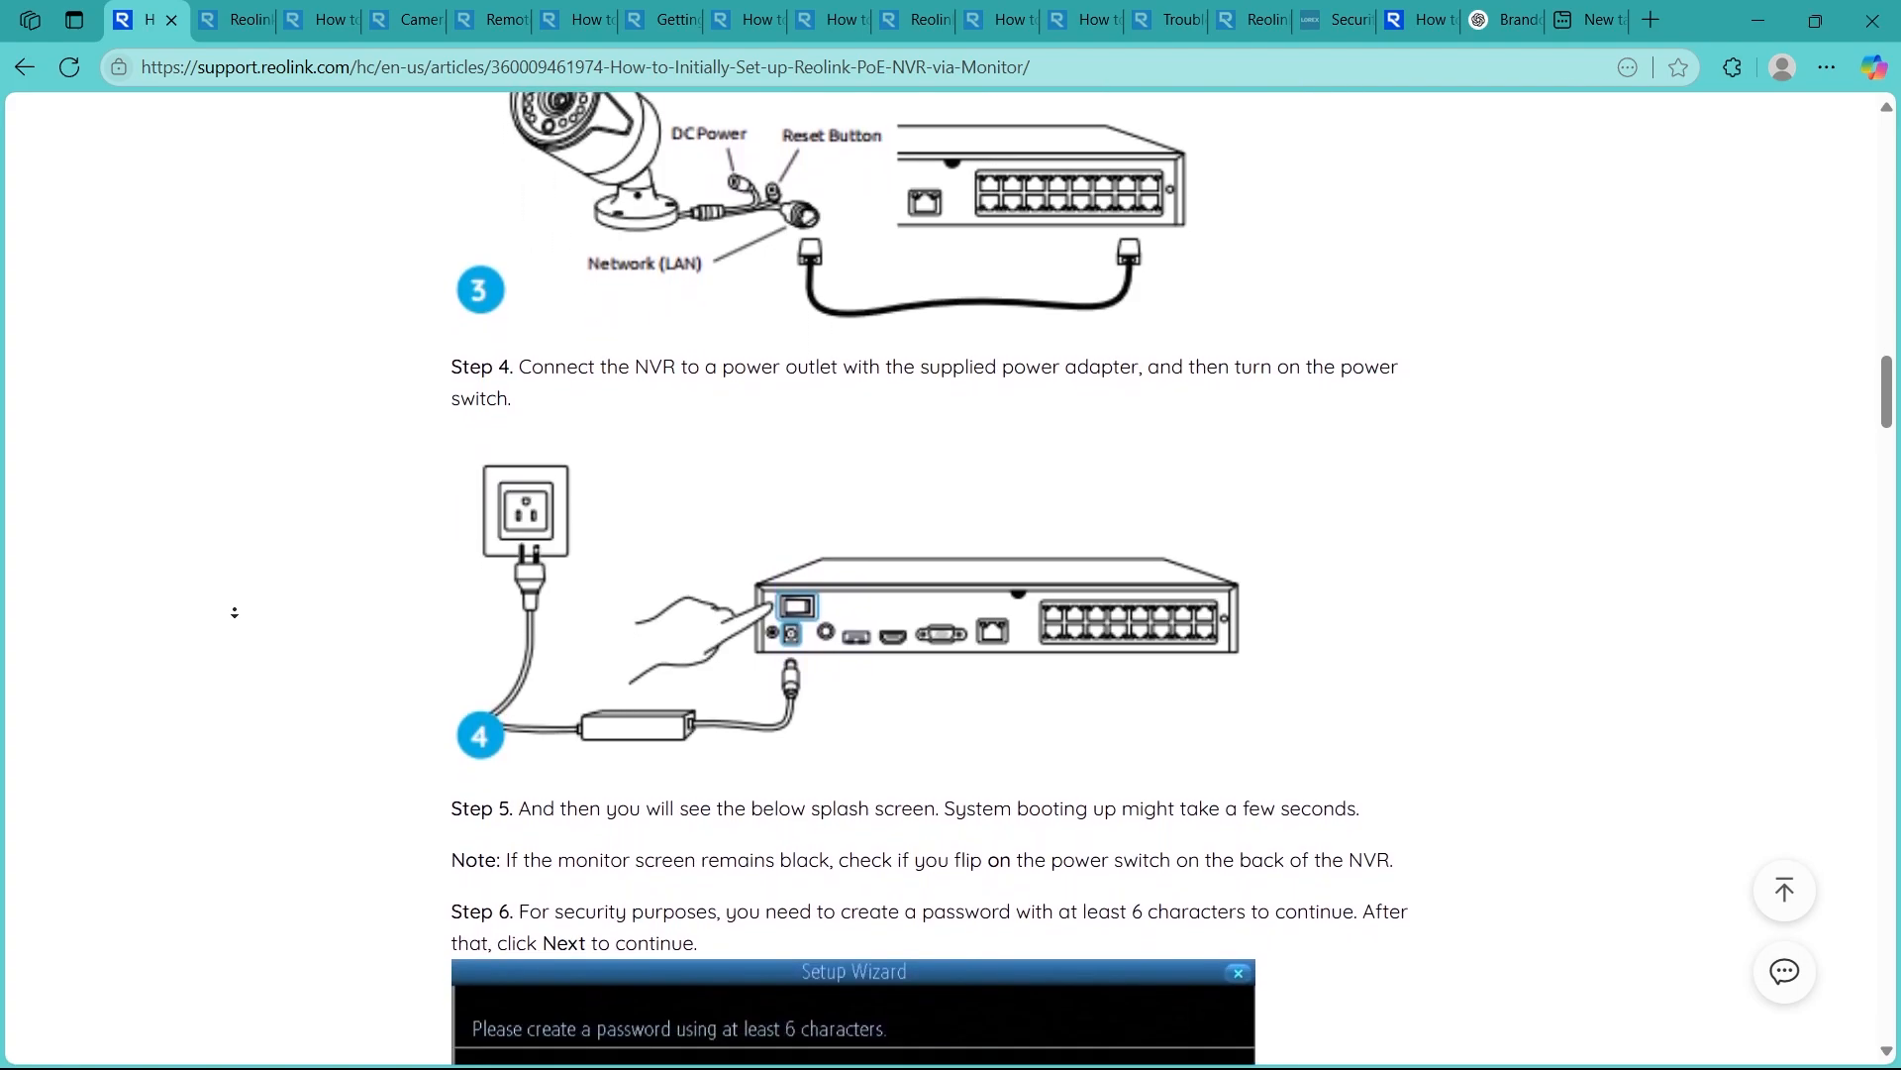
scroll("down", 3)
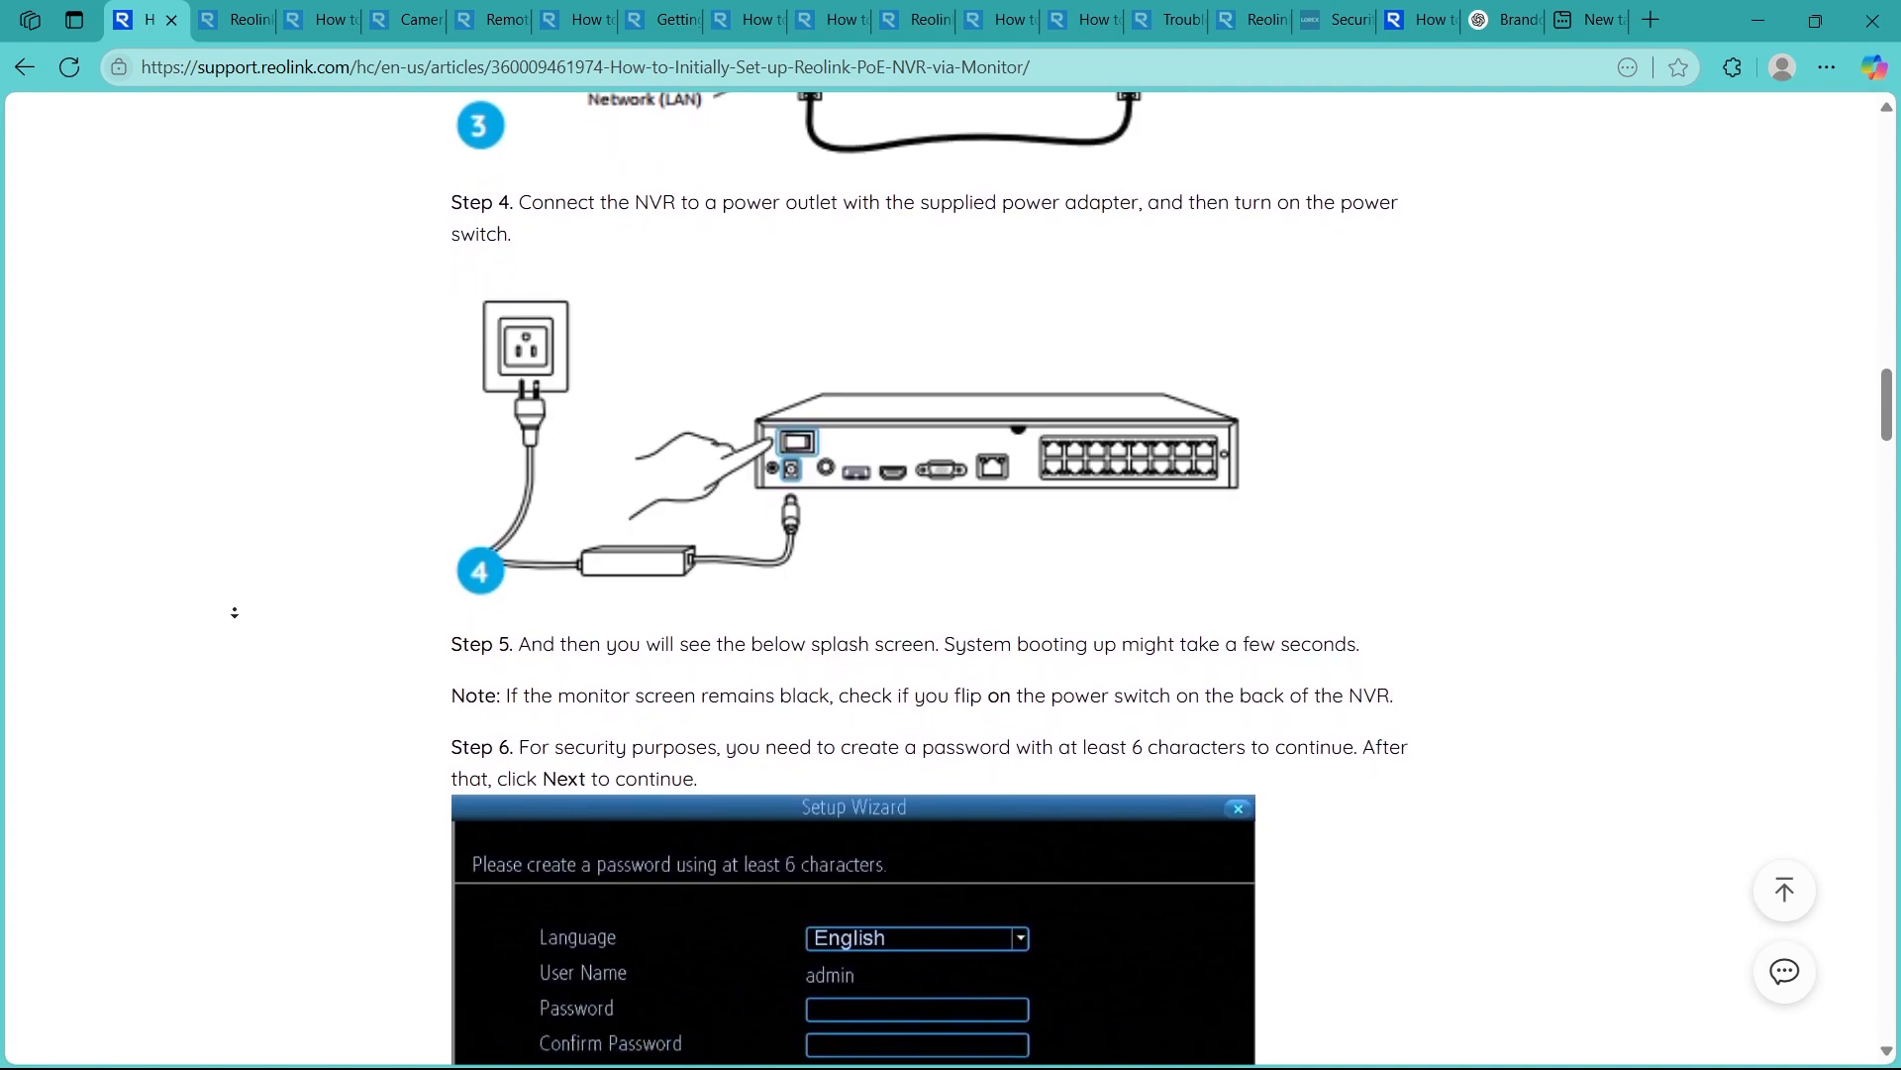
scroll("down", 3)
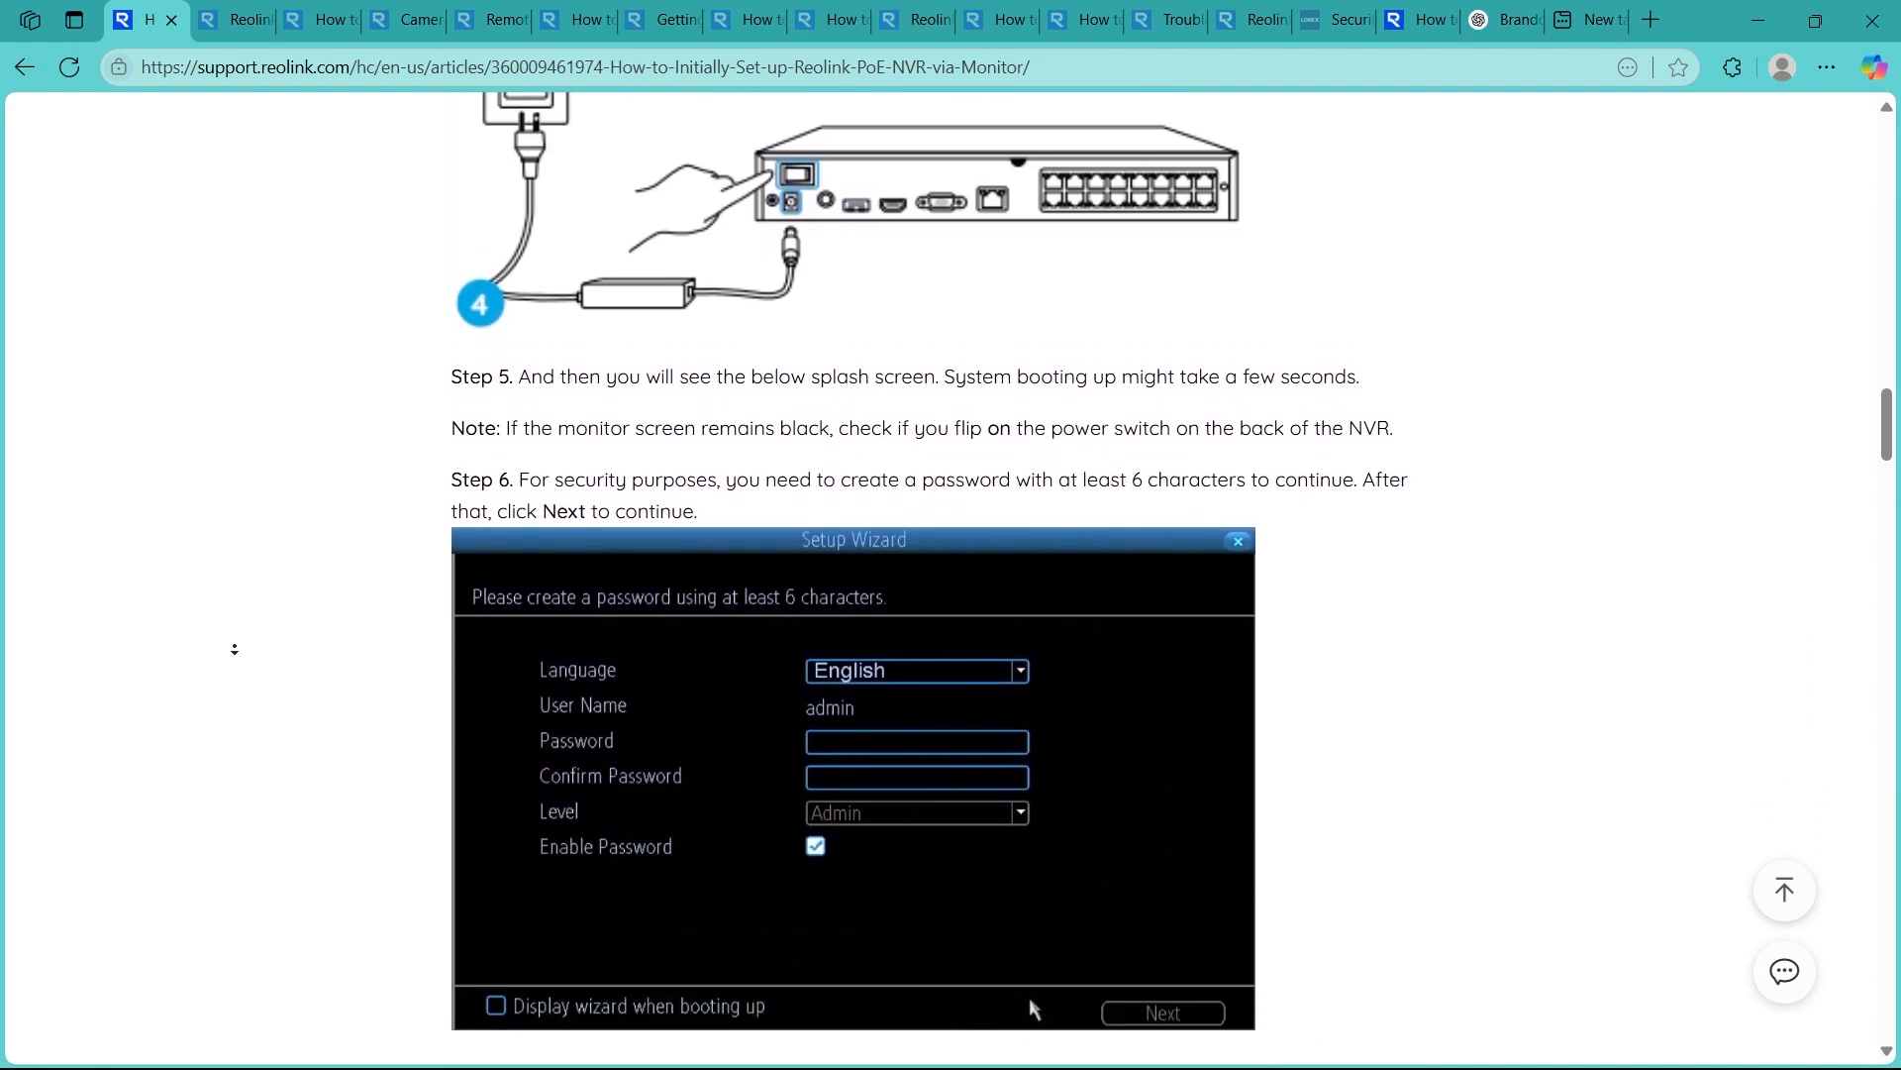
Scroll through the wizard's Steps 7 onward covering the remaining setup screens
scroll("down", 3)
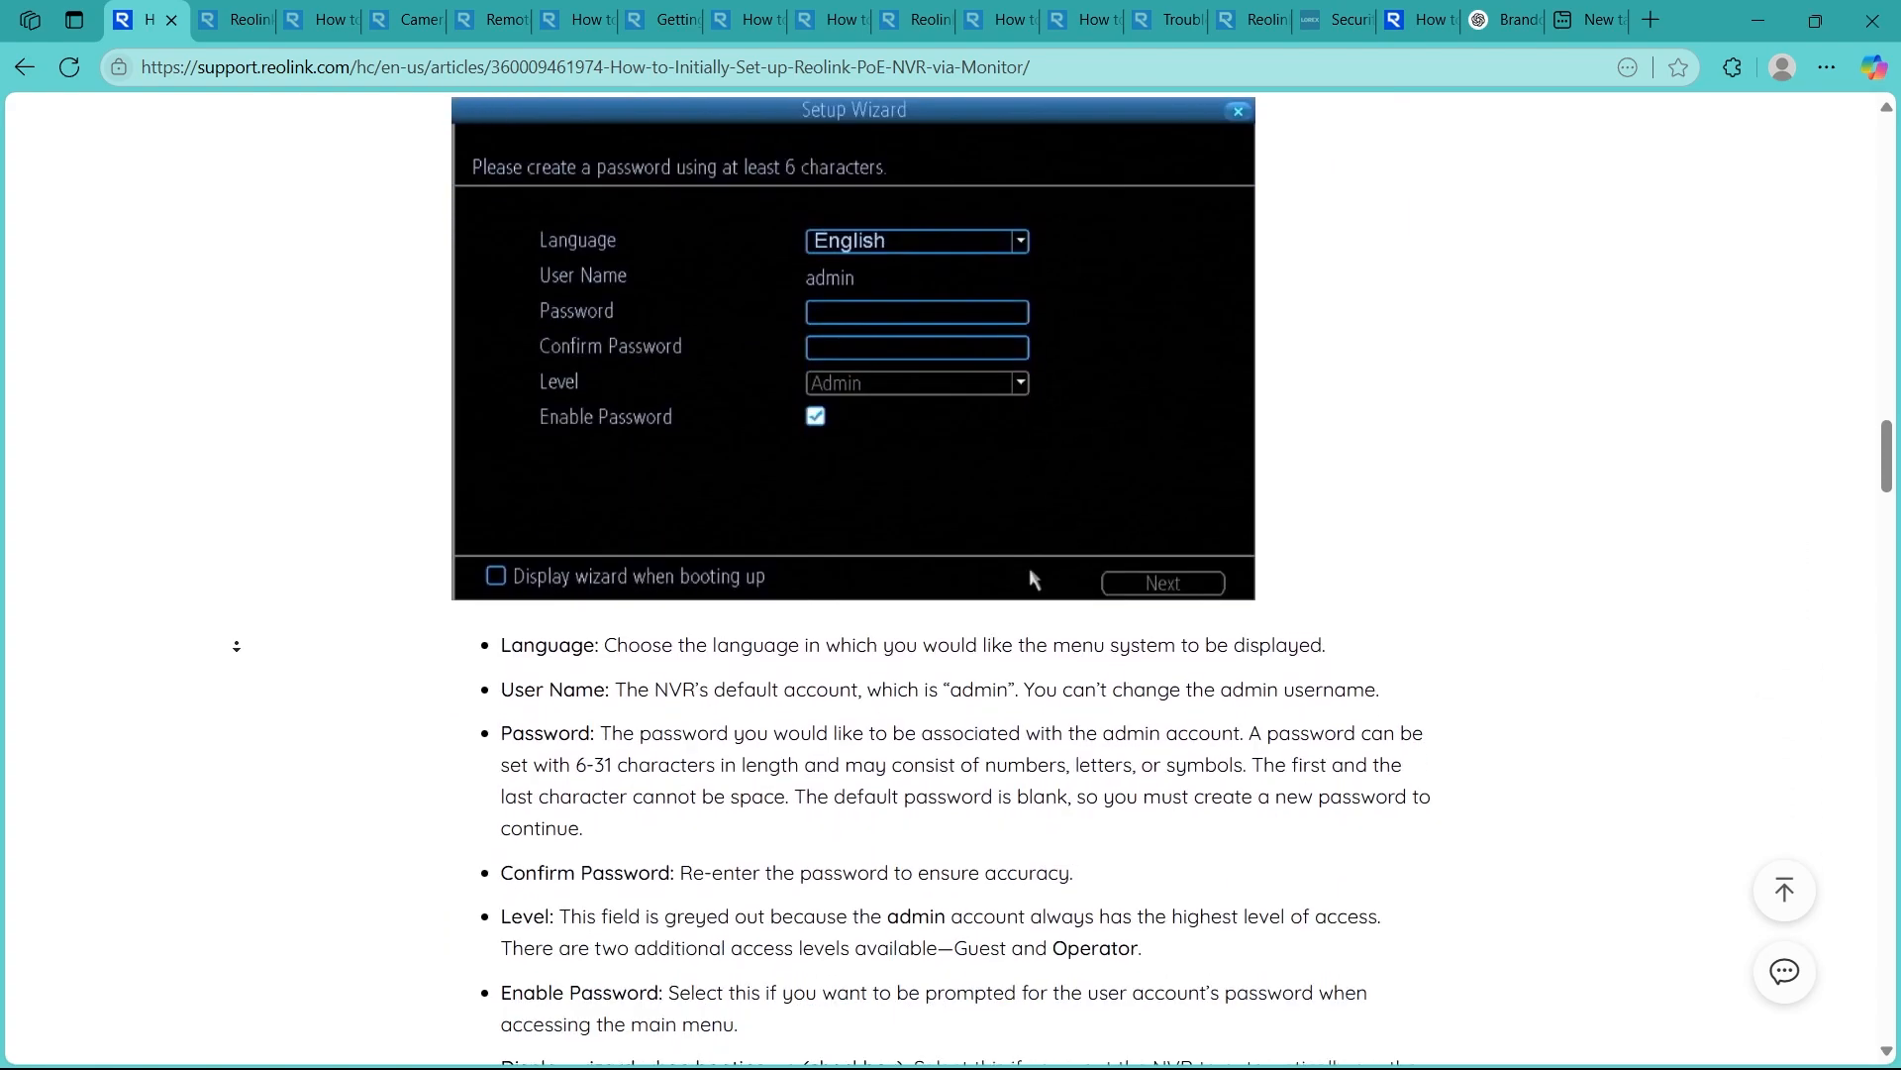
scroll("down", 3)
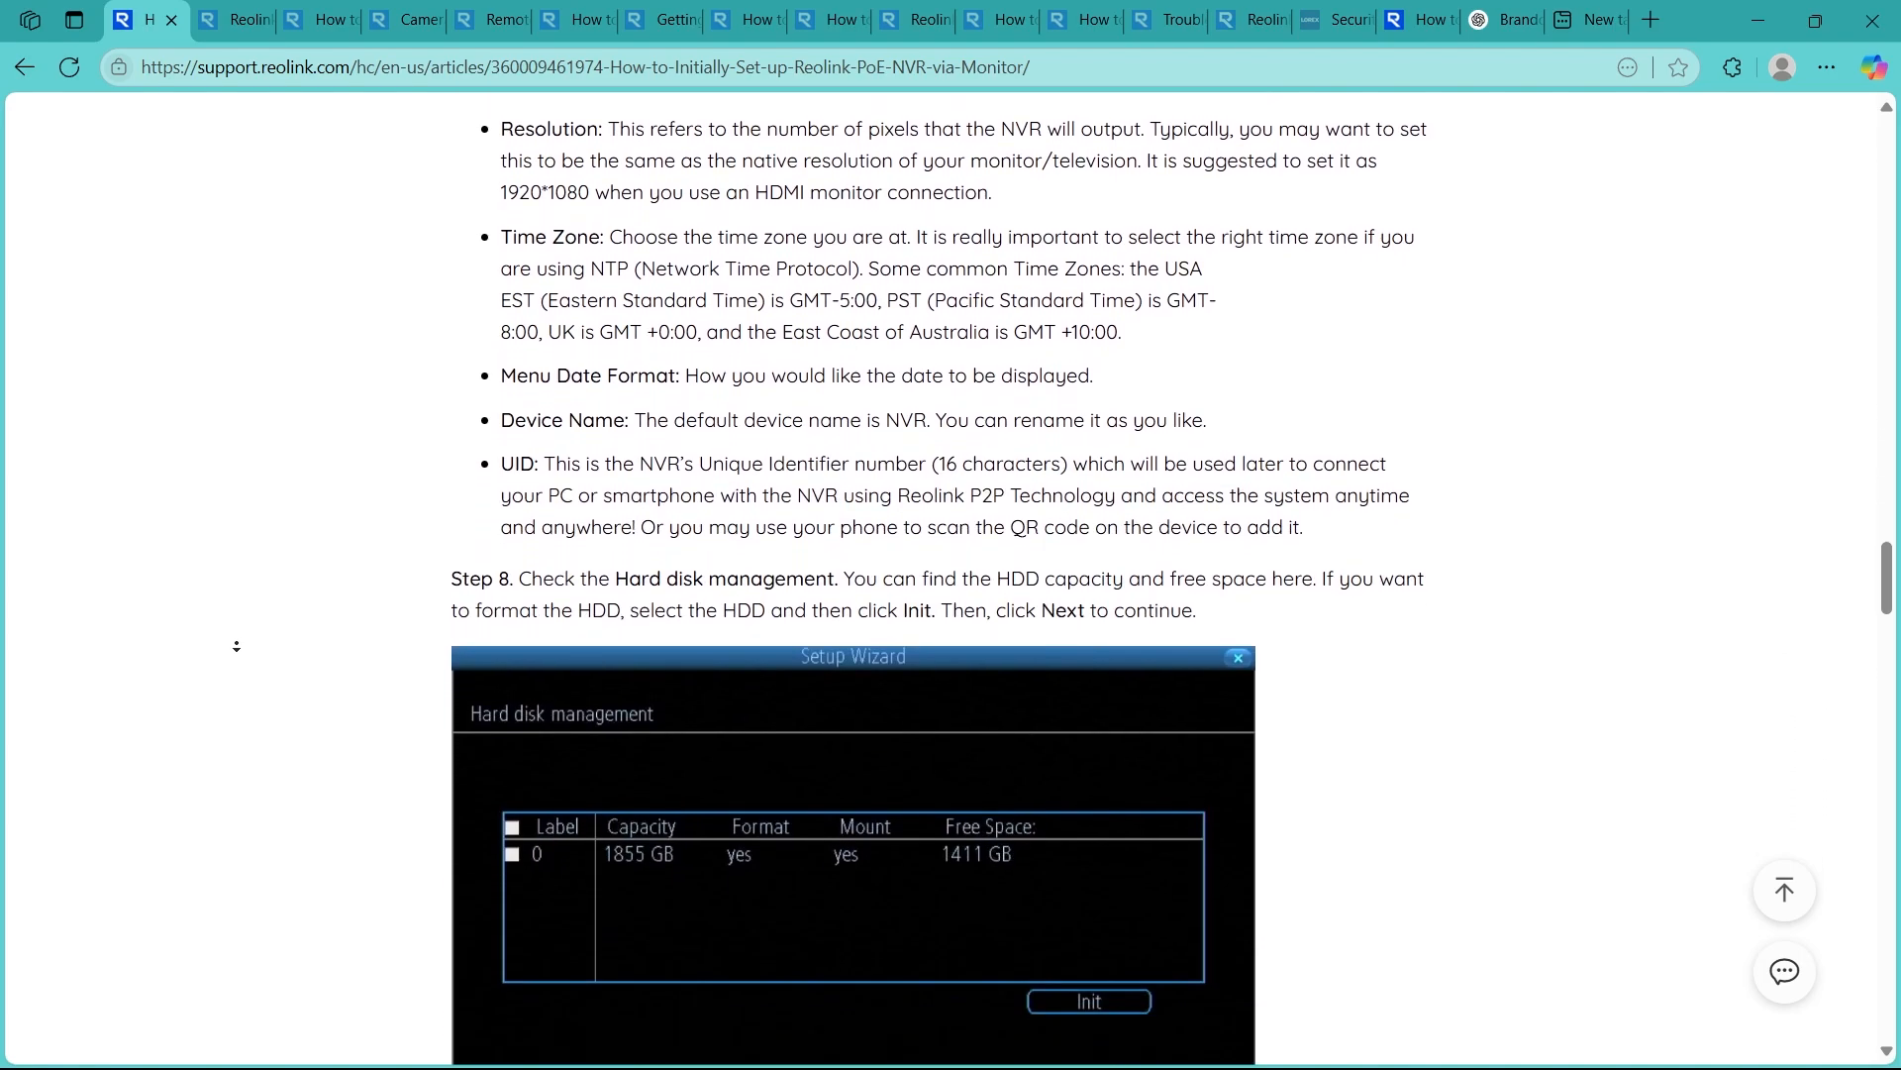
scroll("down", 3)
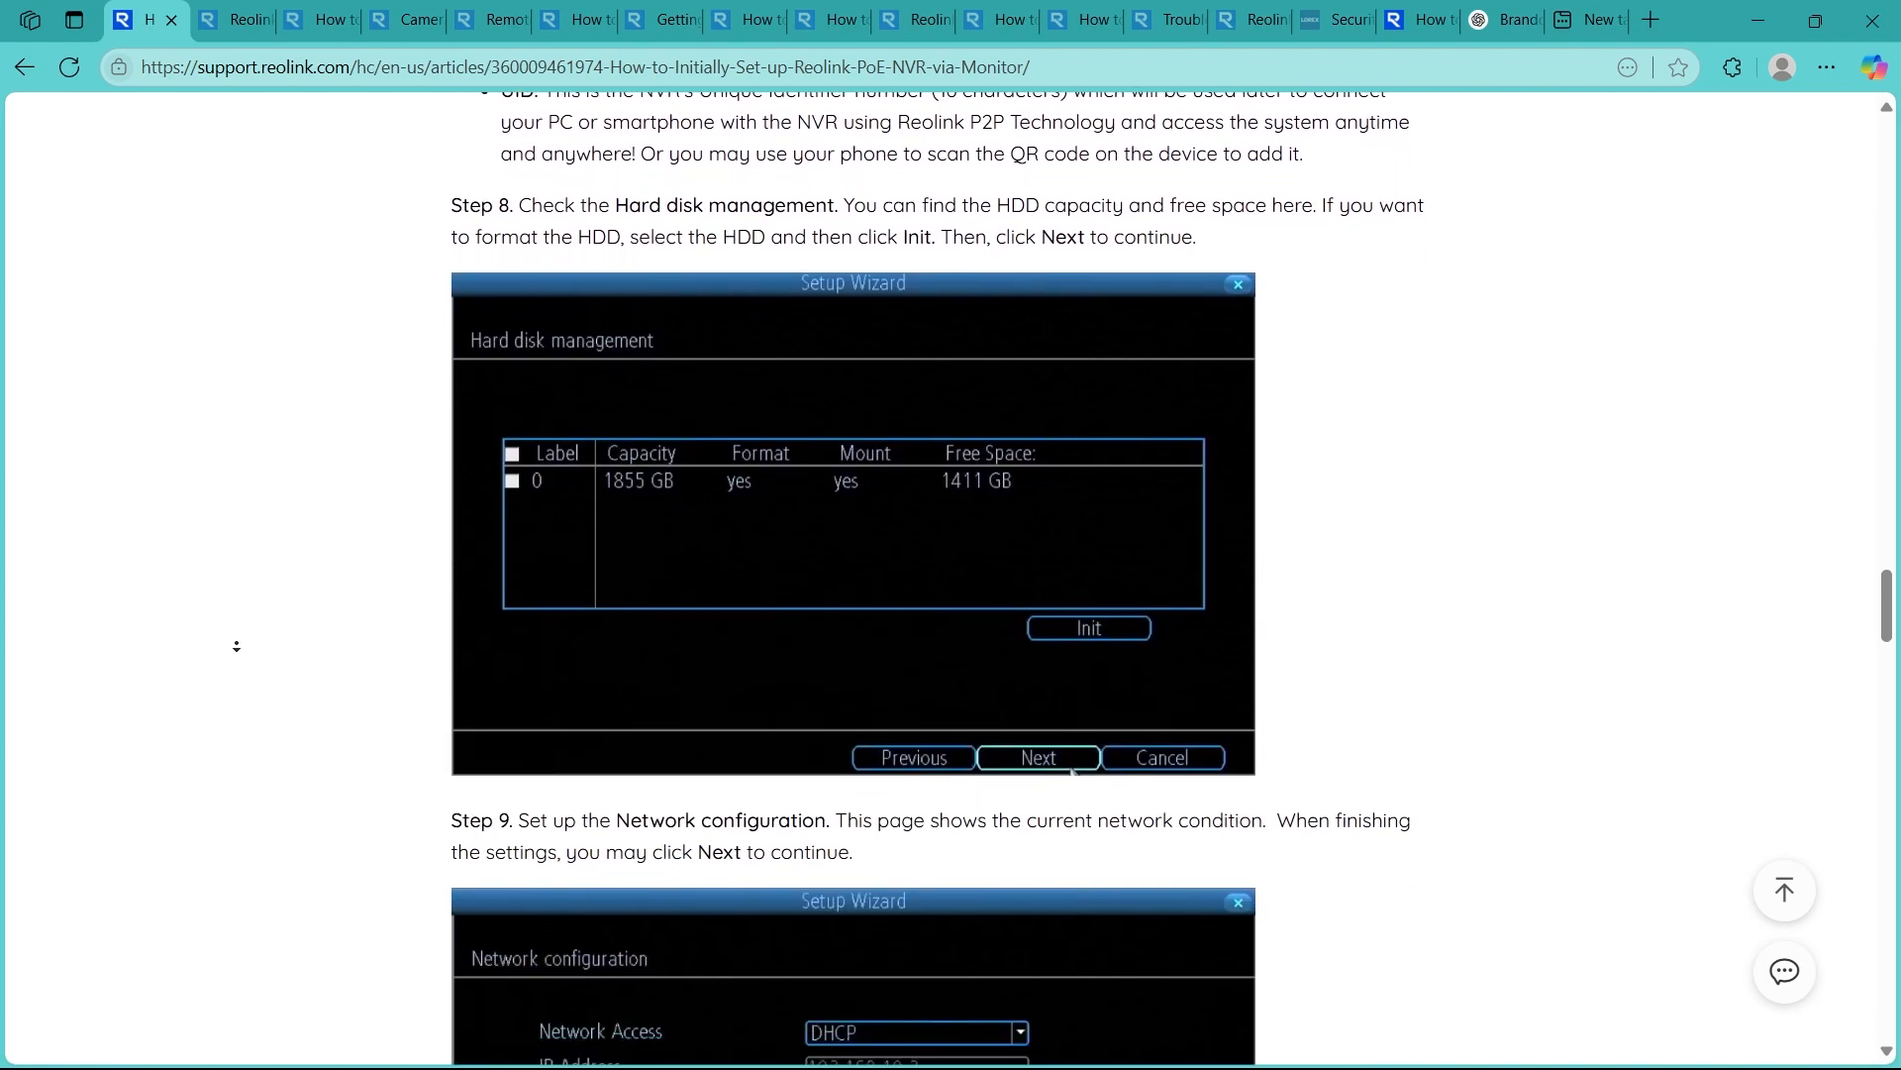
scroll("down", 3)
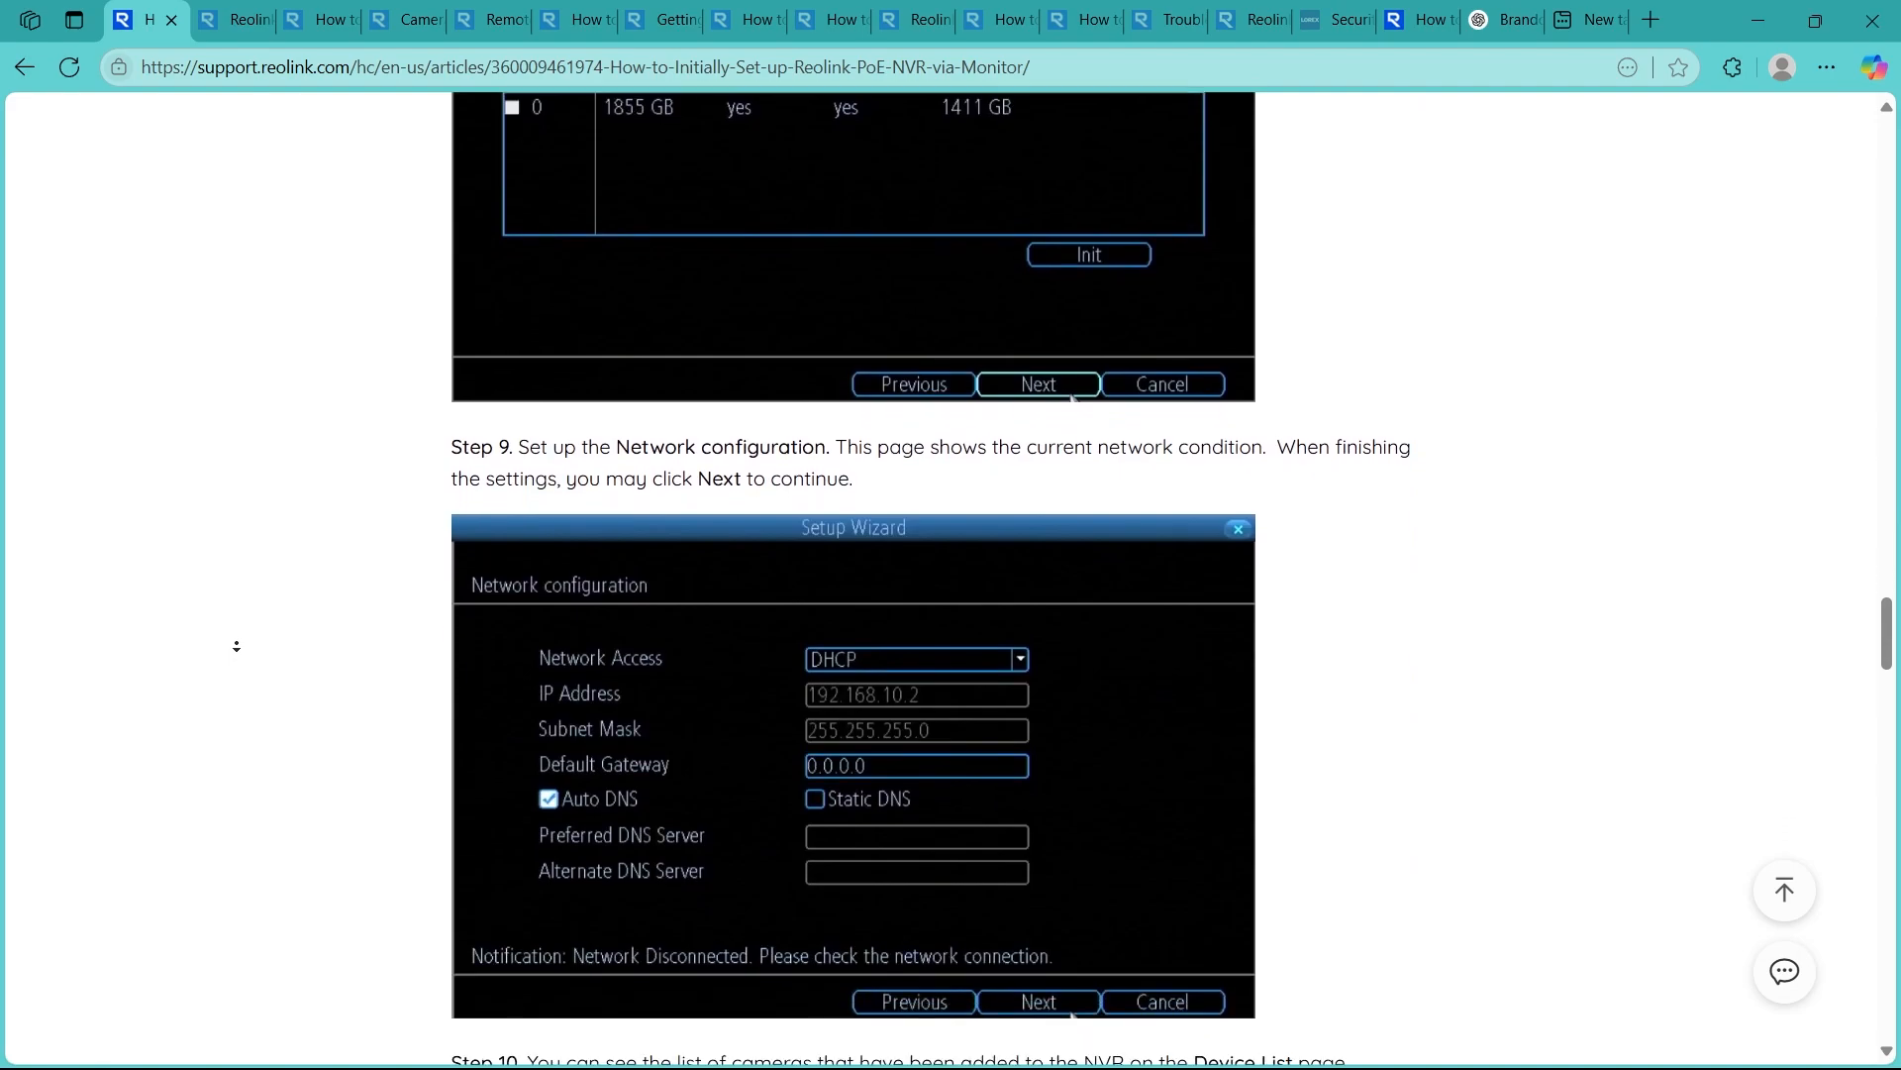
scroll("down", 3)
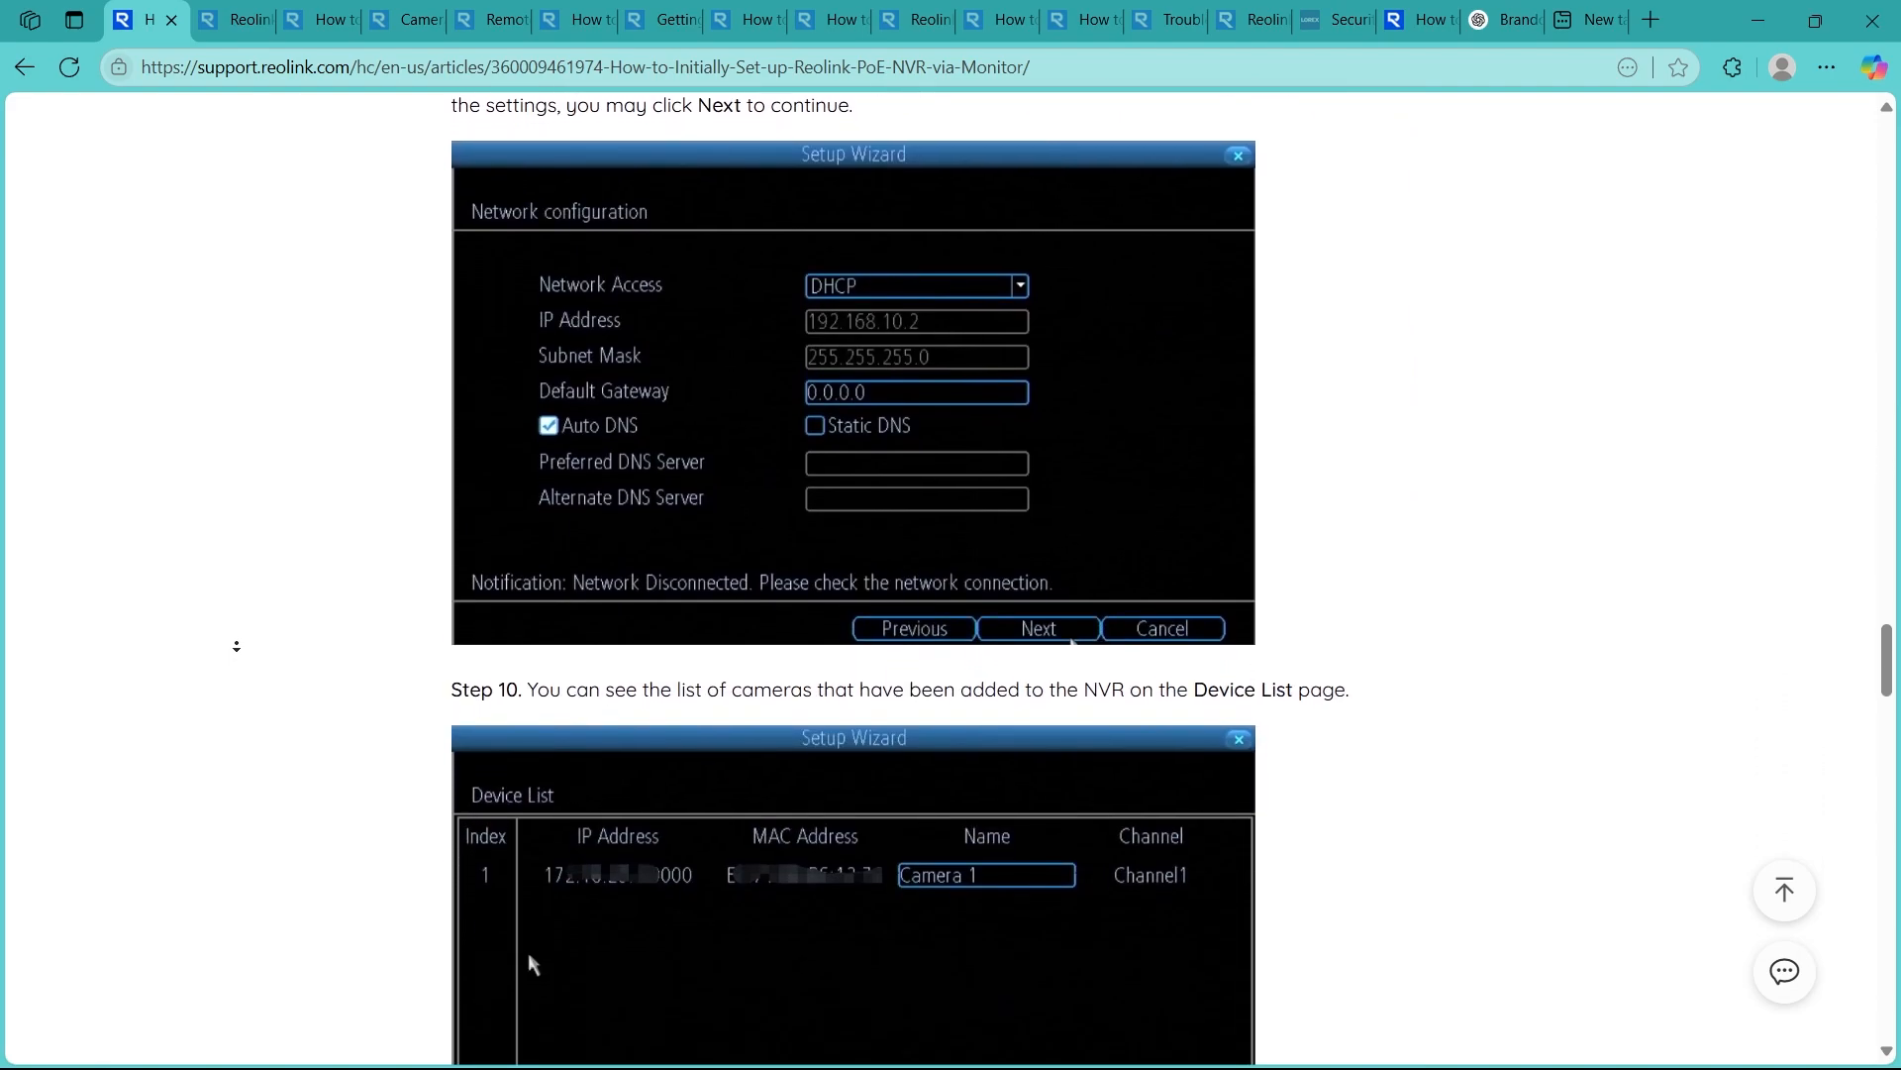
scroll("down", 3)
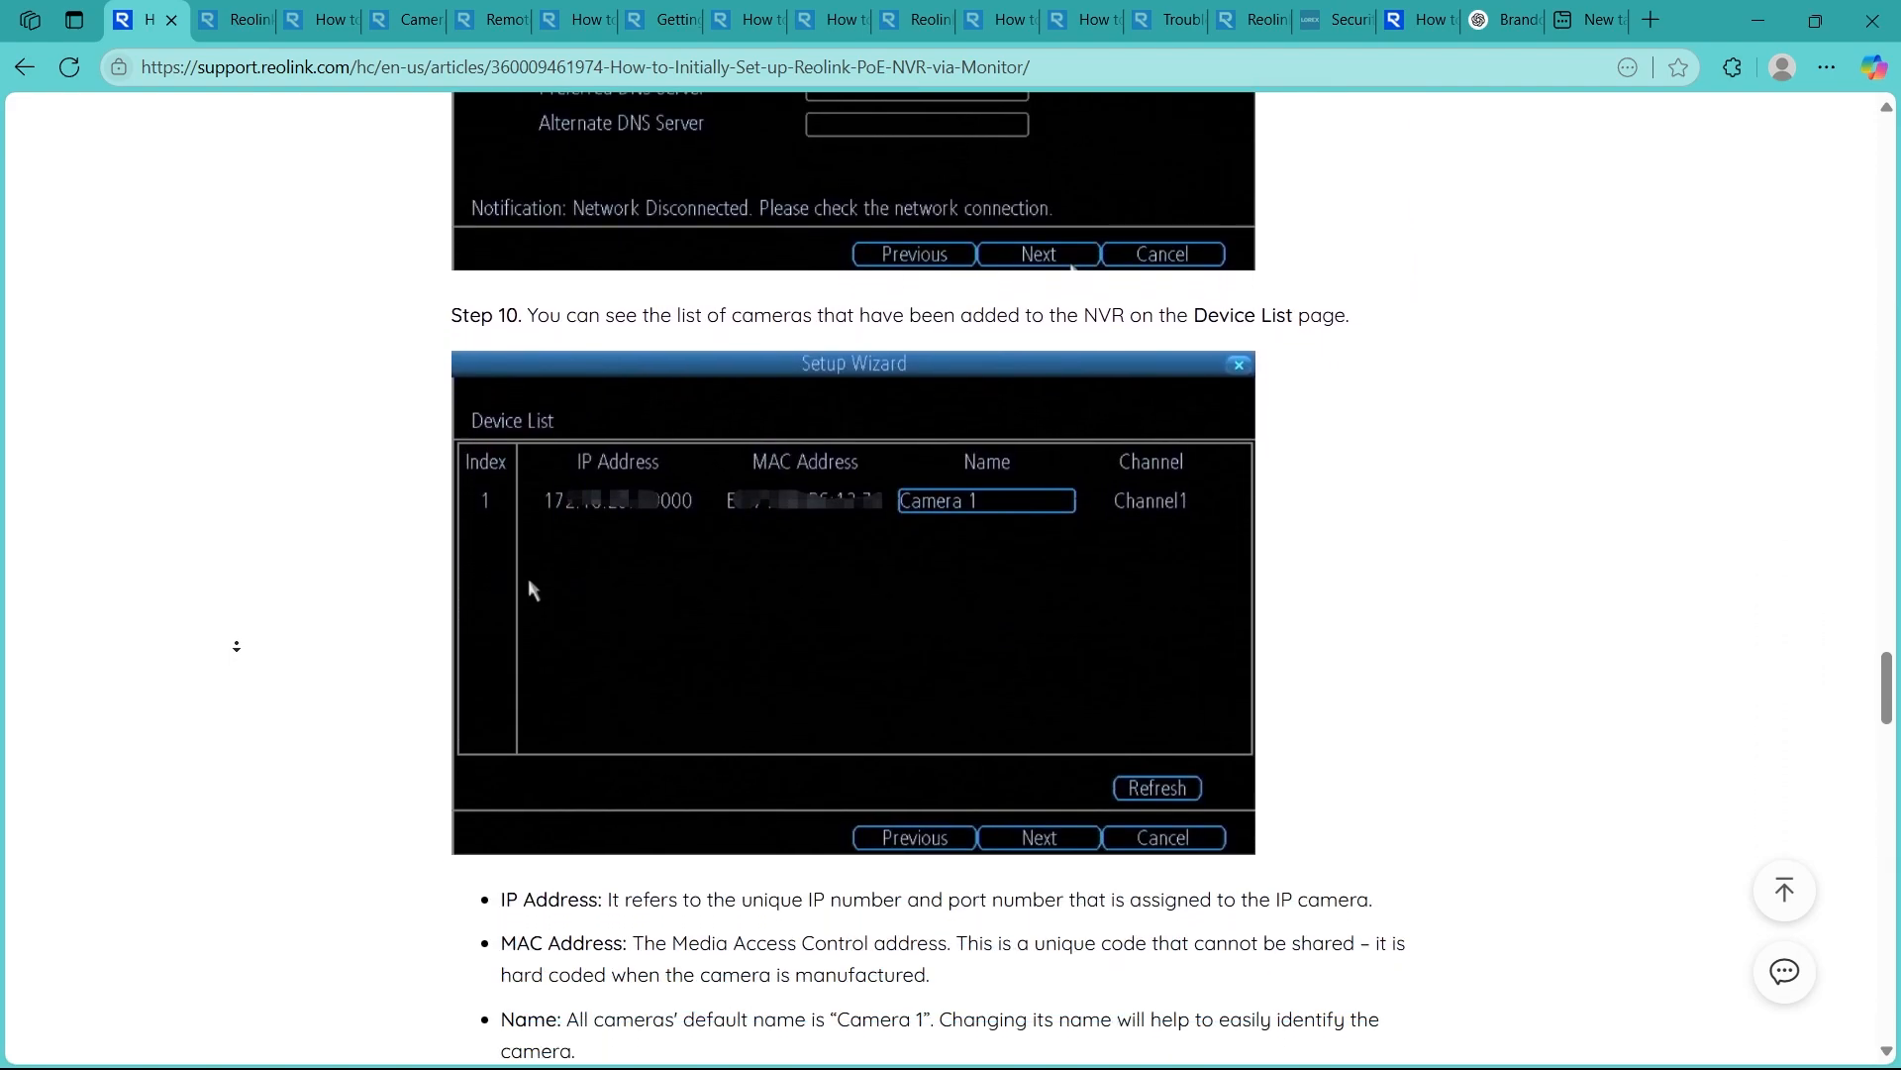
scroll("down", 3)
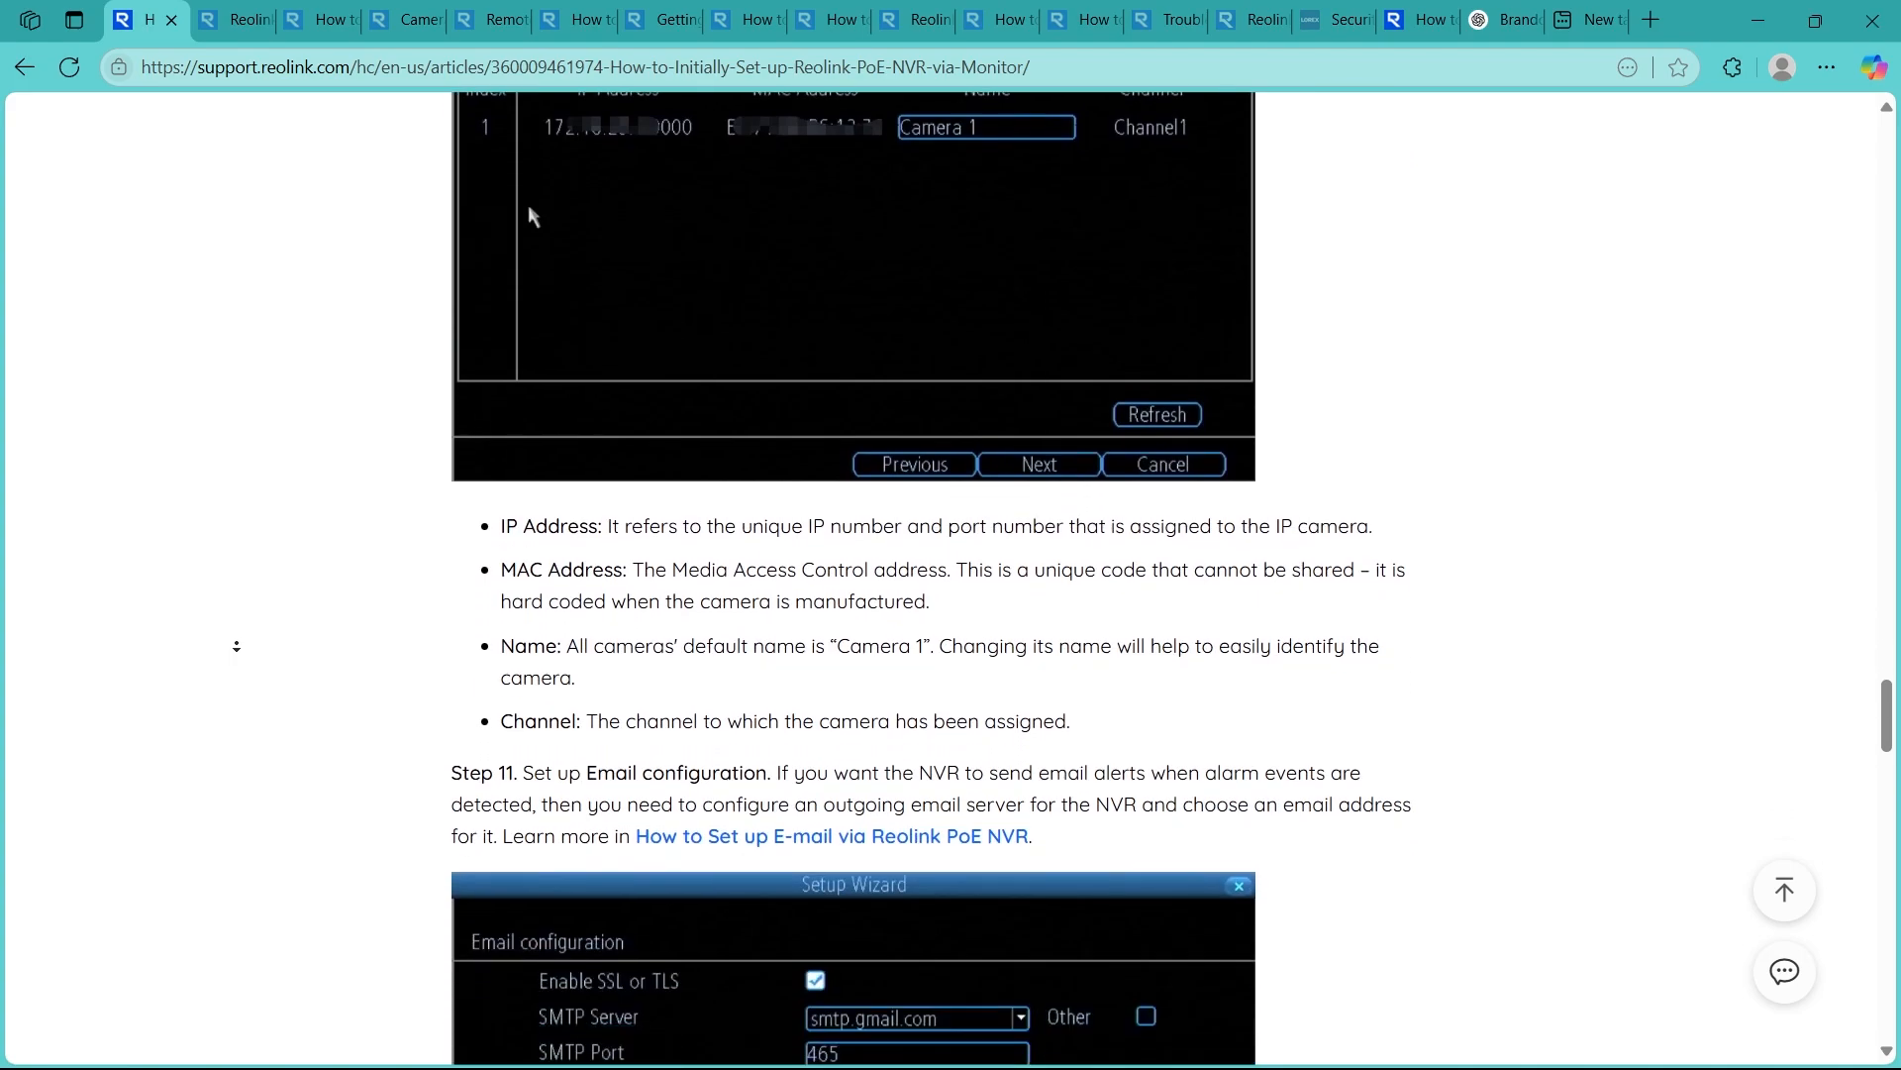
Scroll on to the final Step 16 at the end of the article, then return to the top
scroll("down", 3)
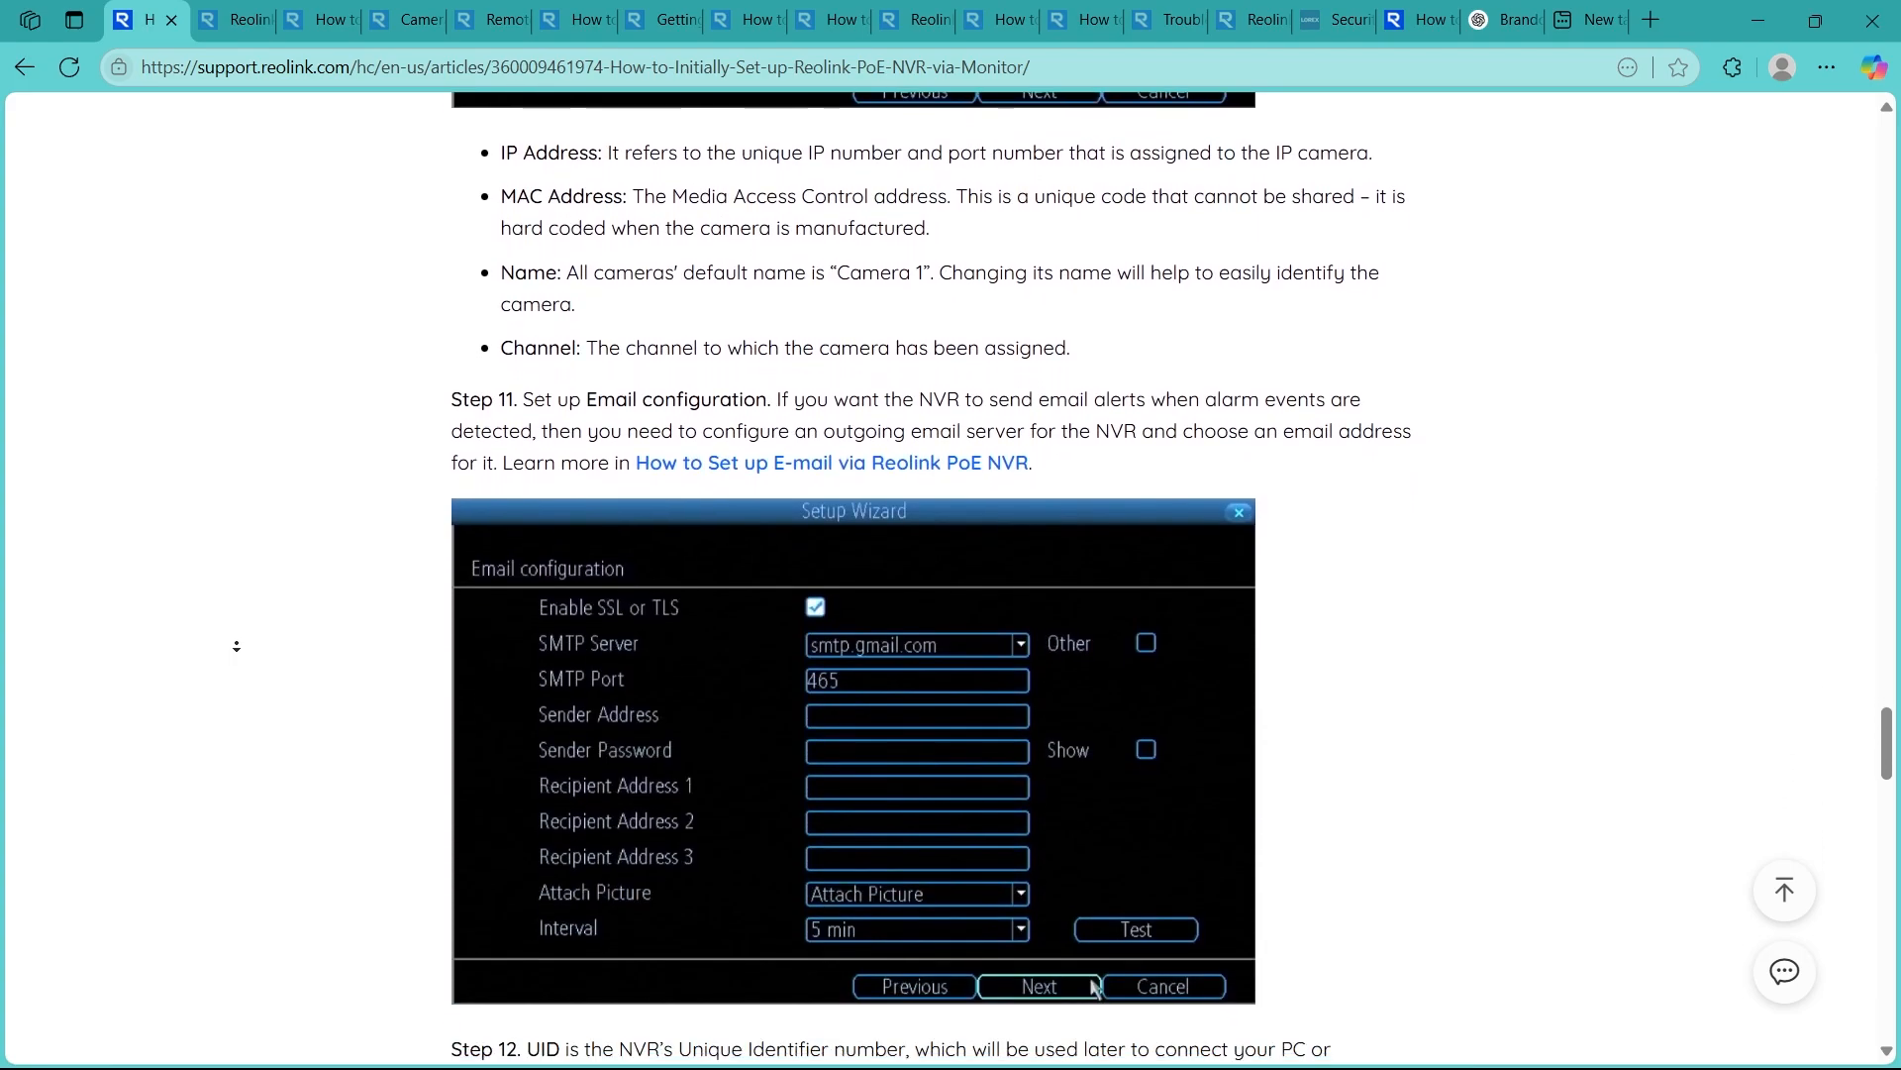
scroll("down", 3)
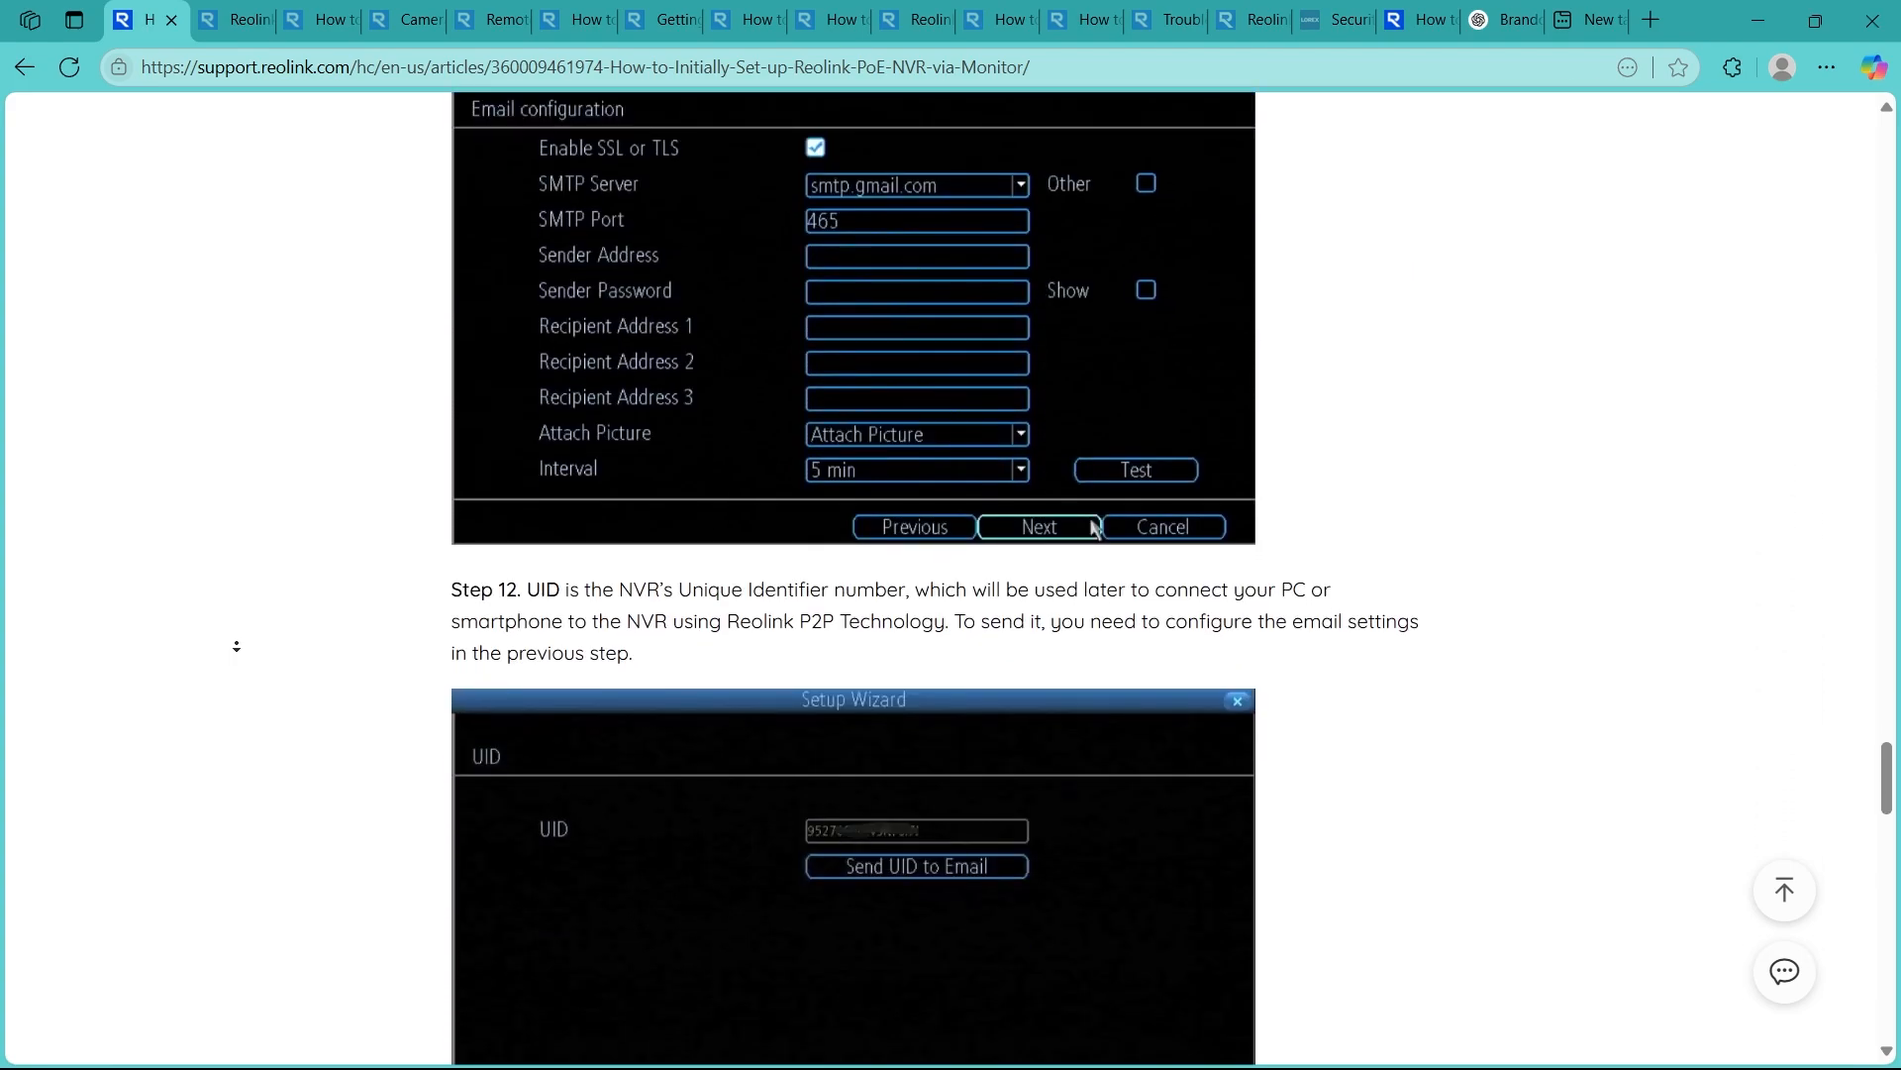
scroll("down", 3)
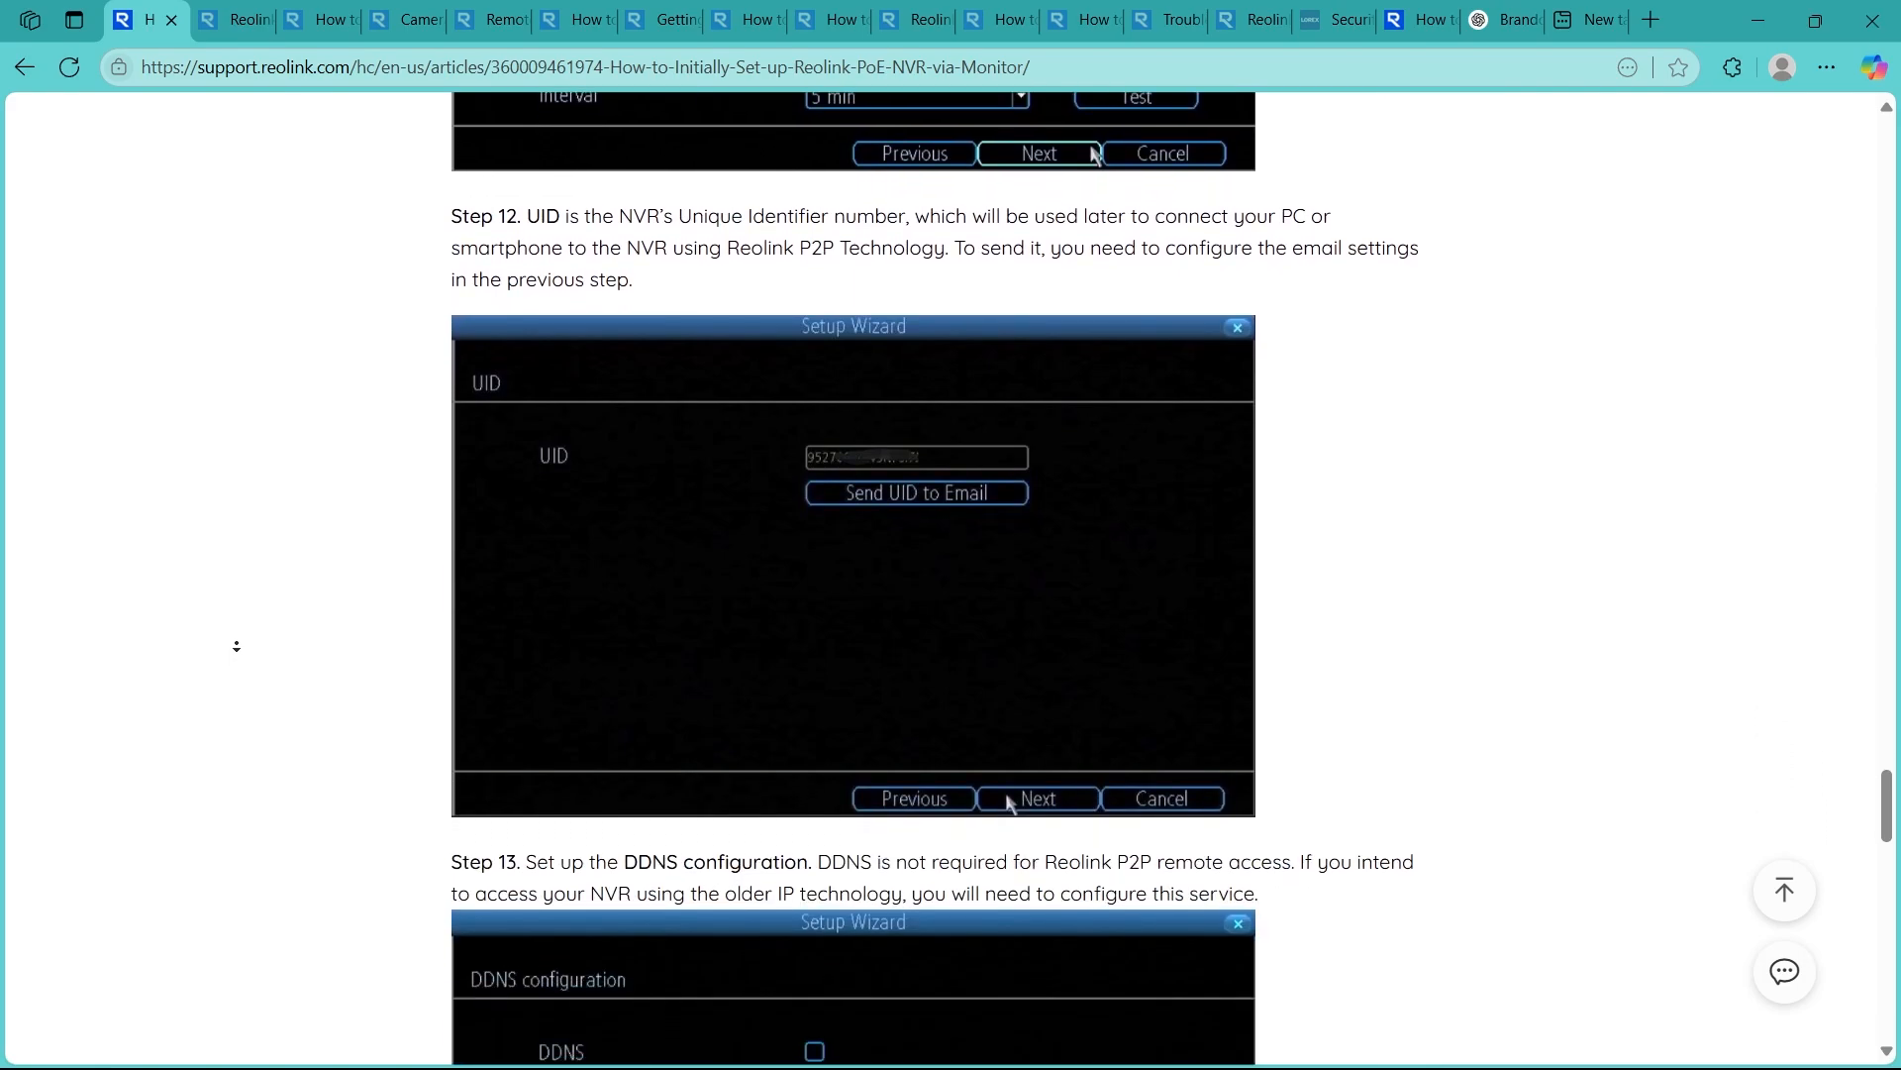
scroll("down", 3)
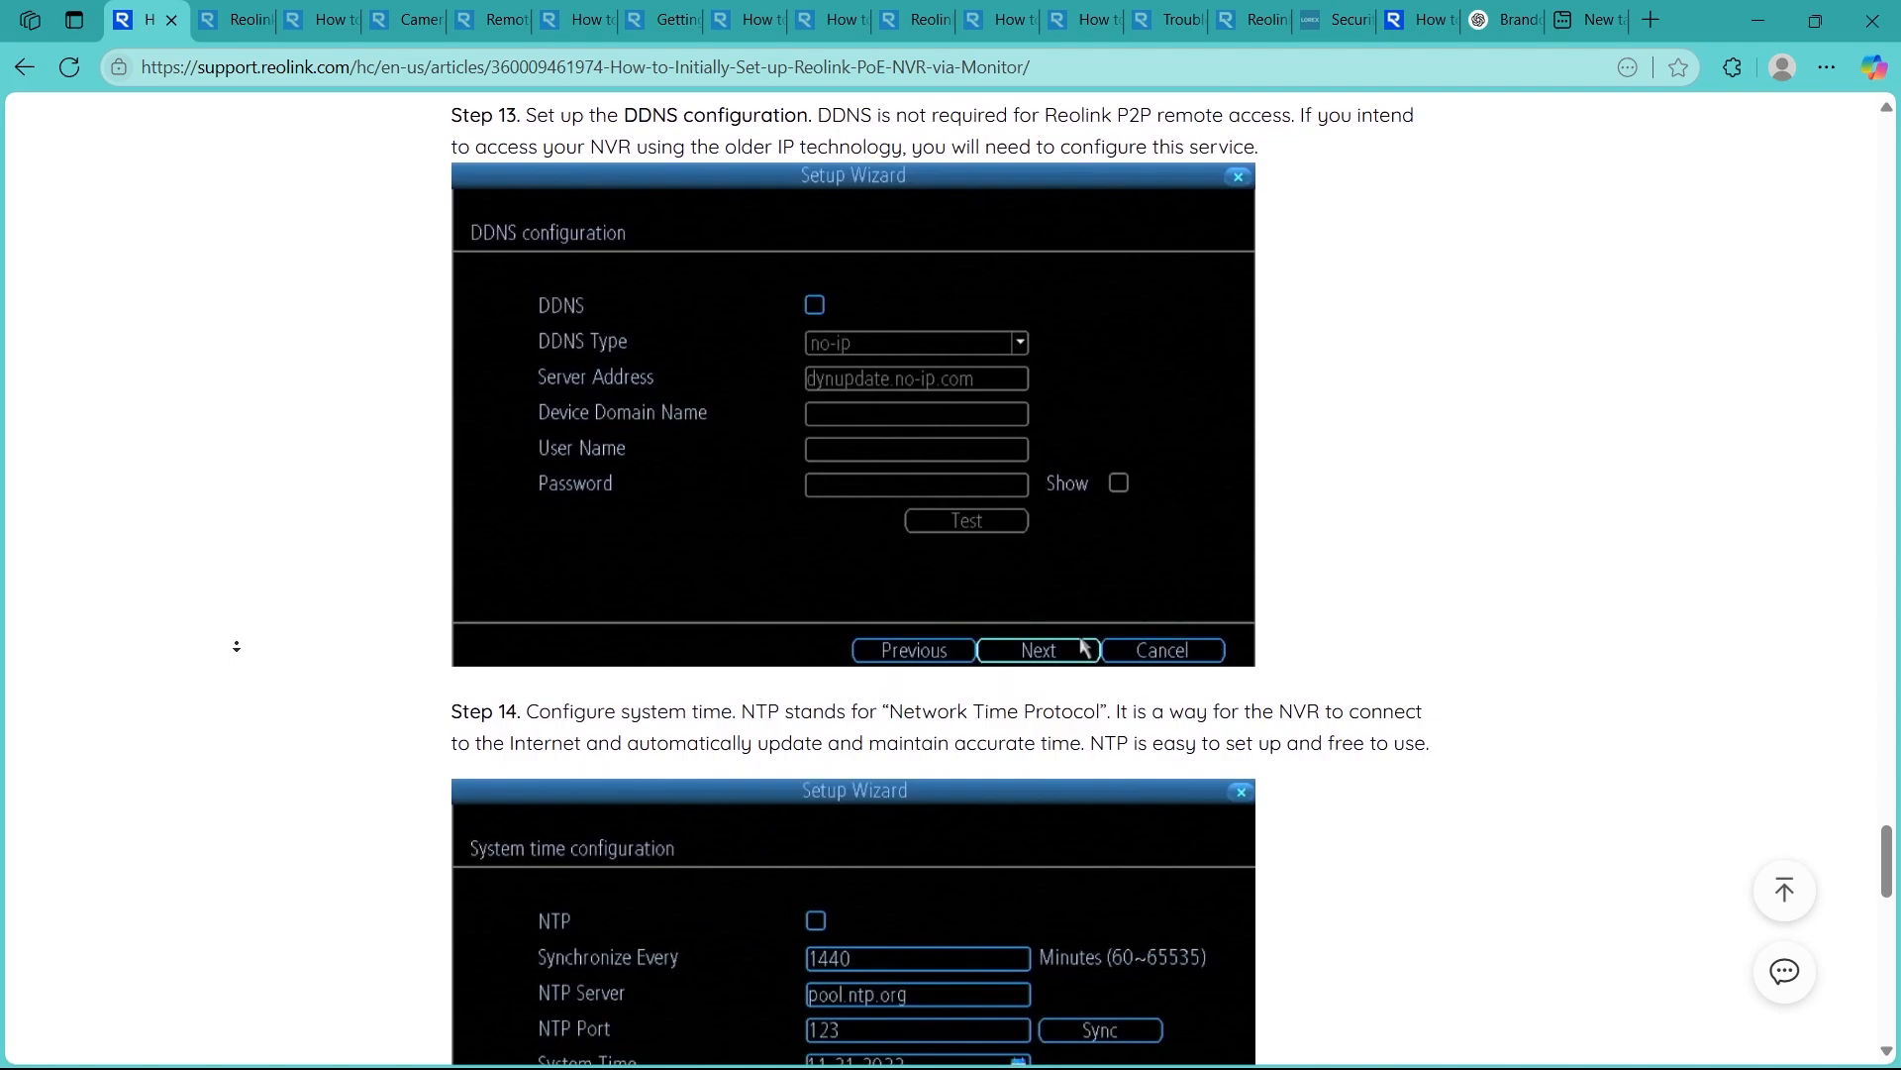
scroll("down", 3)
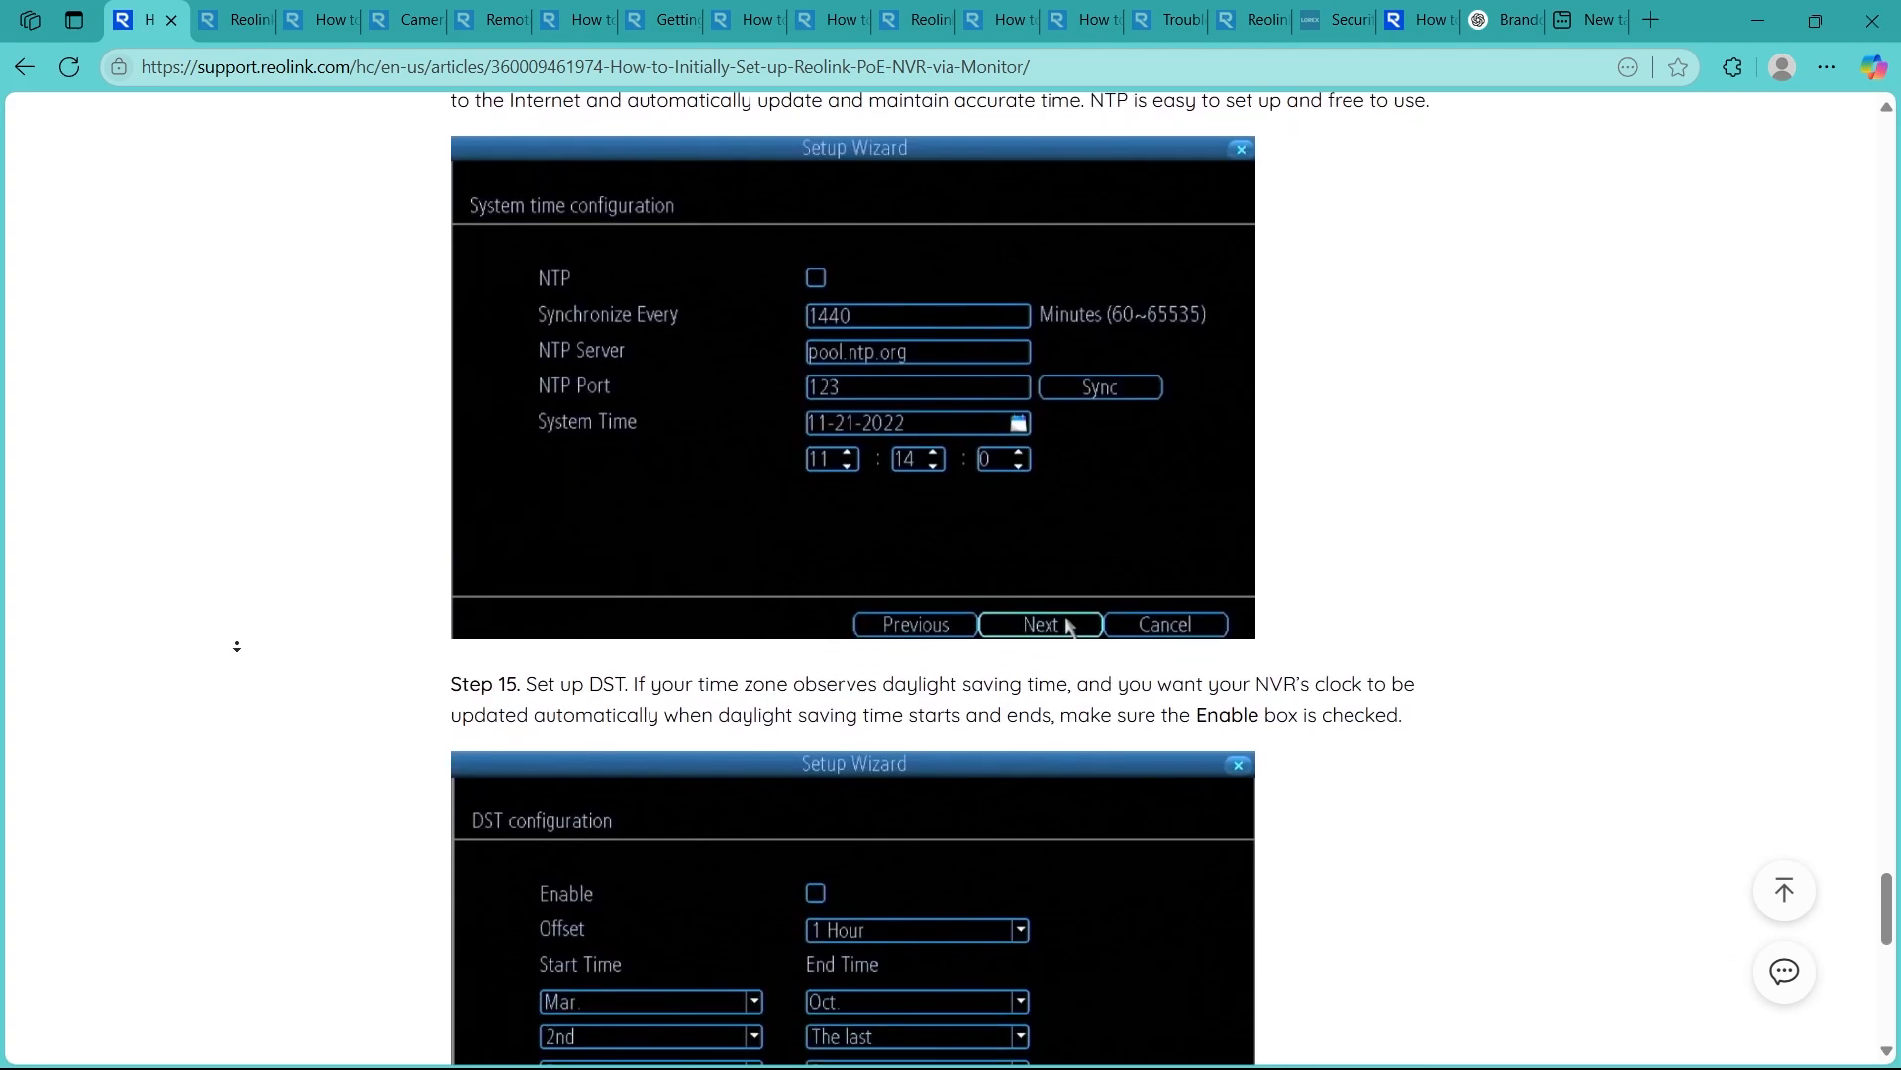
scroll("down", 3)
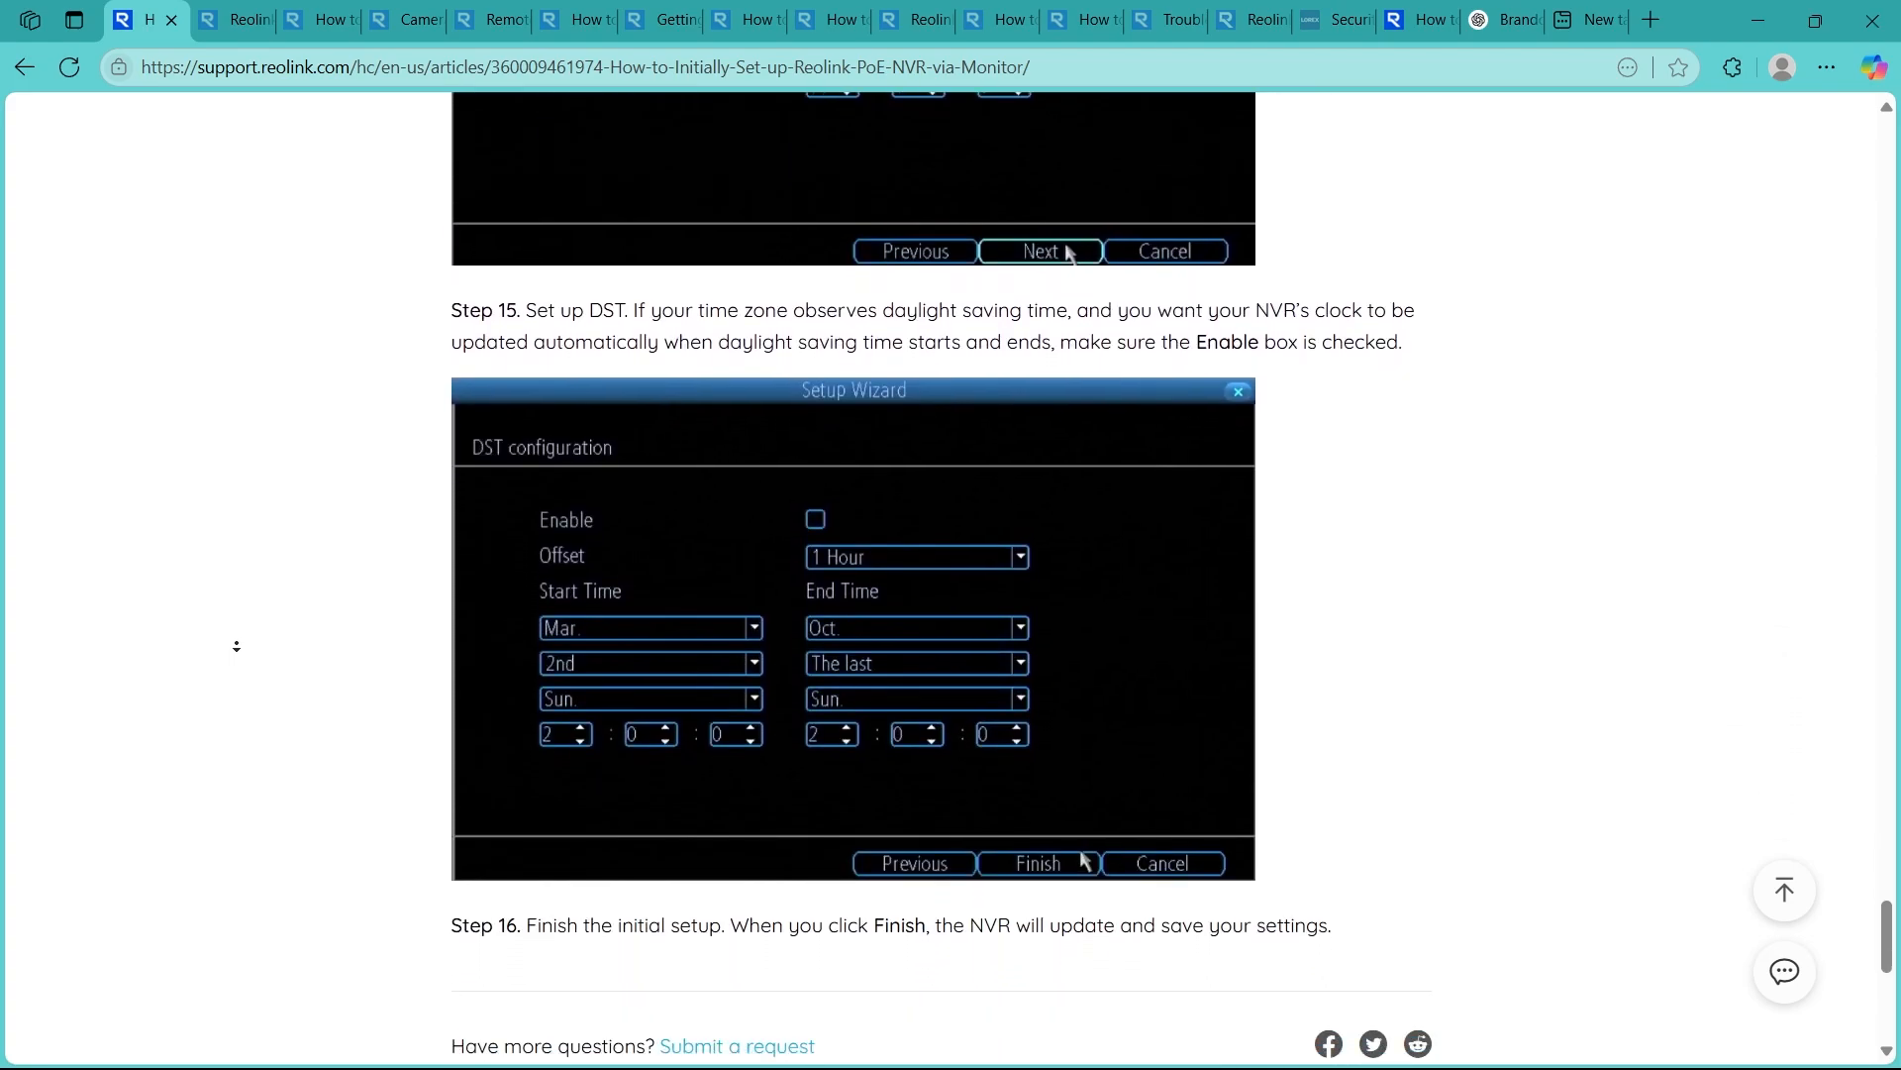
scroll("up", 3)
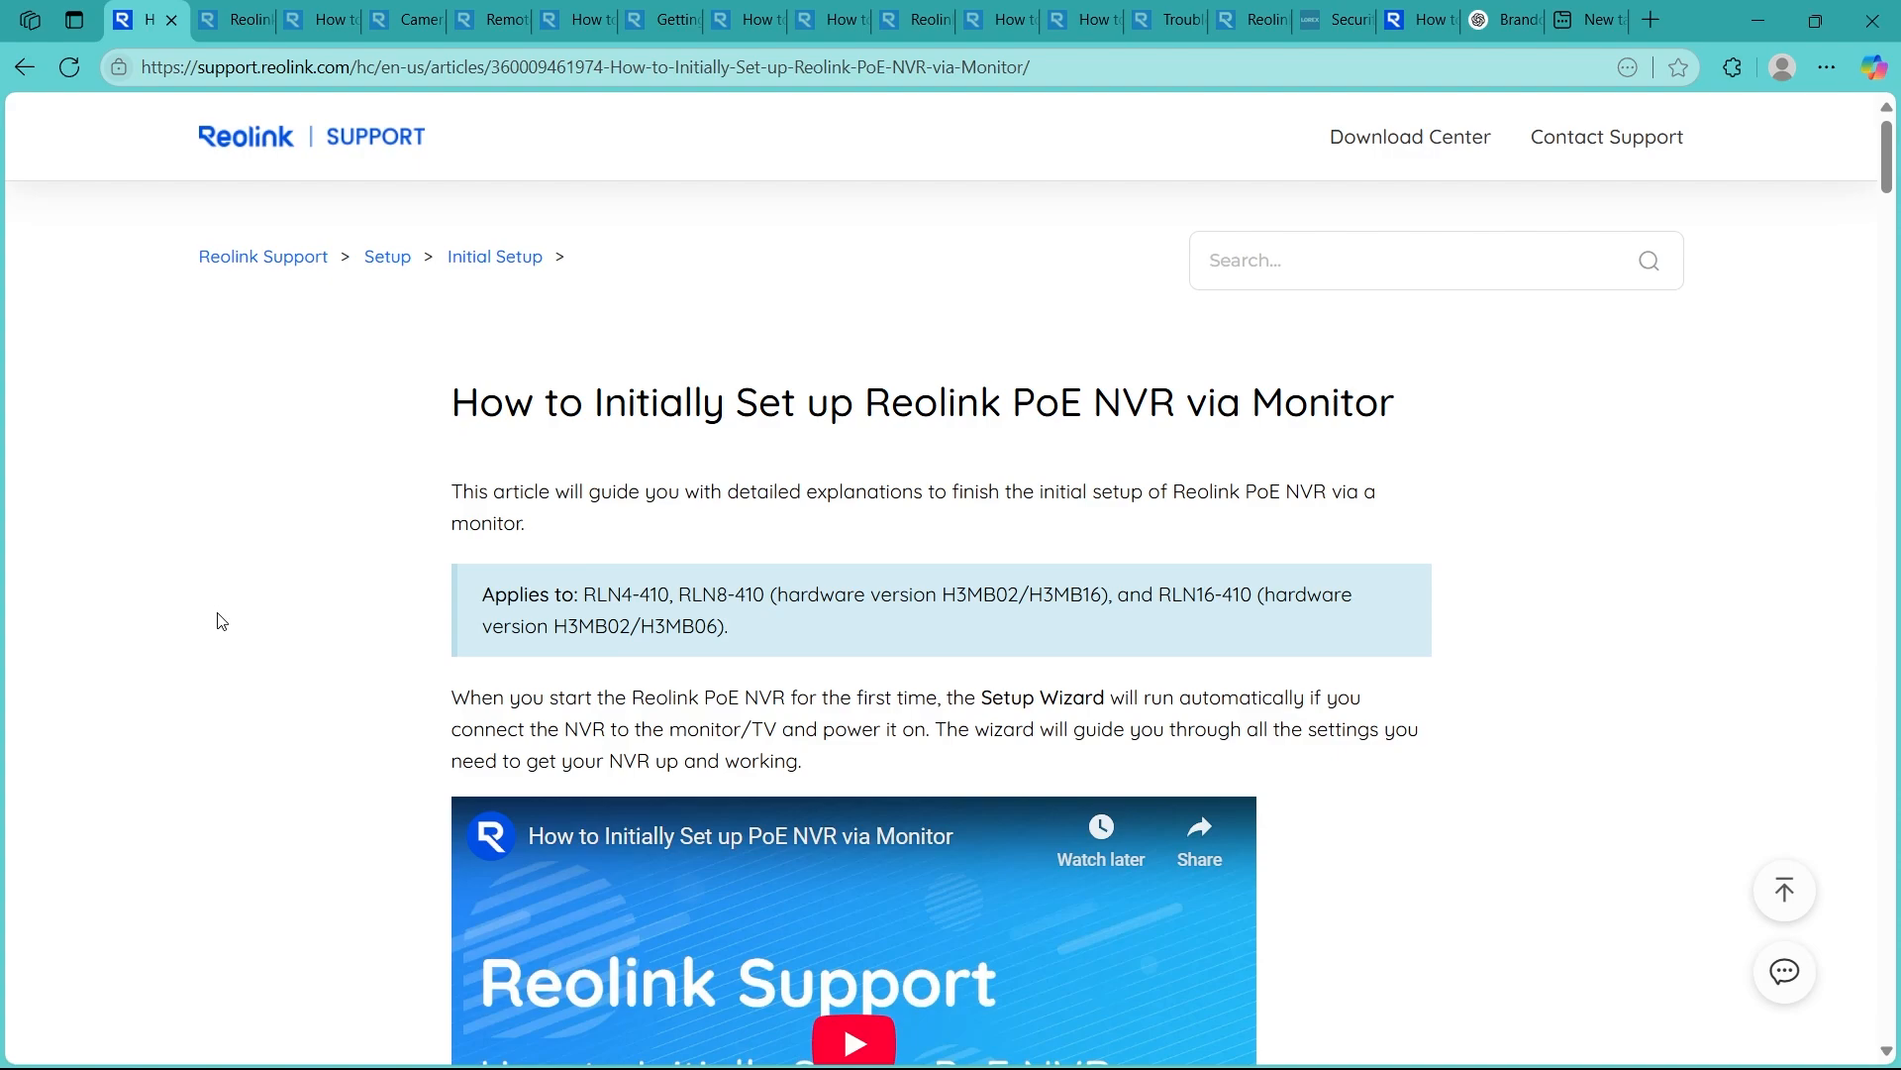
mouse_move(291, 125)
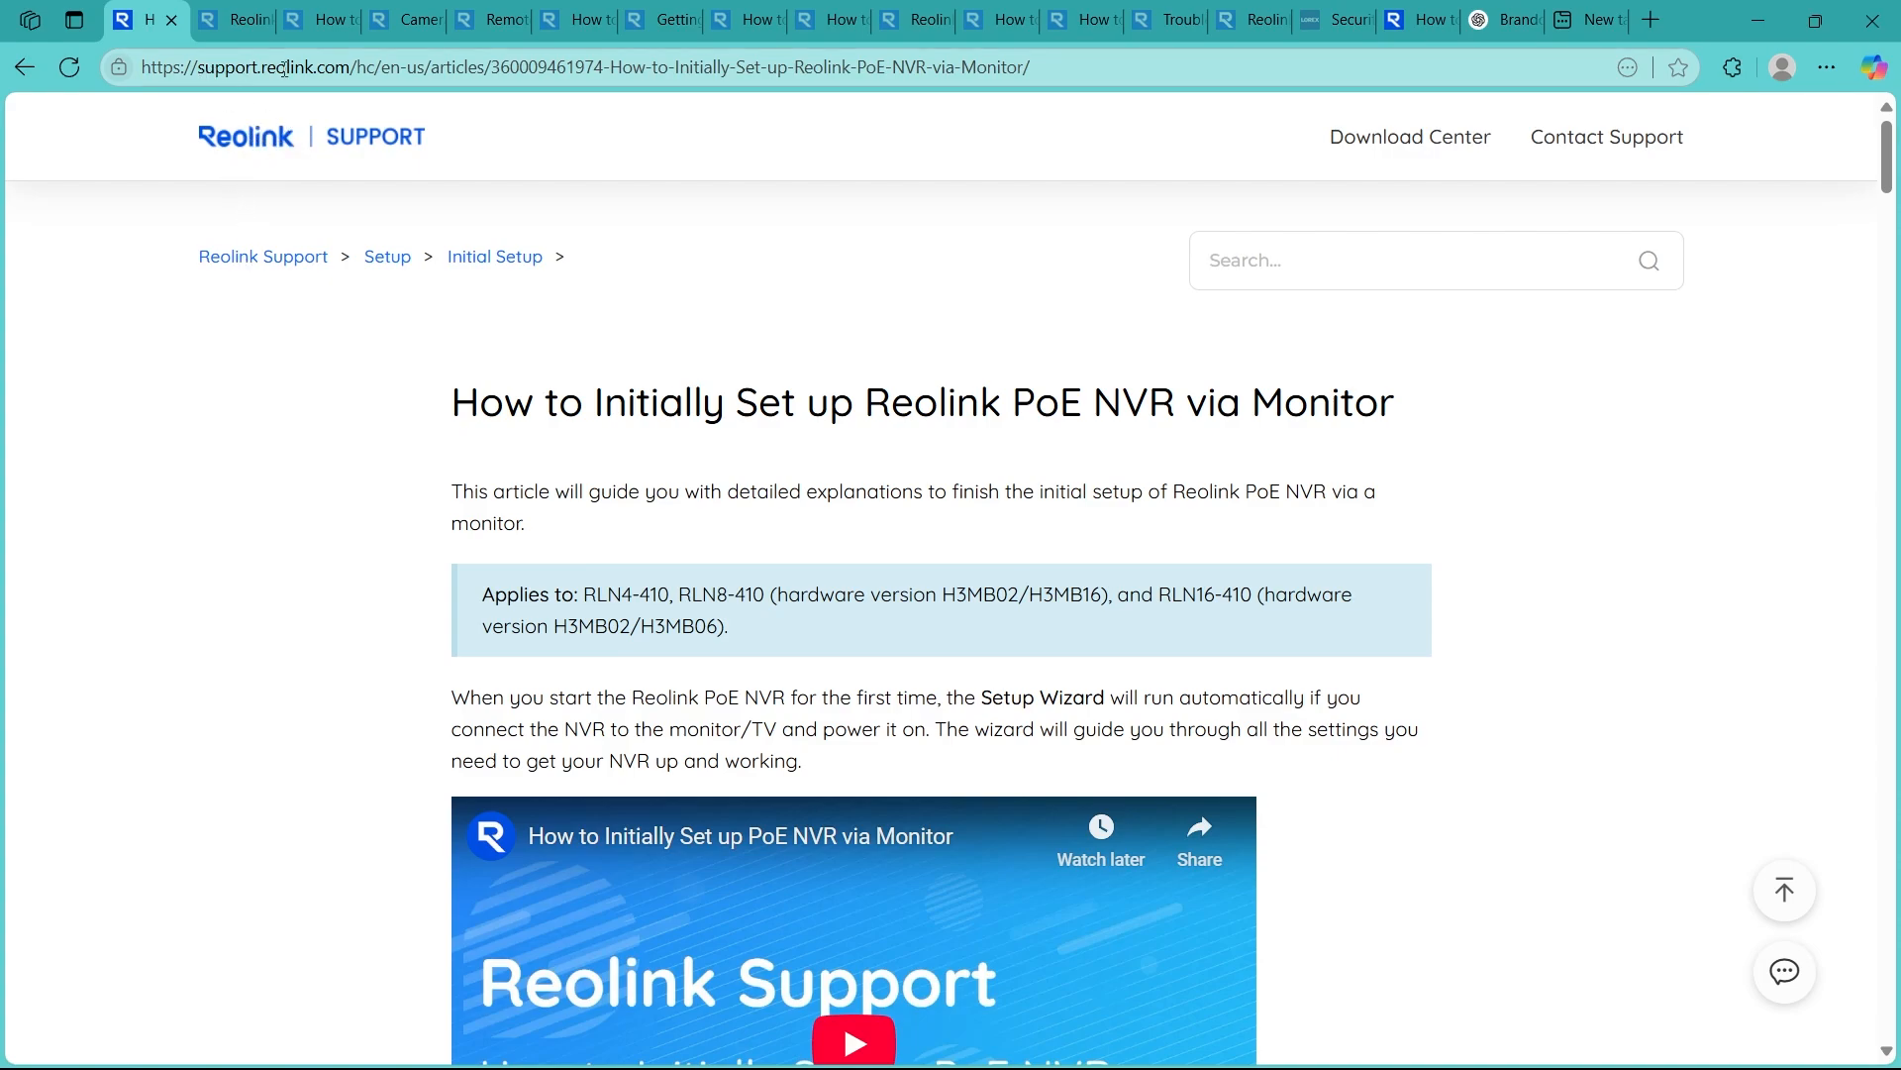
mouse_move(1095, 182)
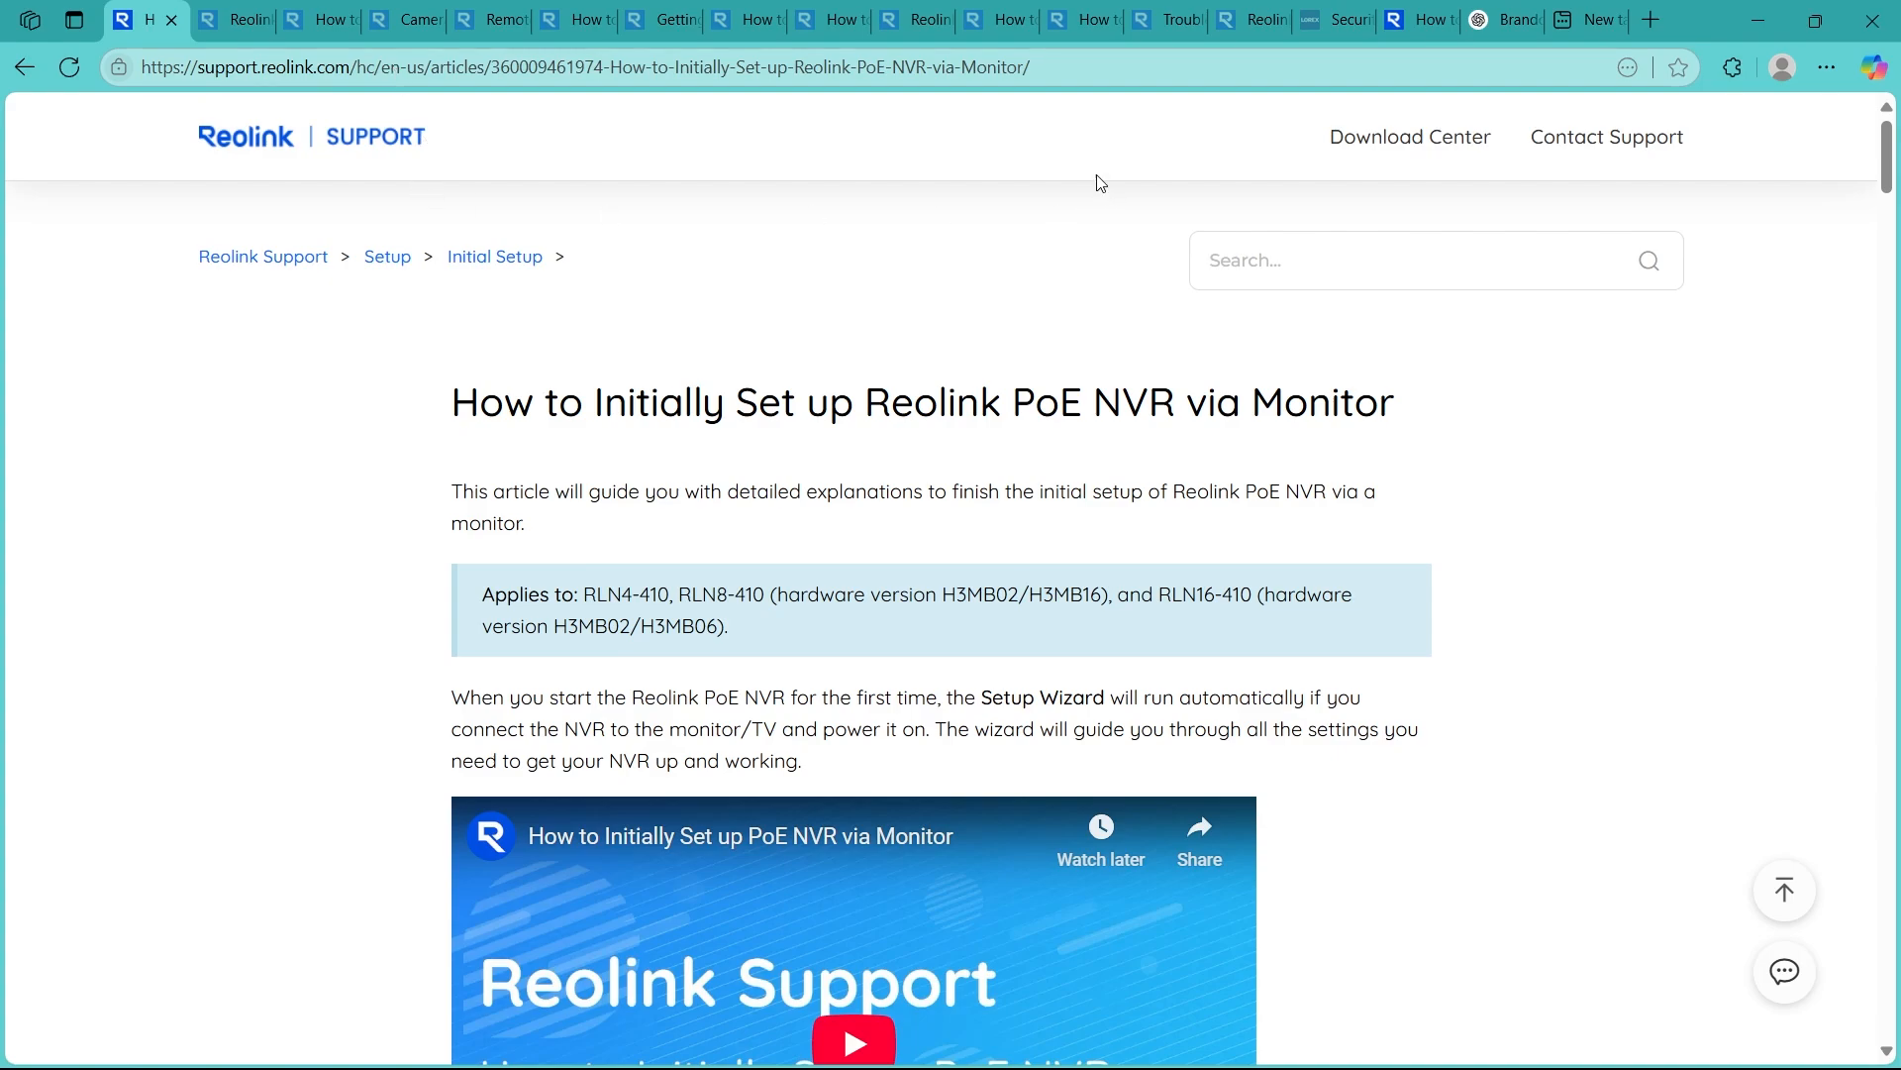
mouse_move(594, 382)
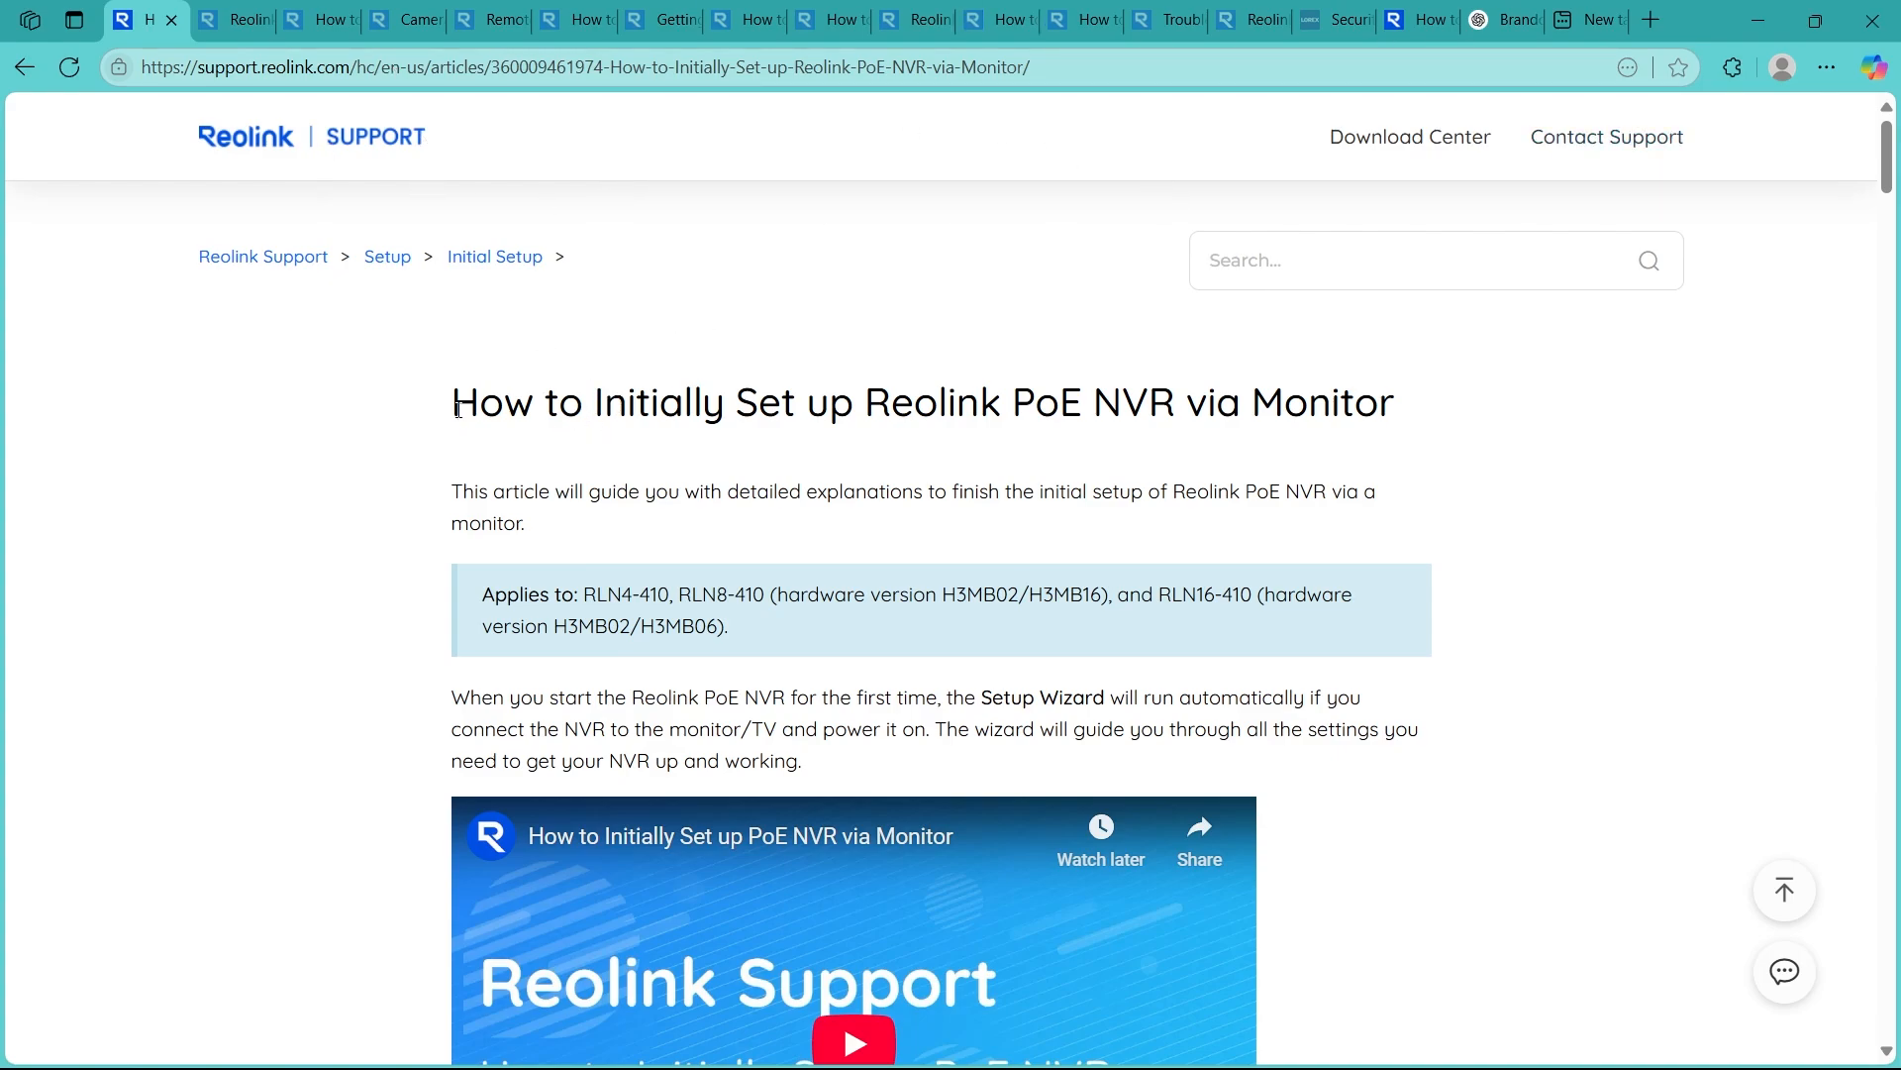
triple_click(921, 402)
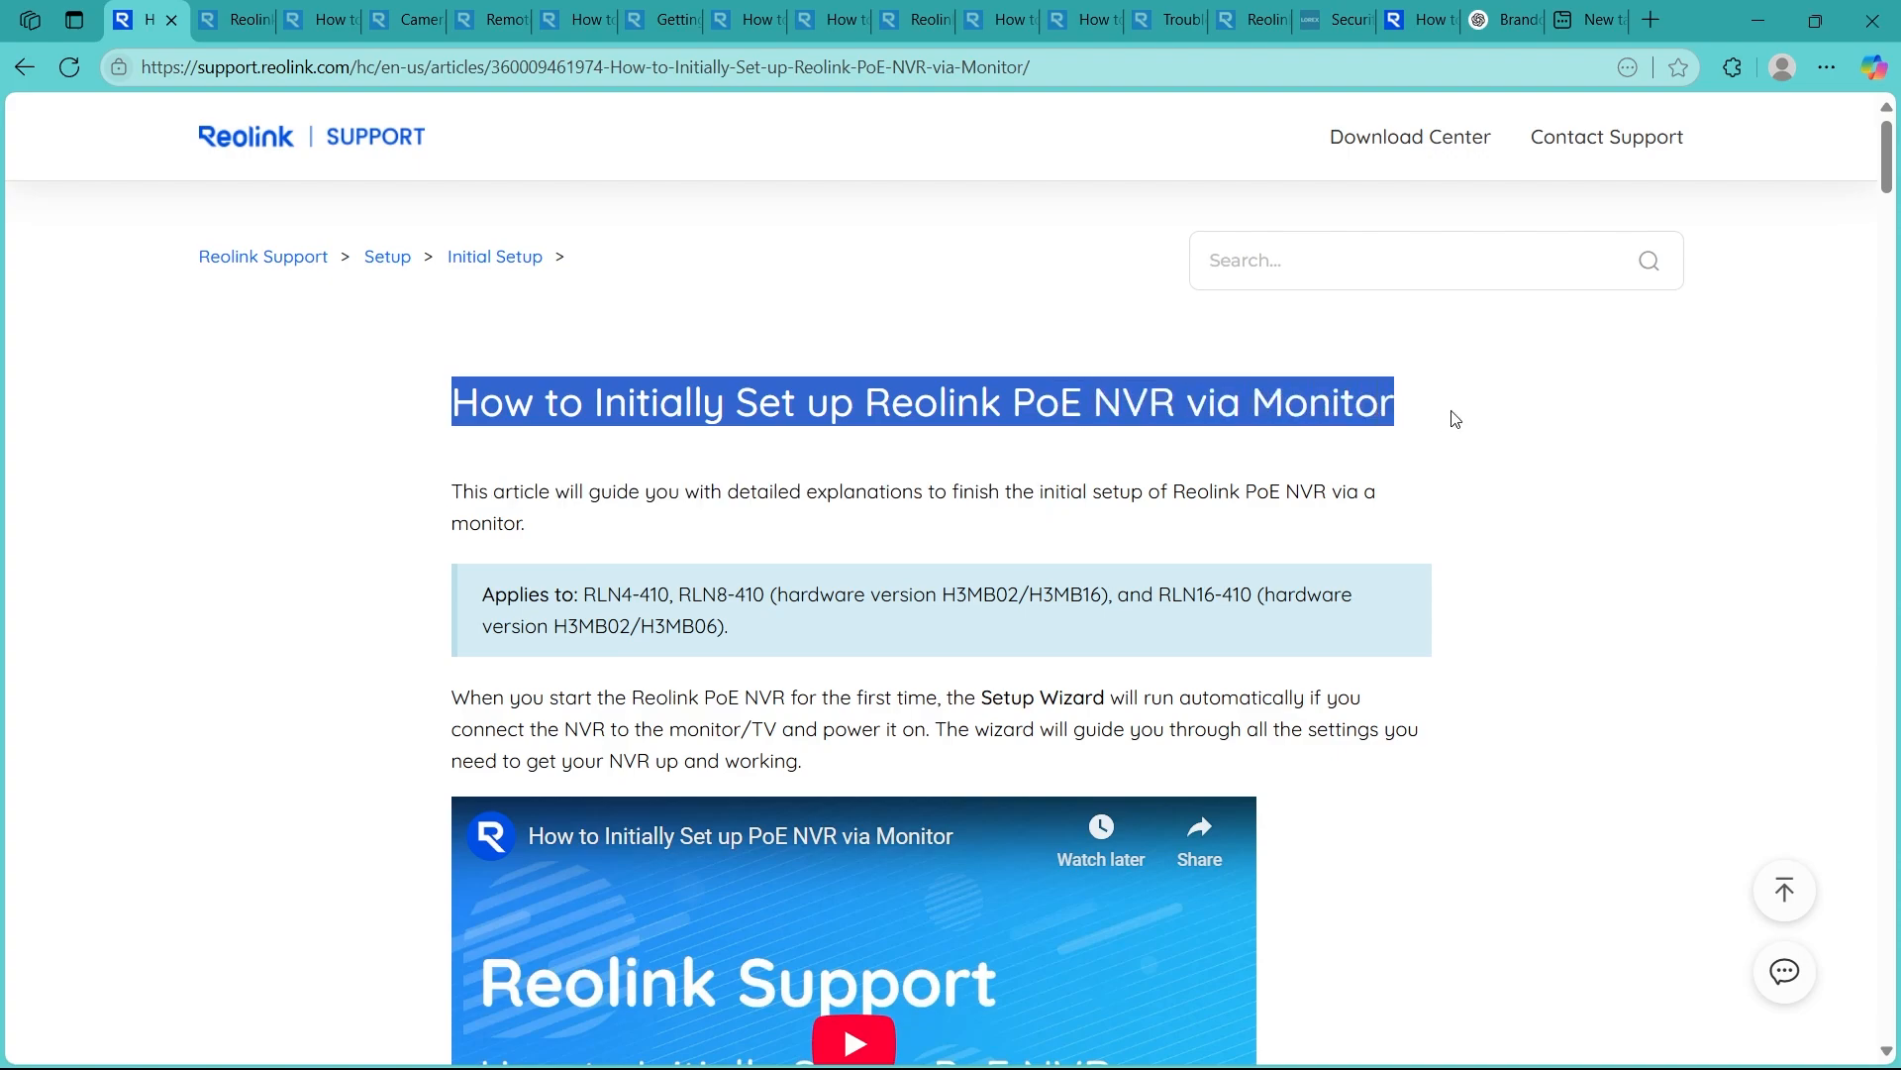
left_click(1107, 271)
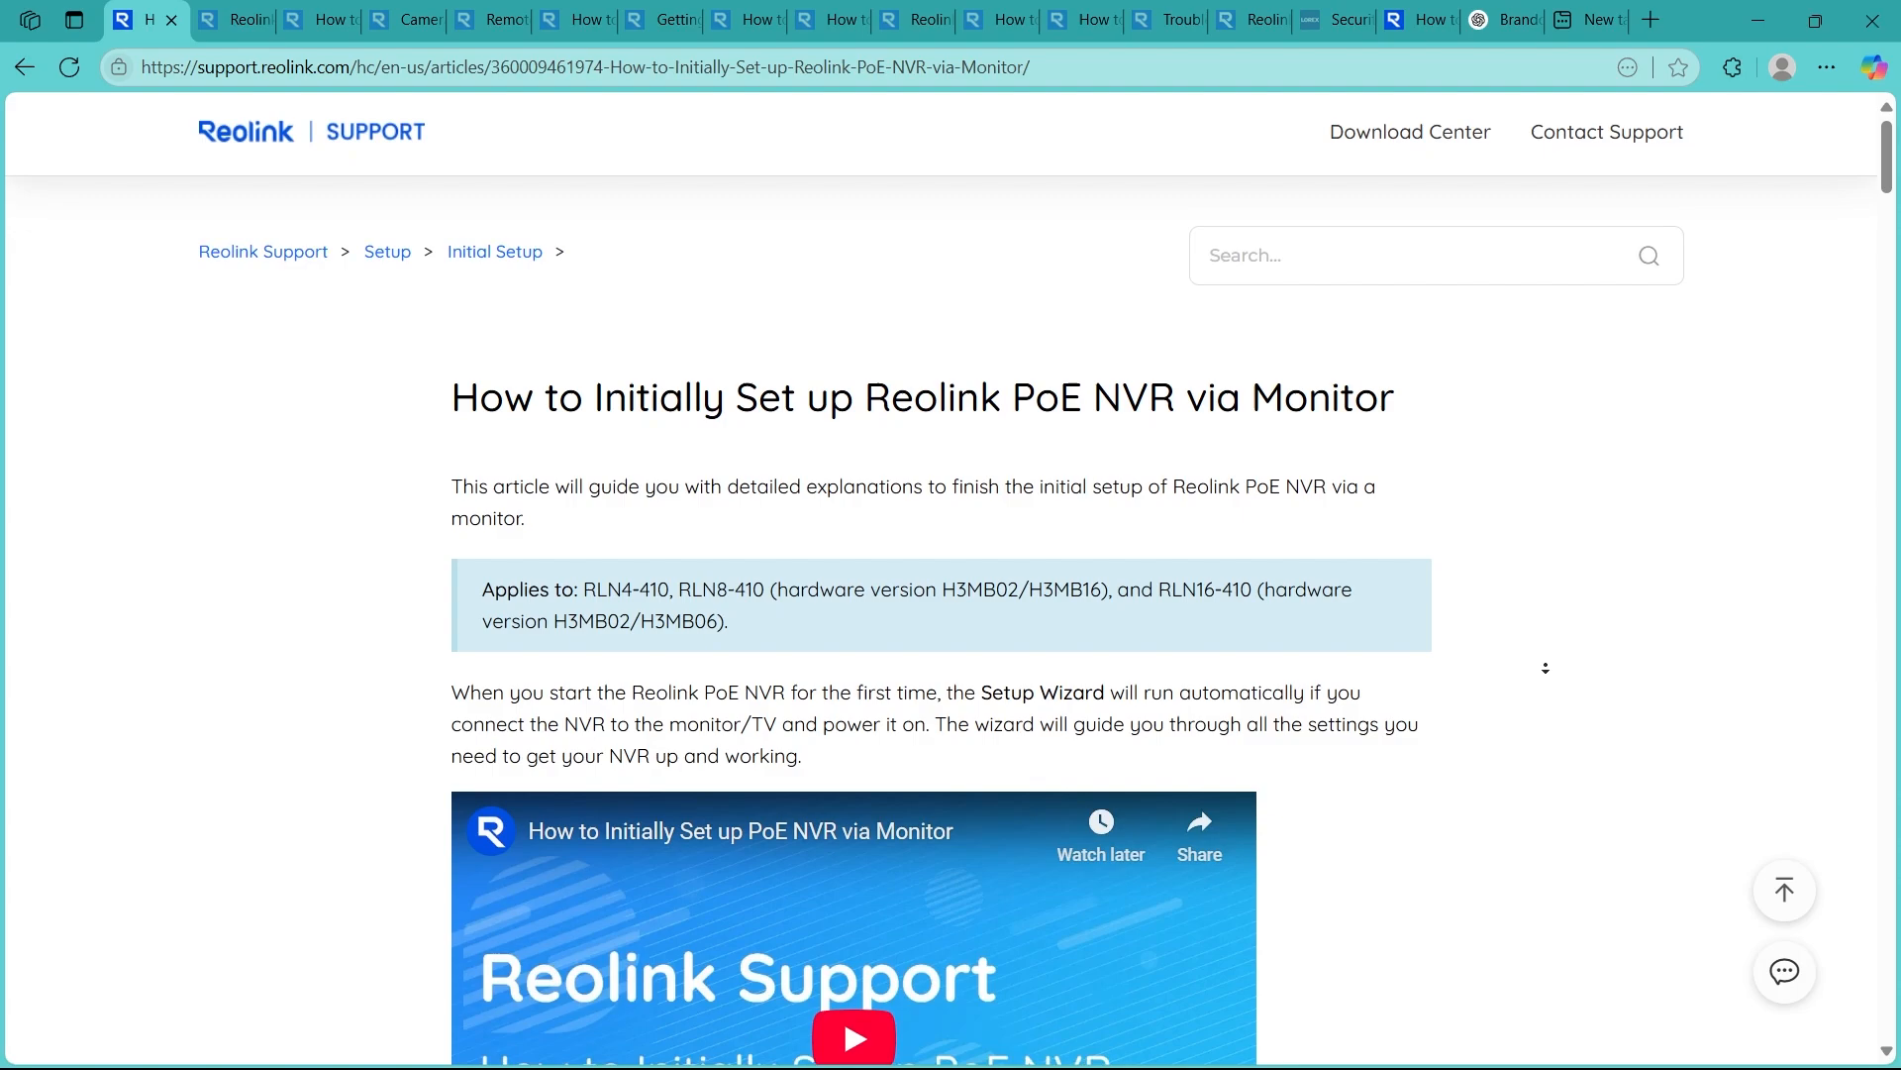
Scroll back down past the video and port diagram to Step 2's HDMI and VGA monitor connection images
scroll("down", 3)
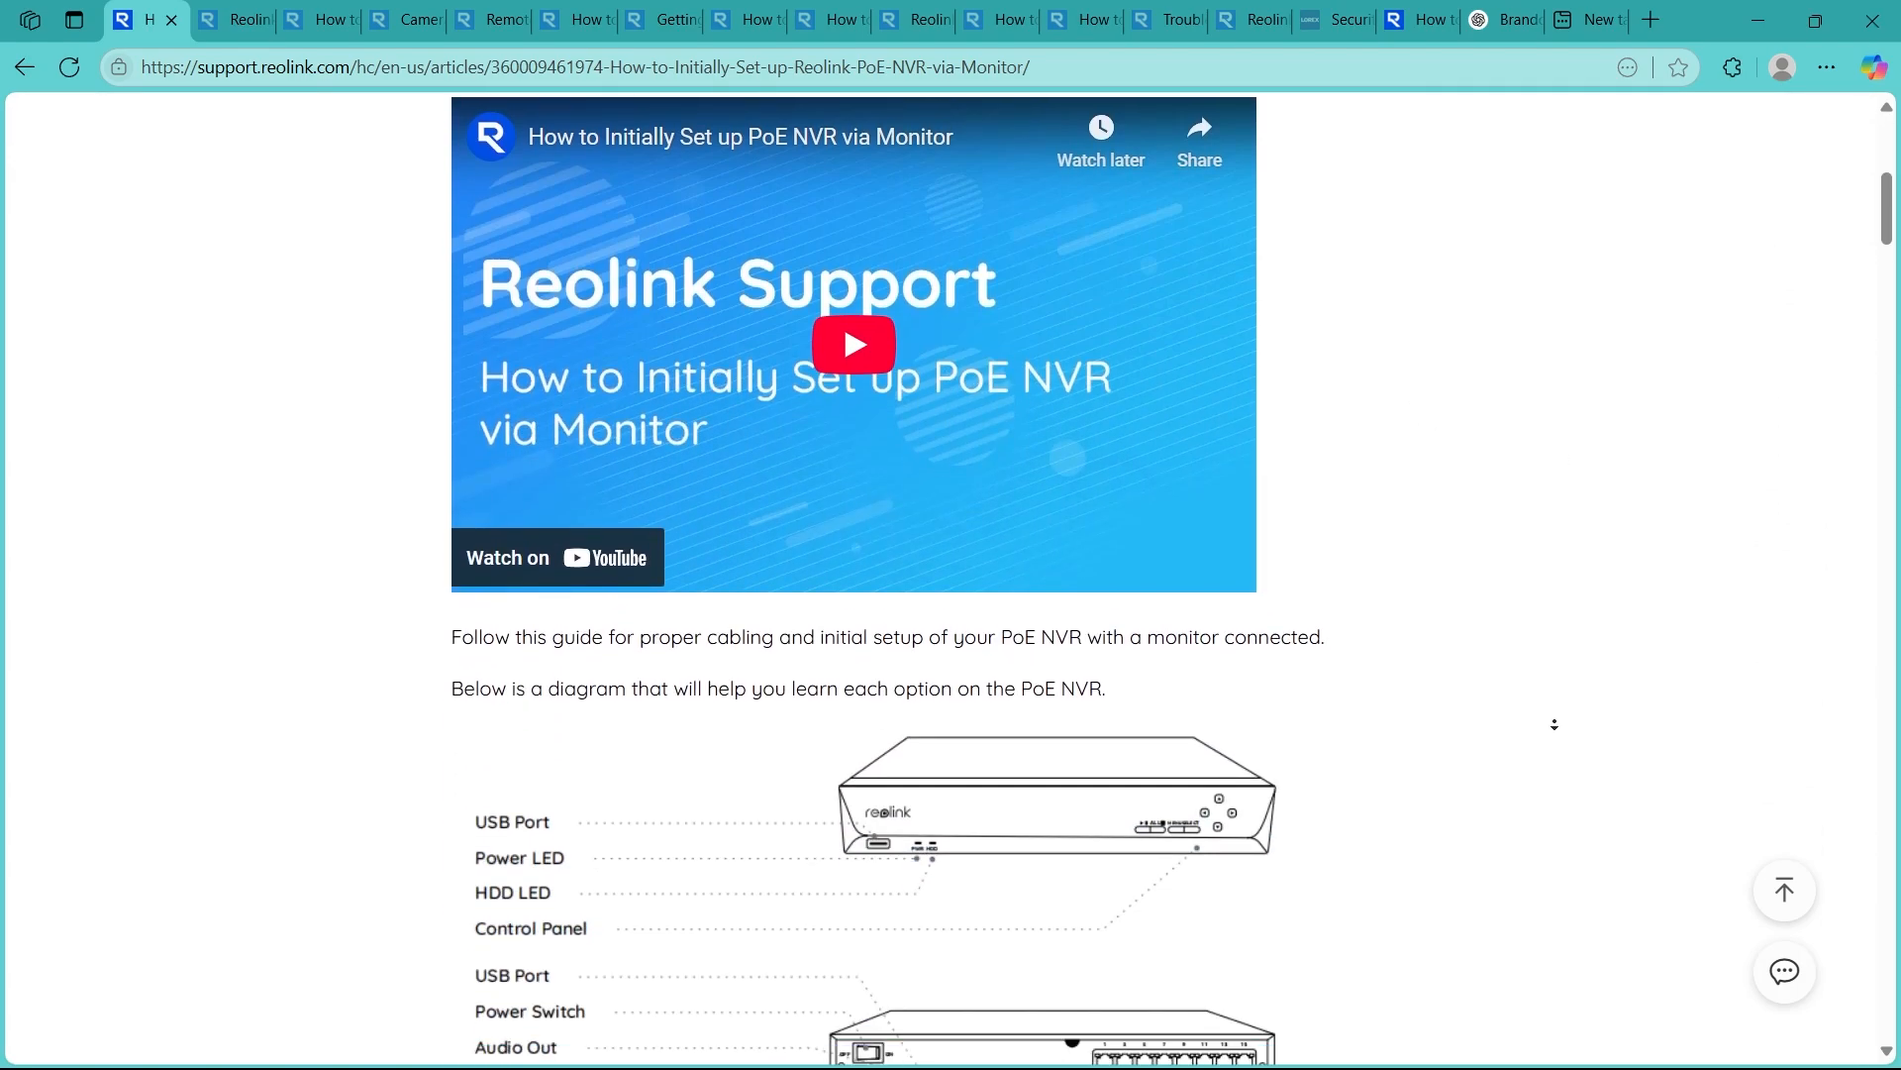
scroll("down", 3)
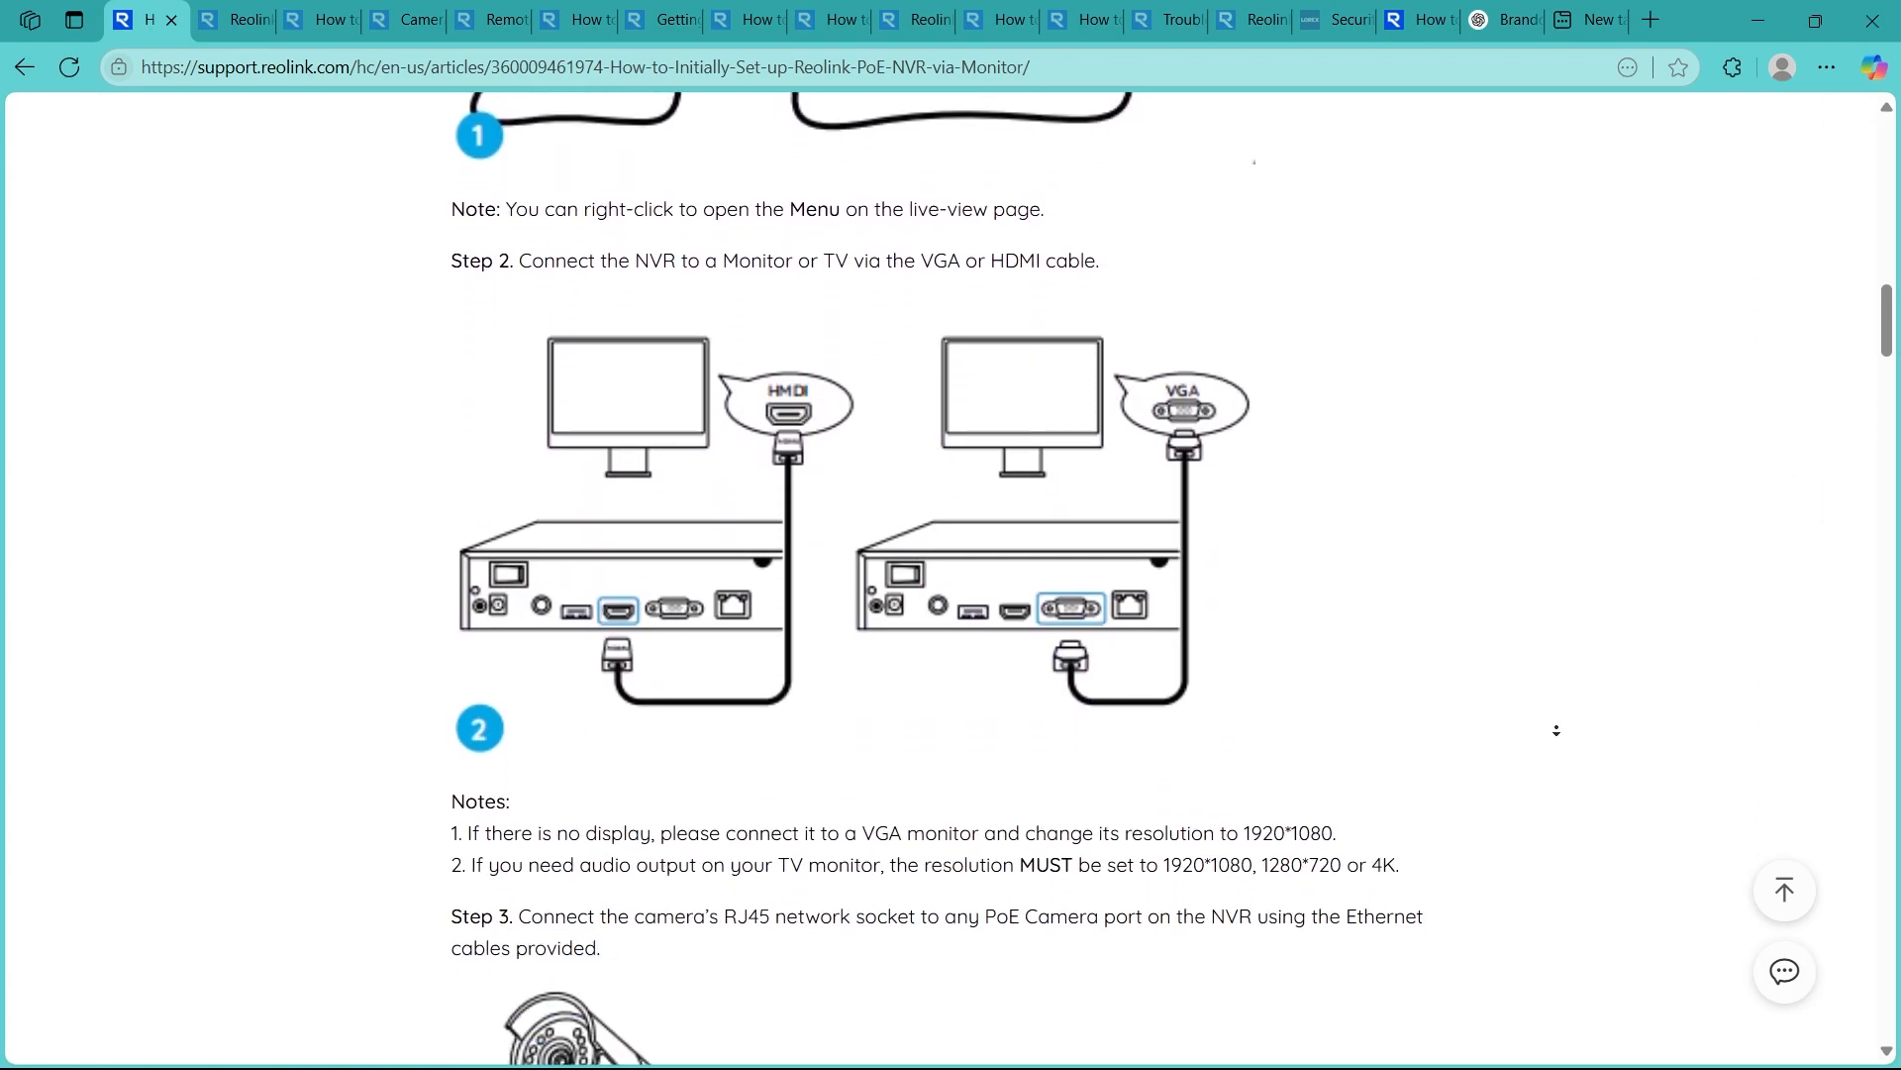